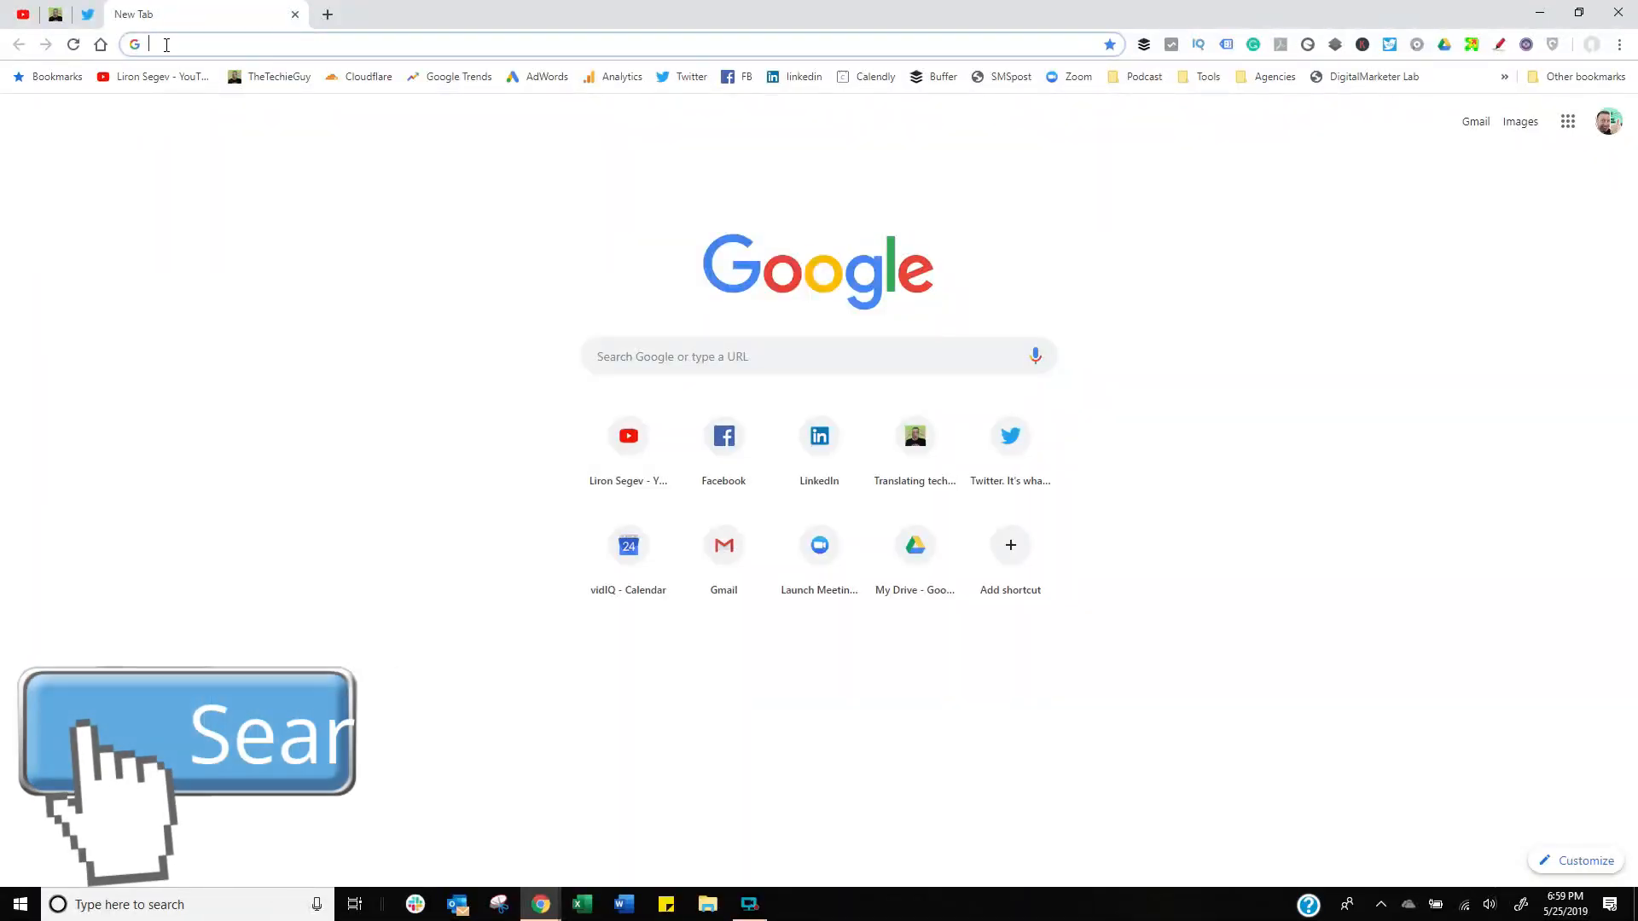
Open Manage search engines from the address bar's context menu and scroll the engine list.
right_click(167, 43)
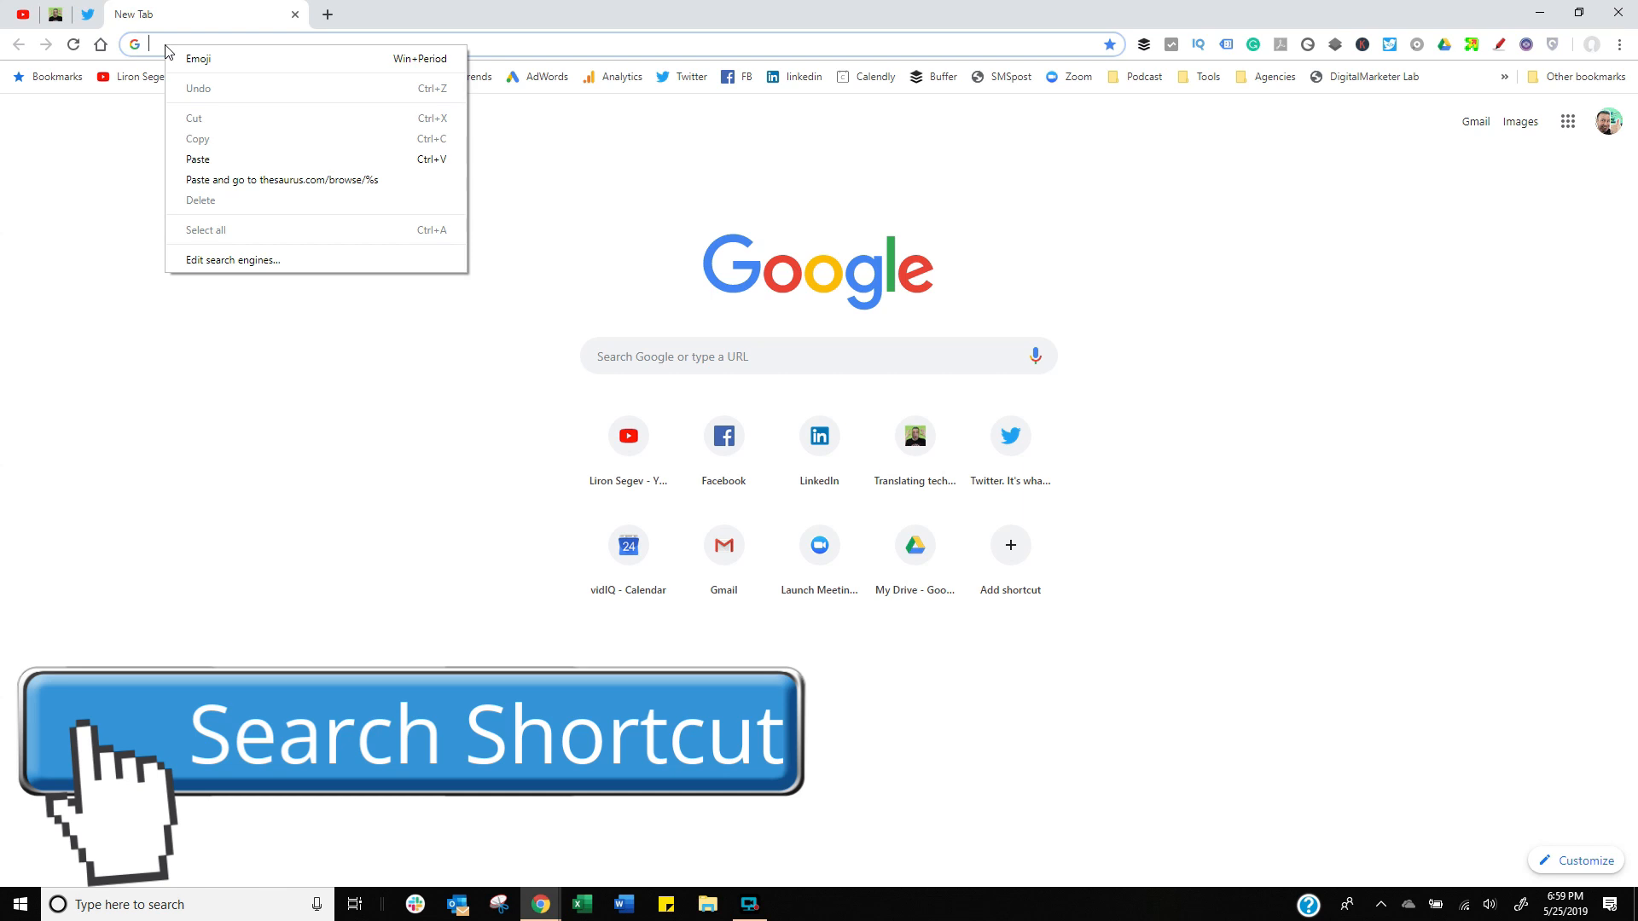
click(232, 260)
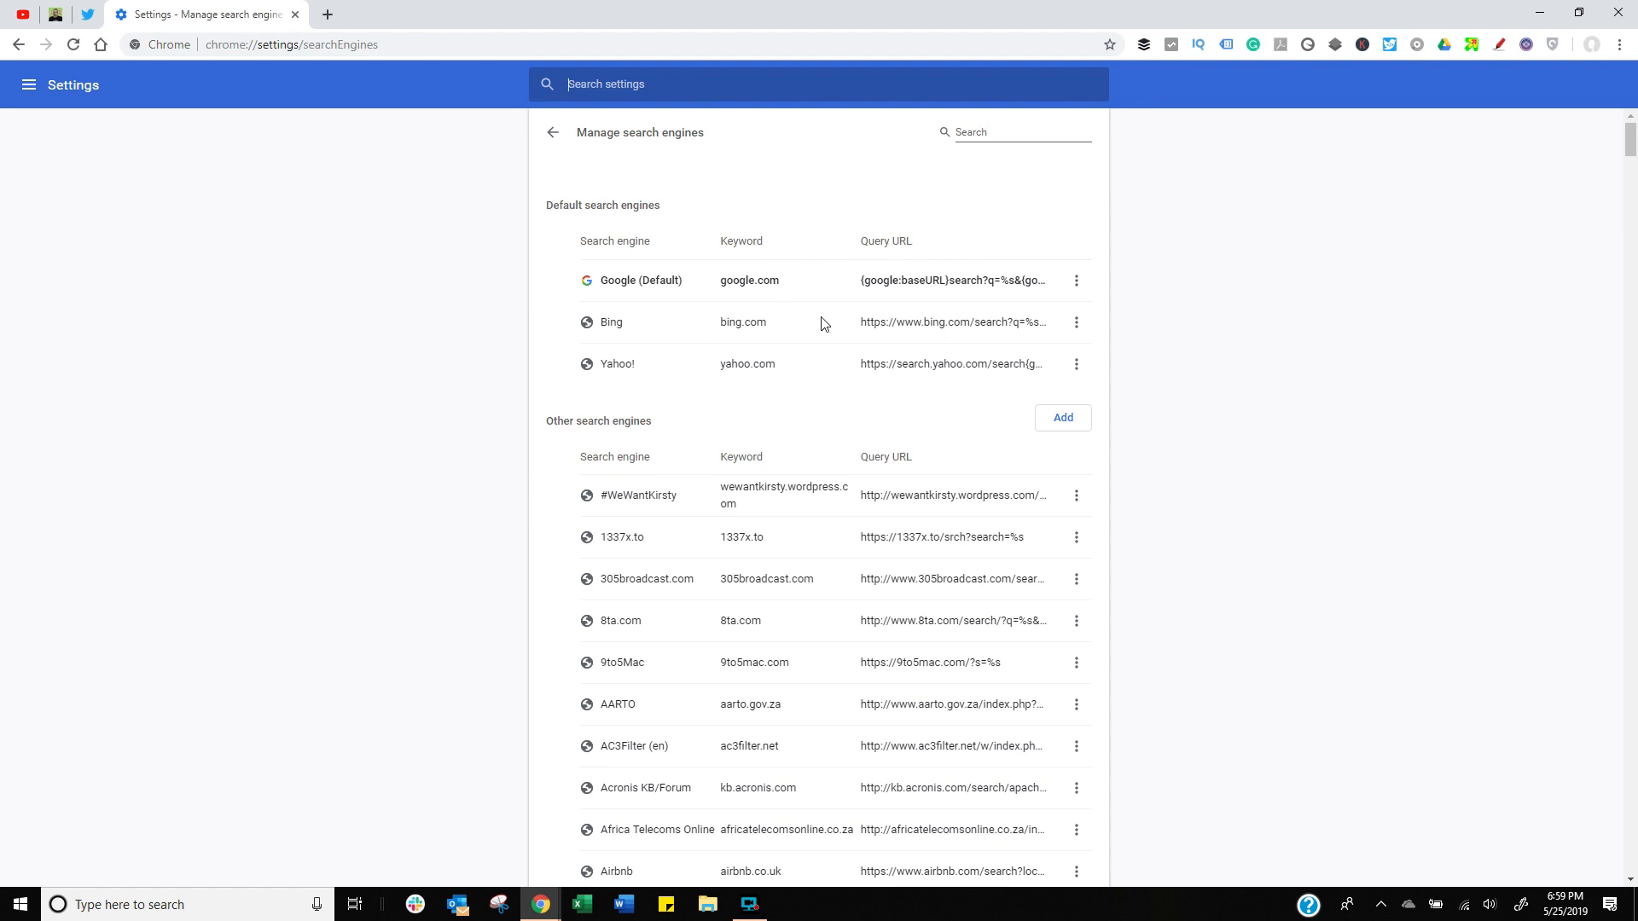
scroll(down, 3)
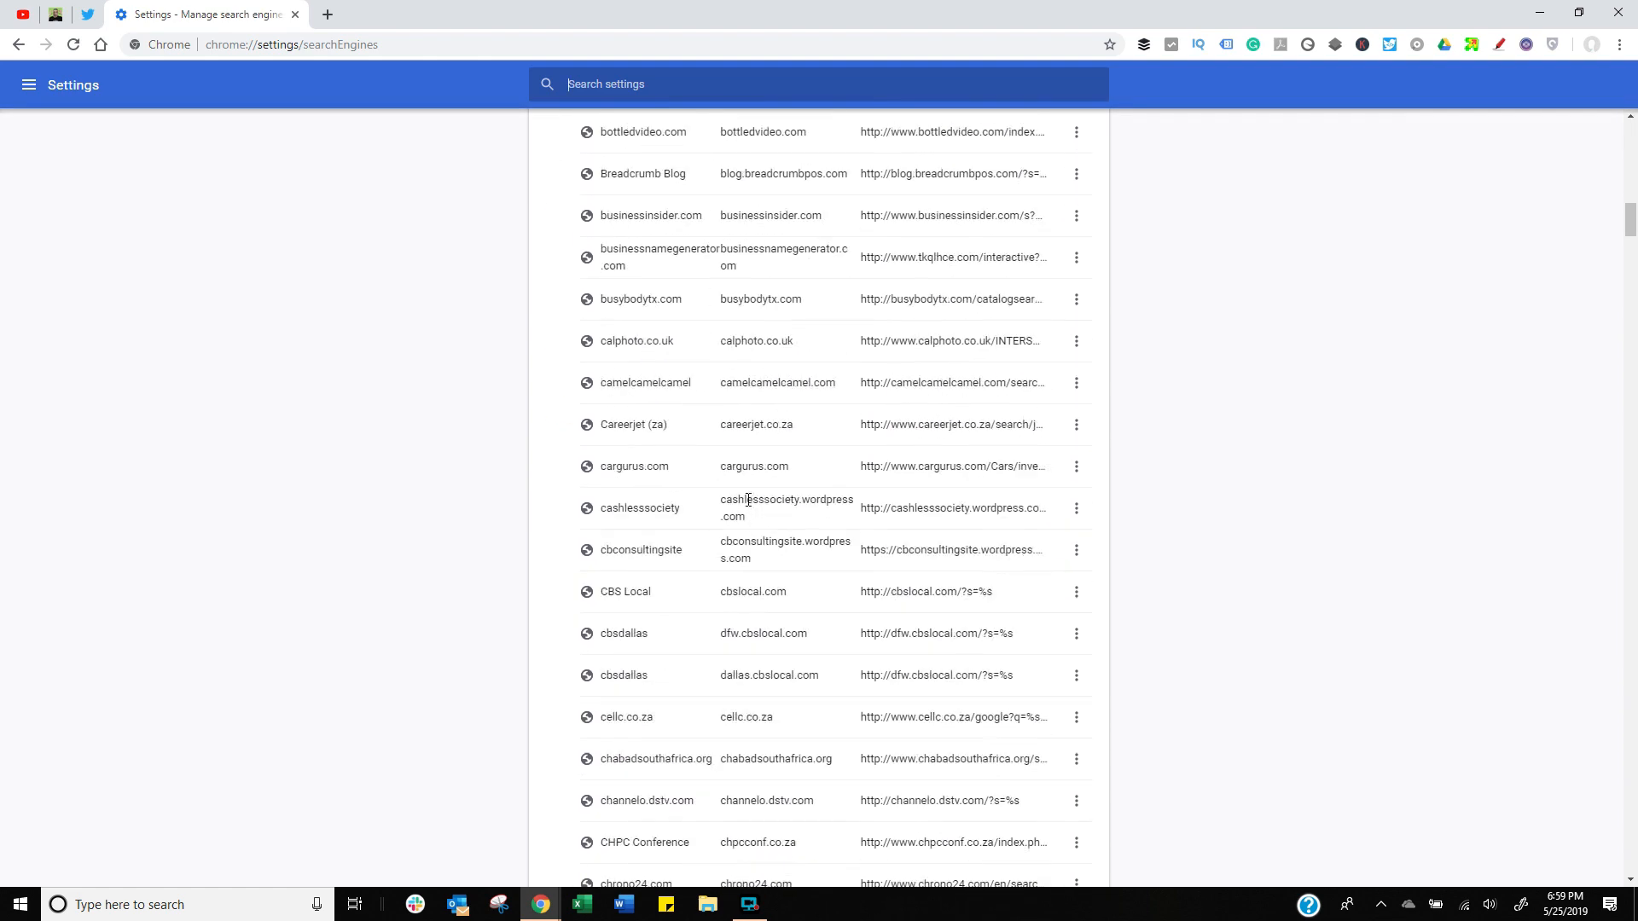
Search Drive for 'hello' and select the results page's web address.
click(615, 14)
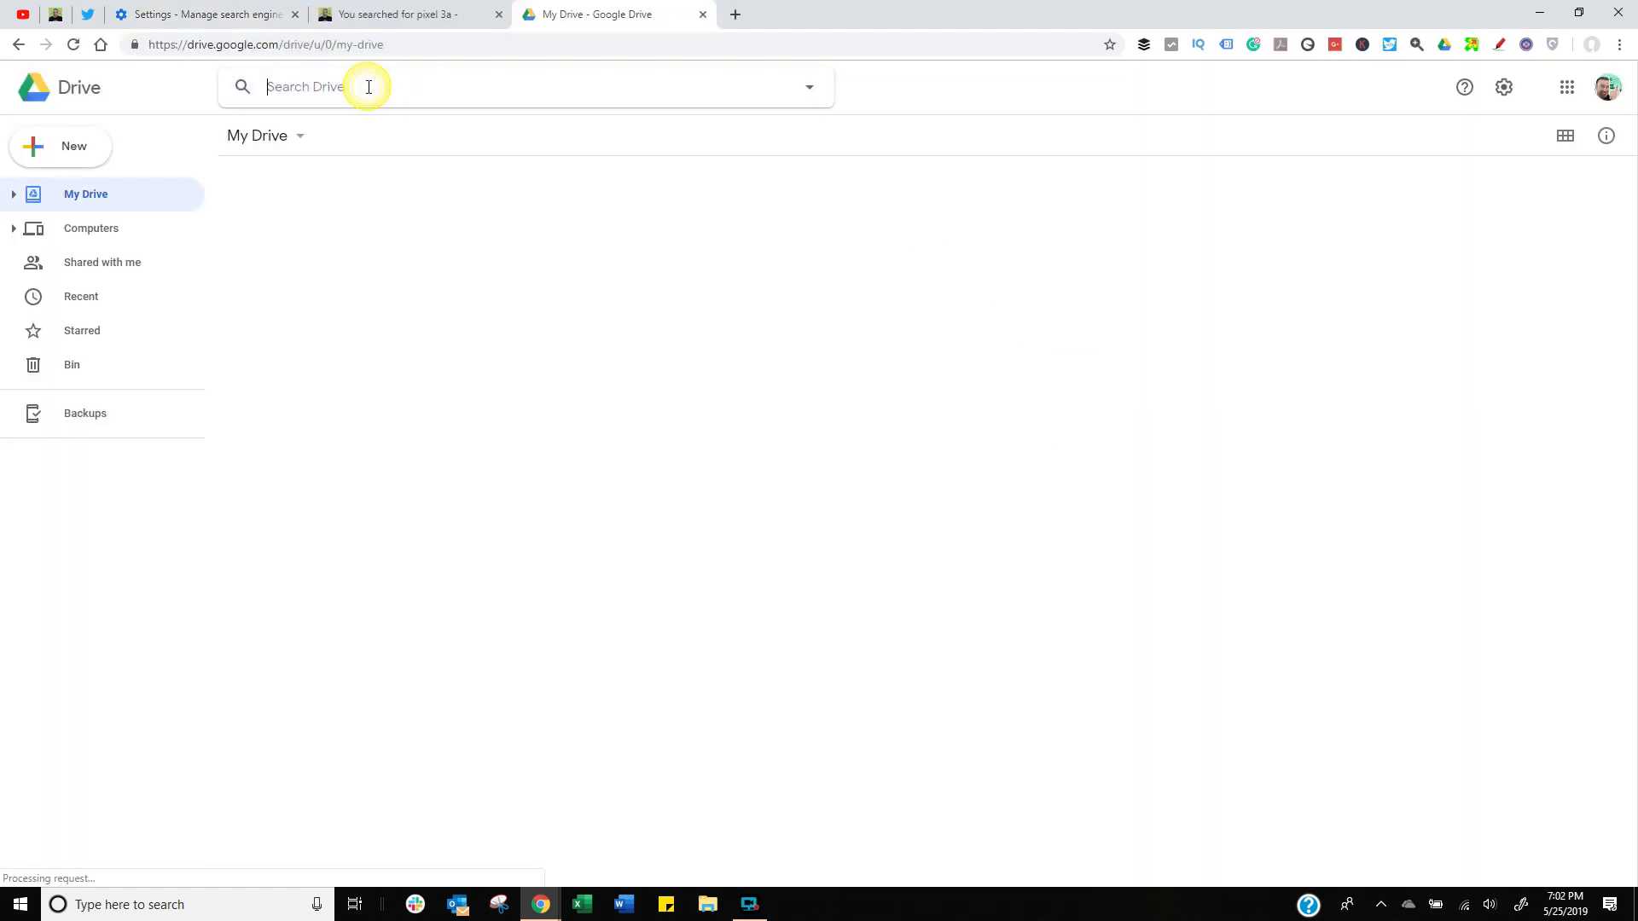
text(h)
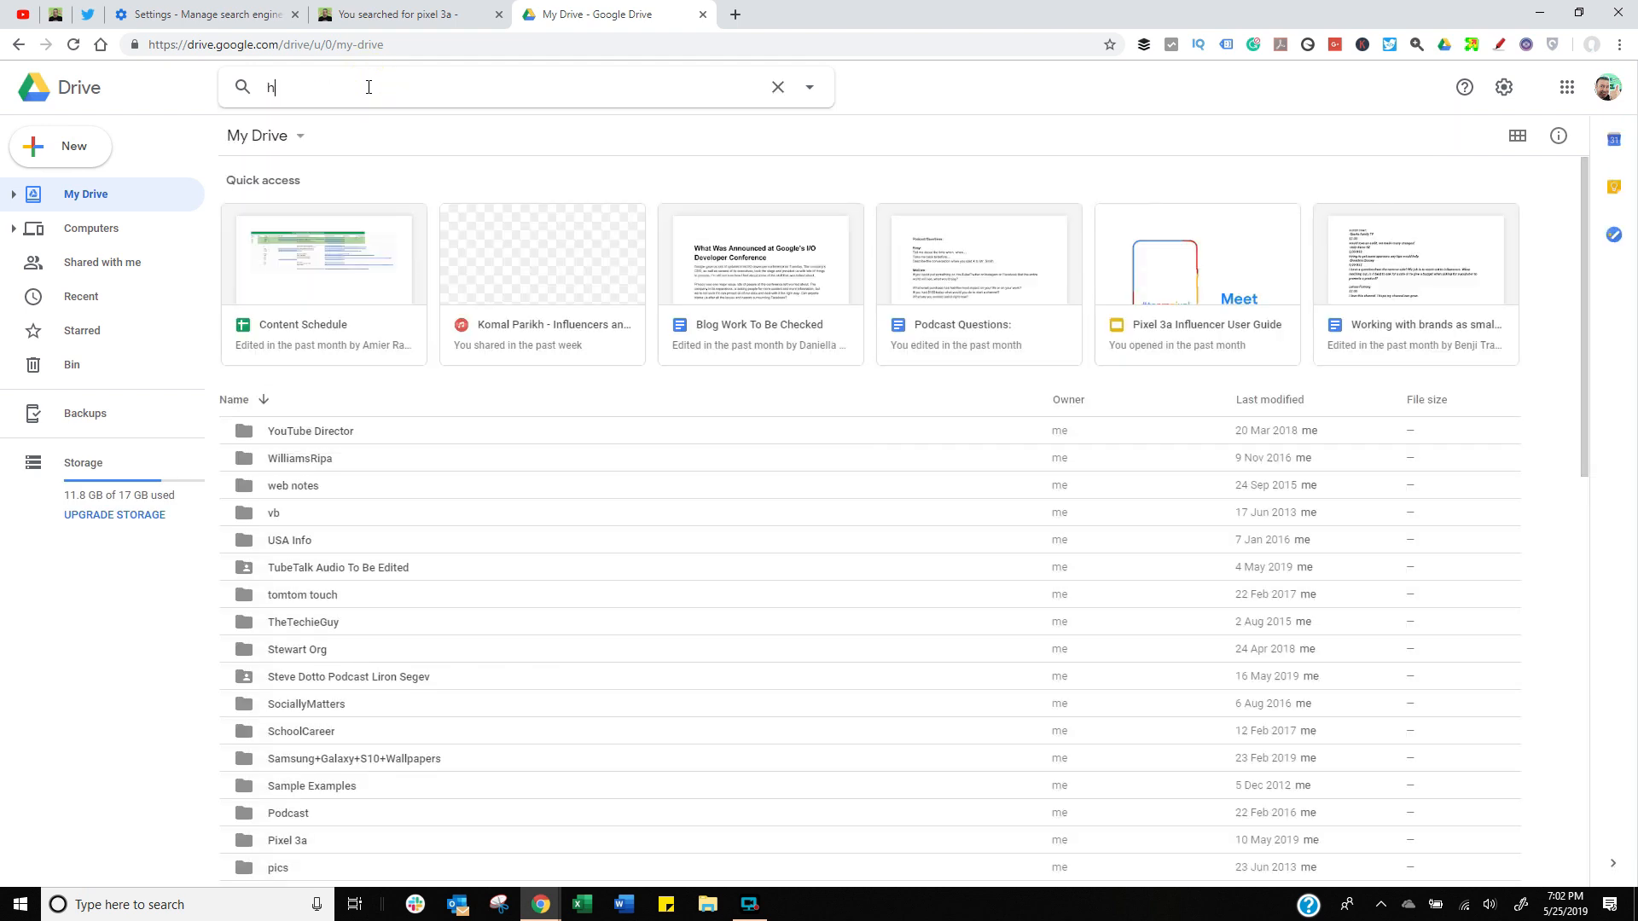
text(ello)
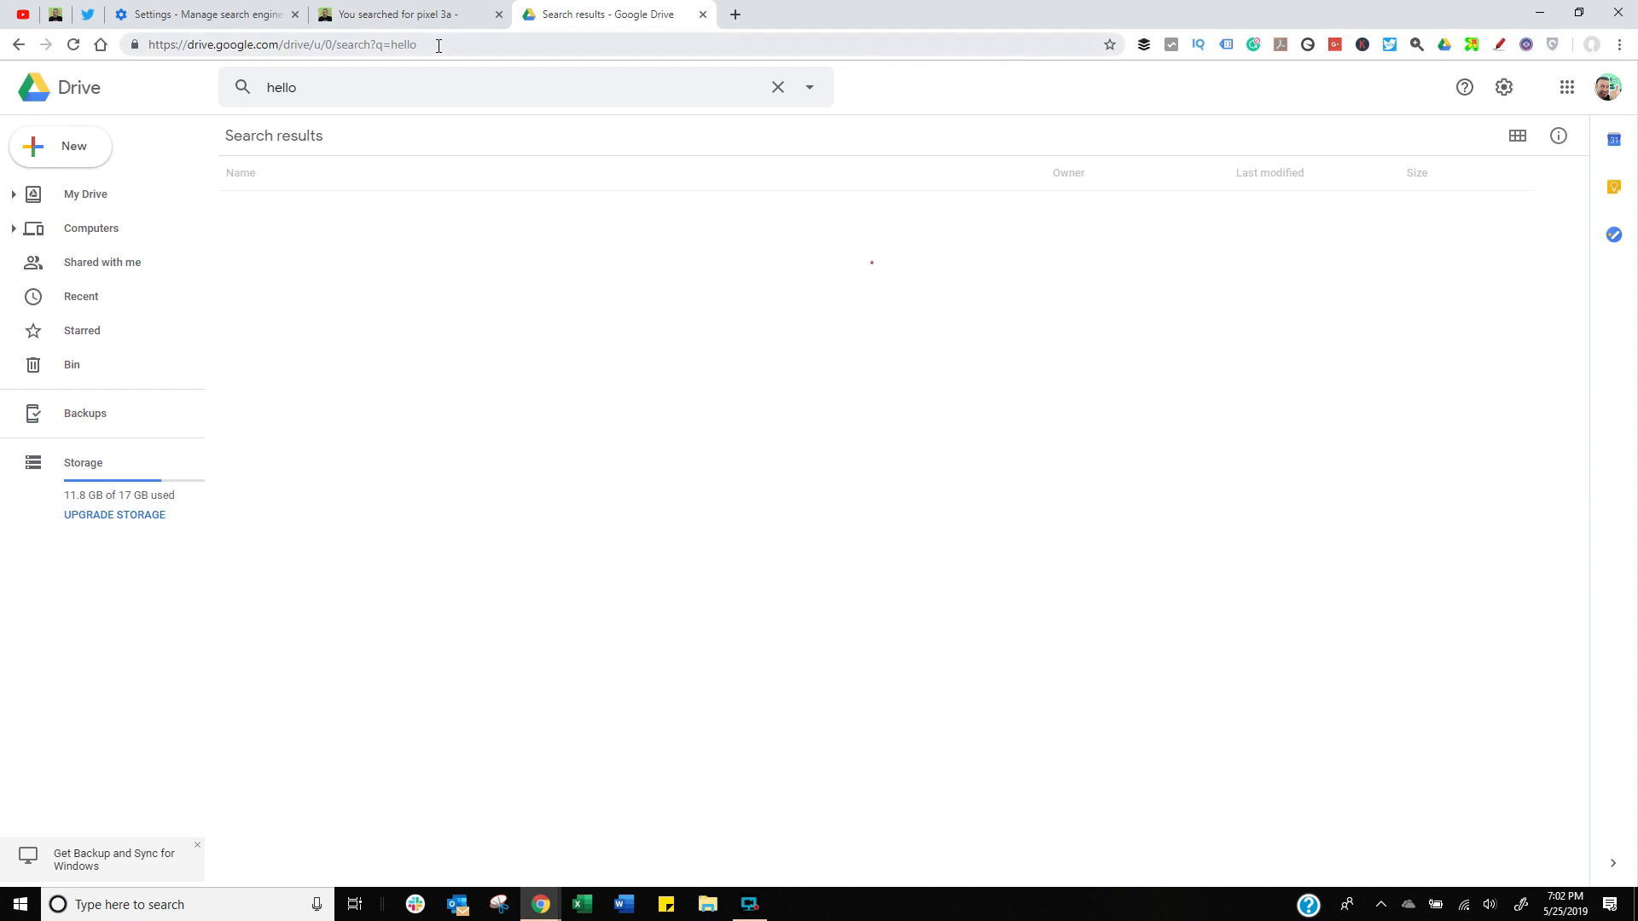
click(283, 43)
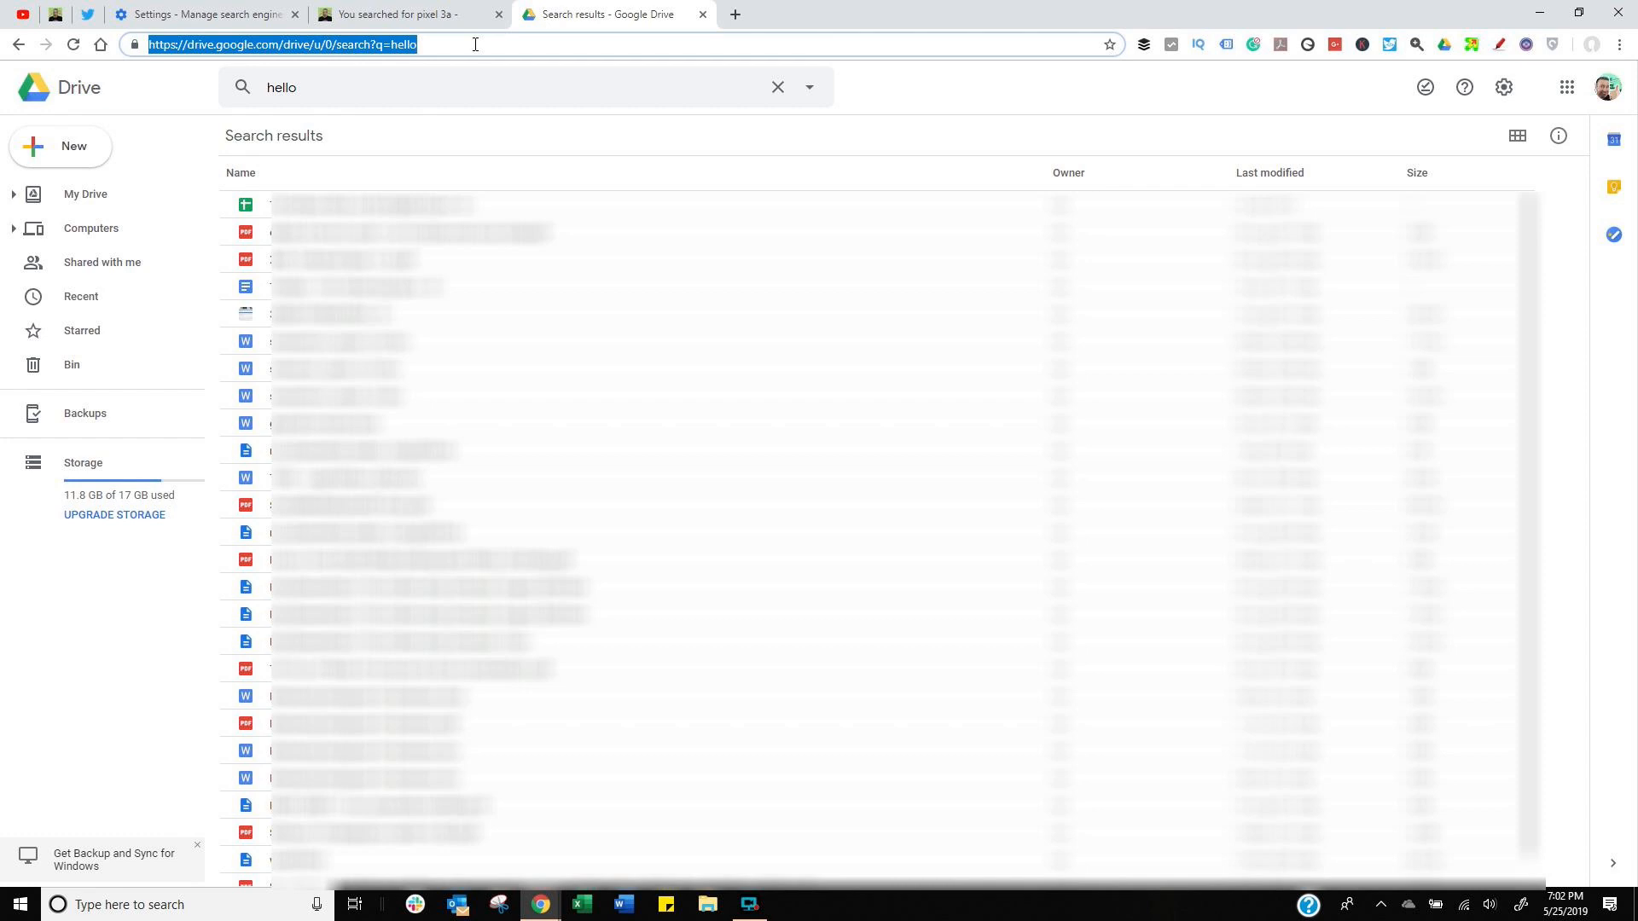
In search engine settings, start a new engine entry named 'Google Drive'.
click(204, 14)
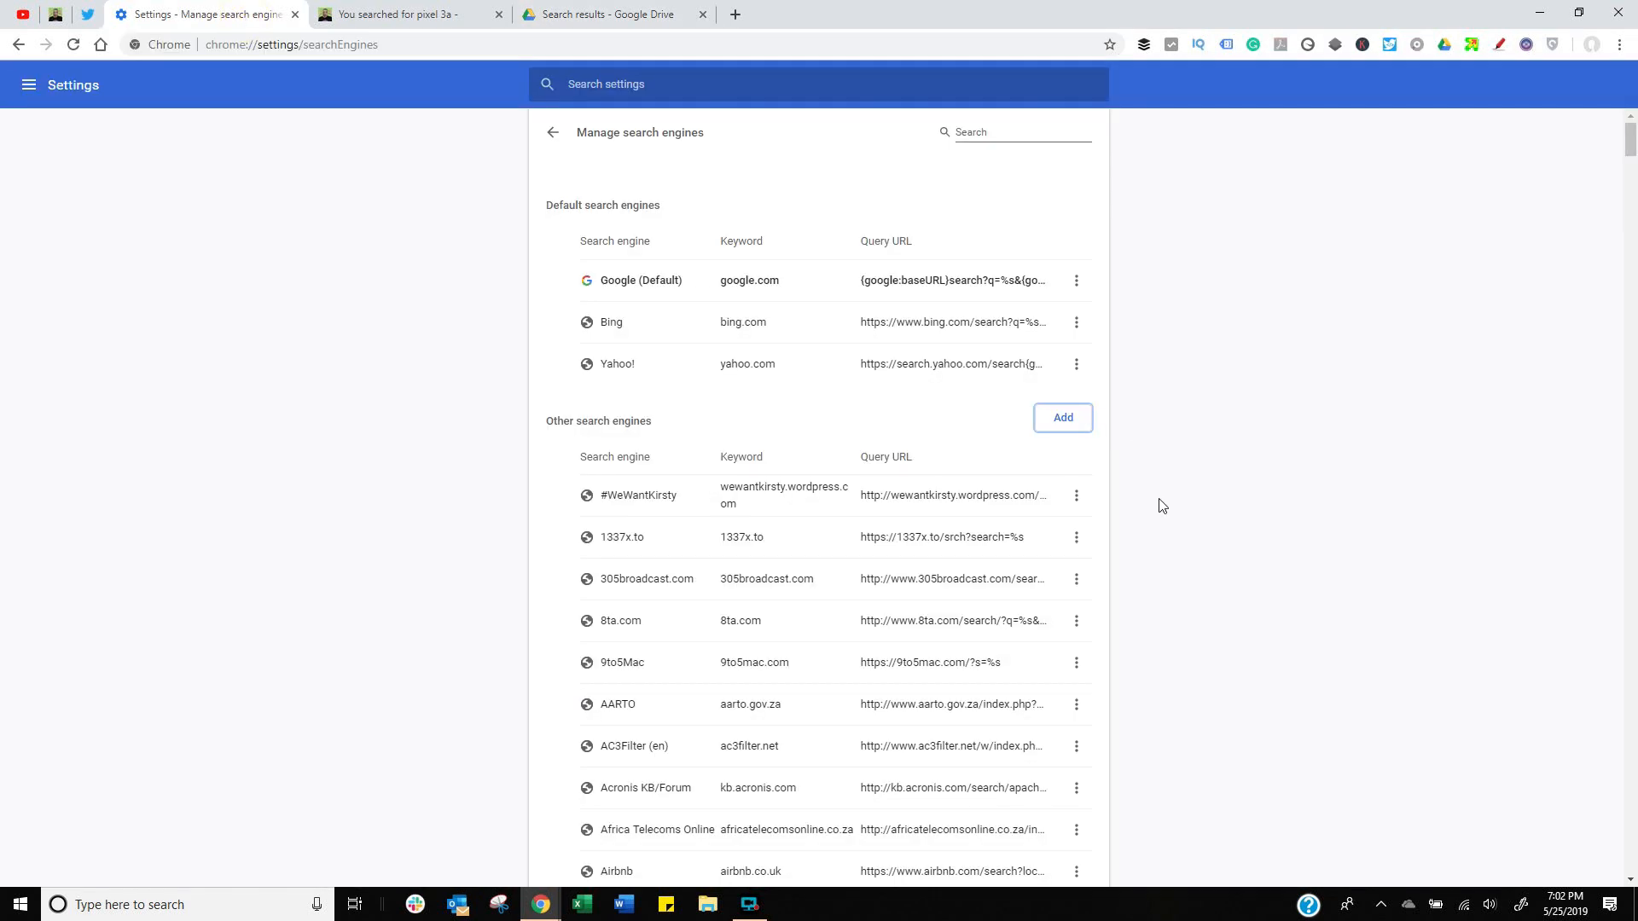
click(1062, 418)
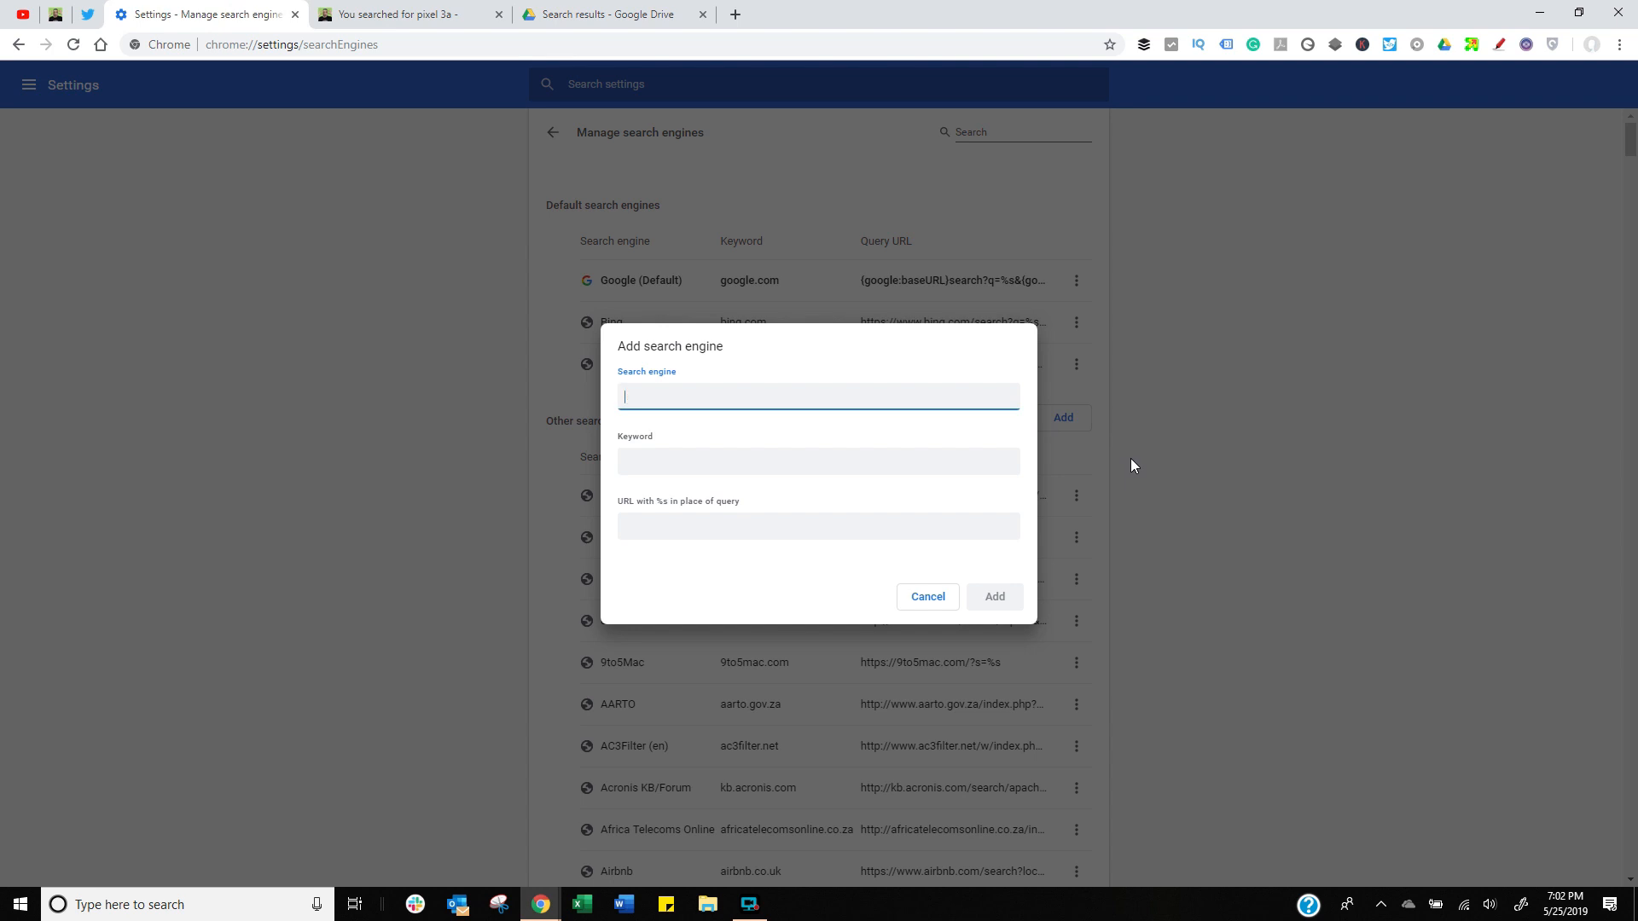
text(Dri)
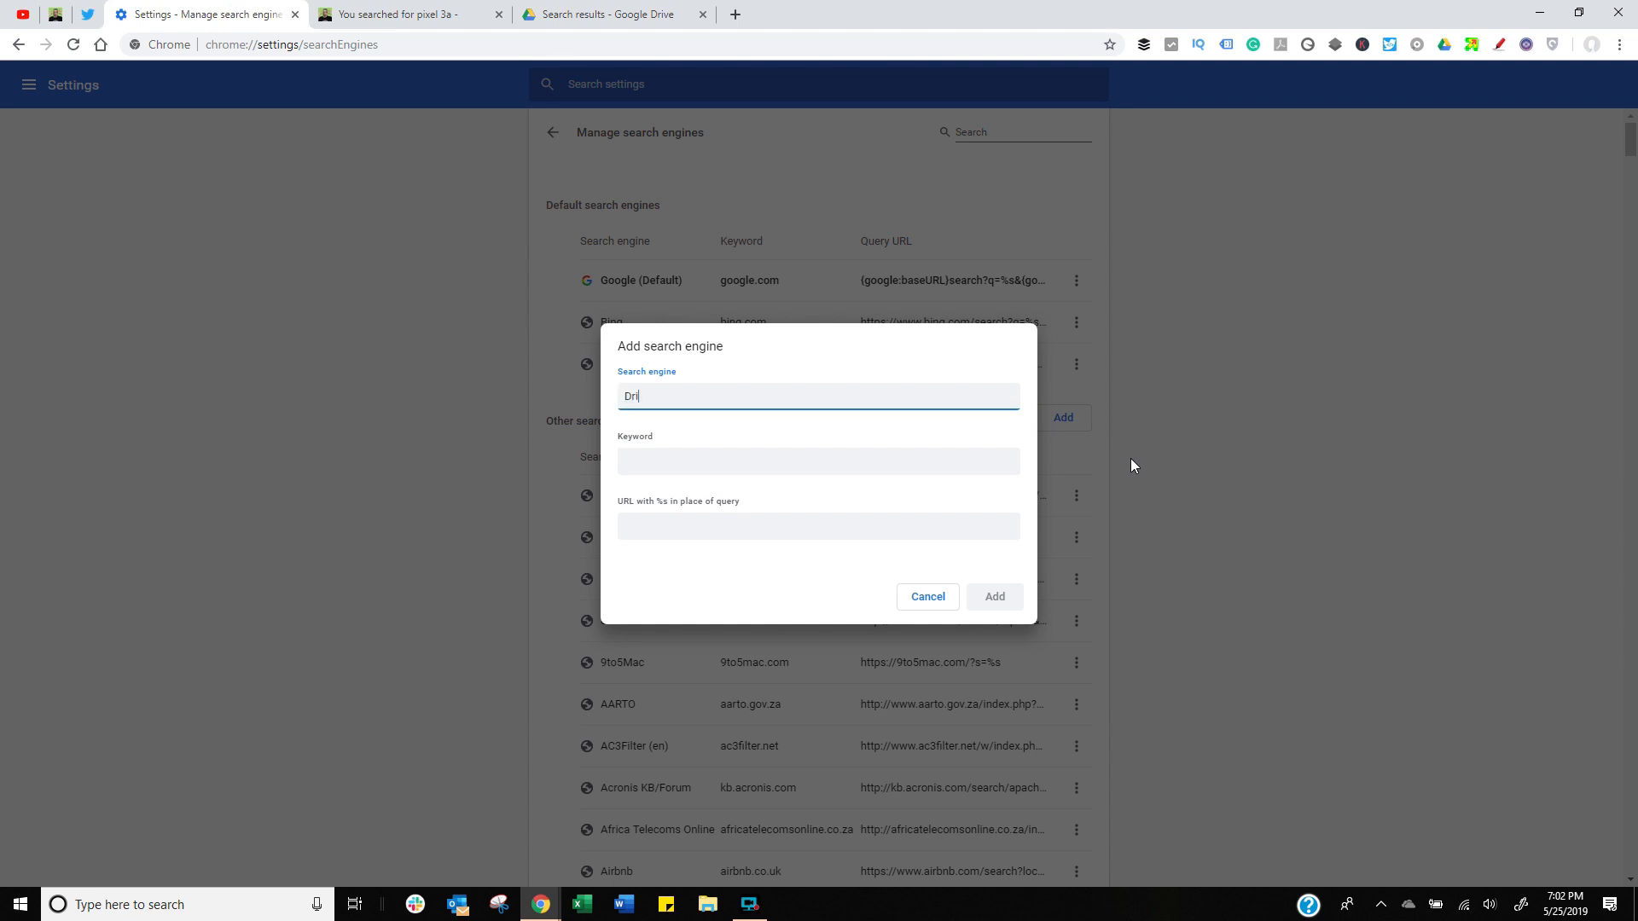
text(G)
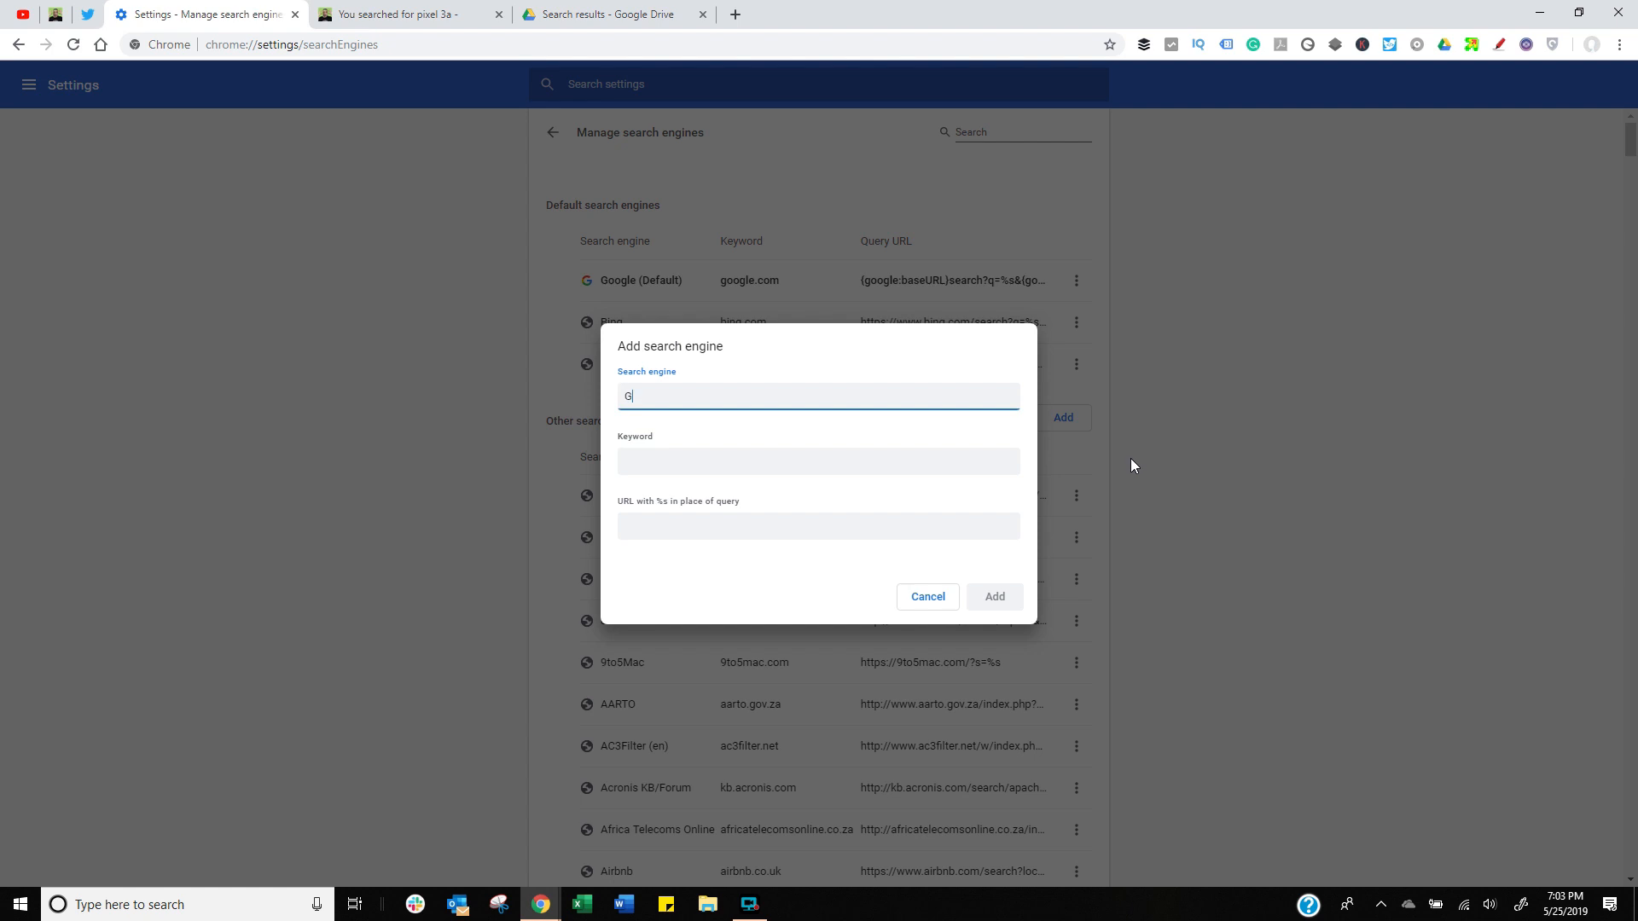
text(Drive)
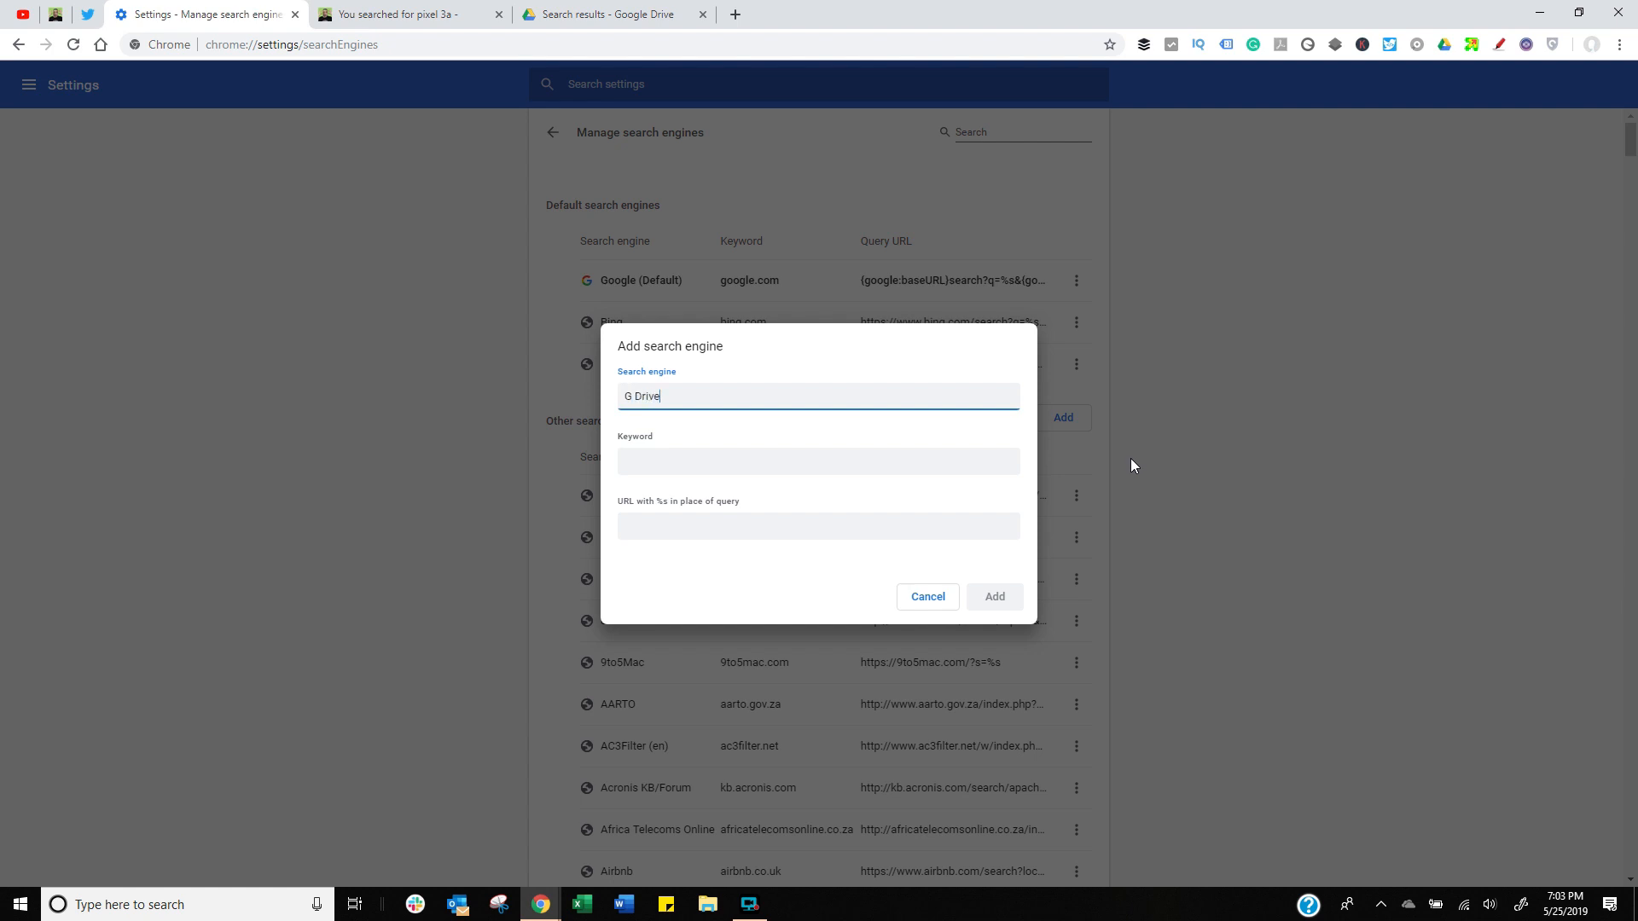
key(BackSpace)
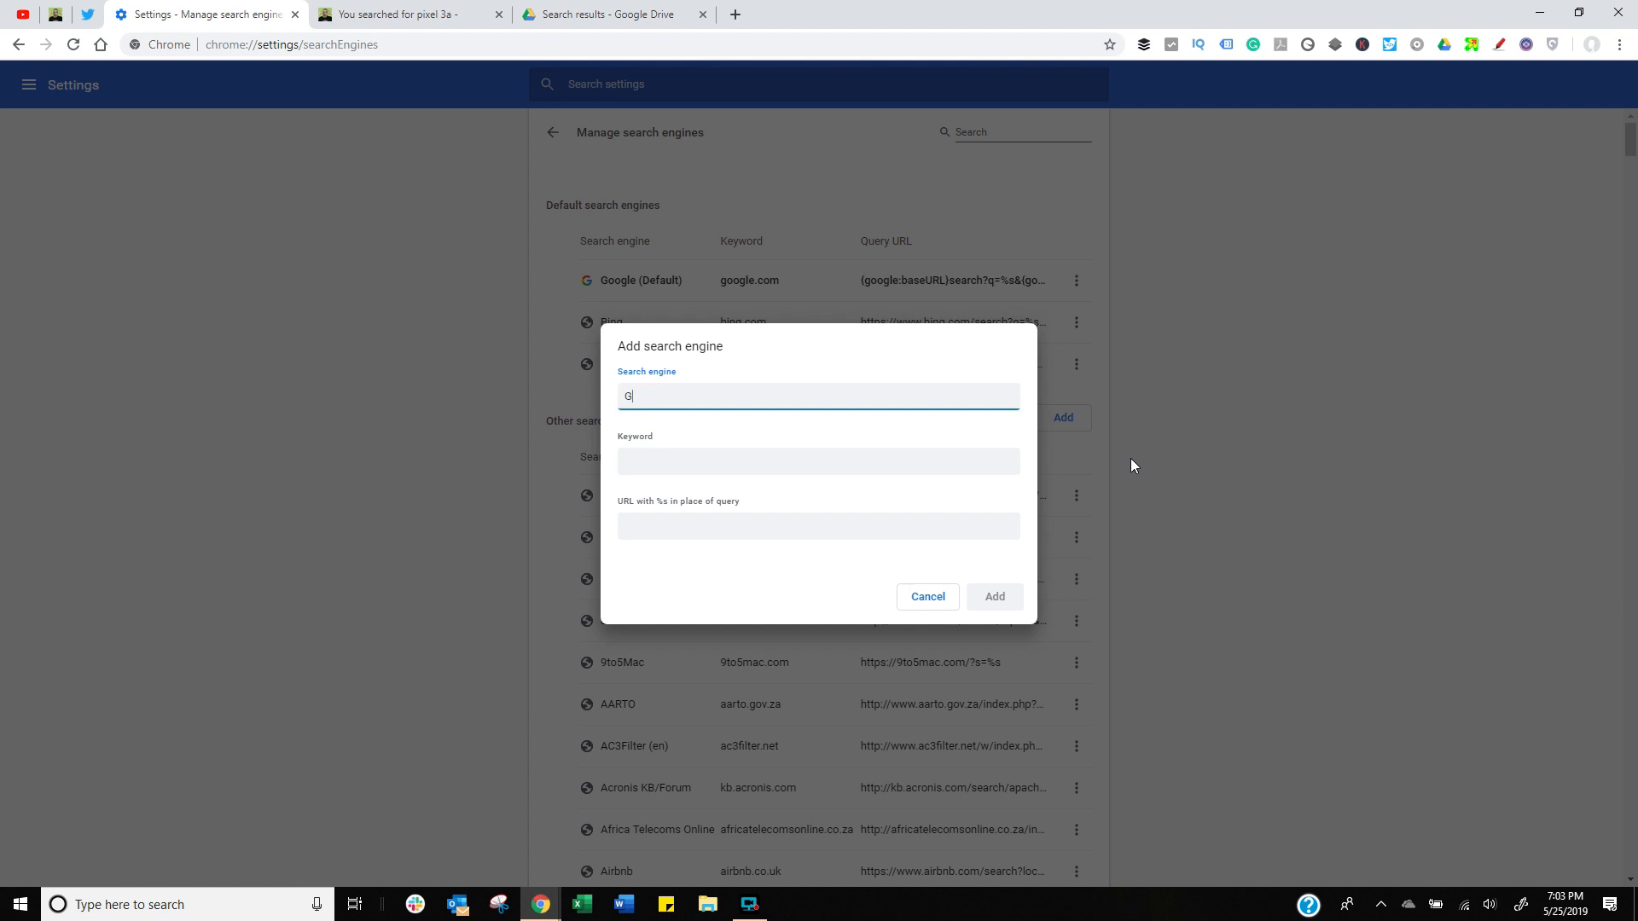
text(oogle Drive)
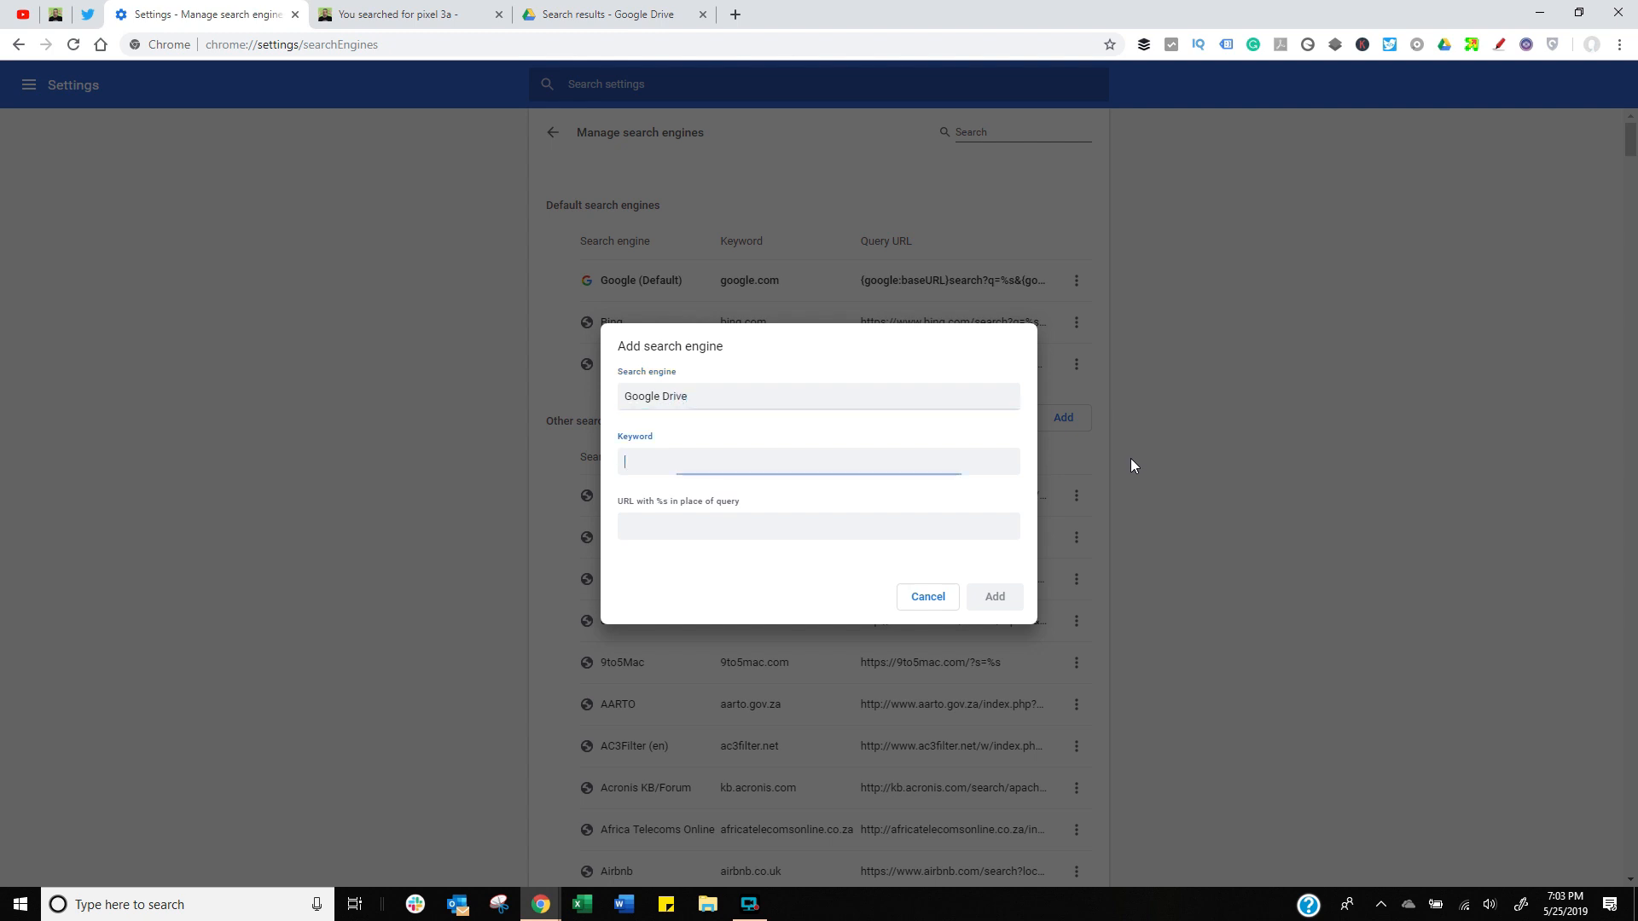
Set keyword GDrive and a Drive search URL with %s replacing hello, then save.
text(GD)
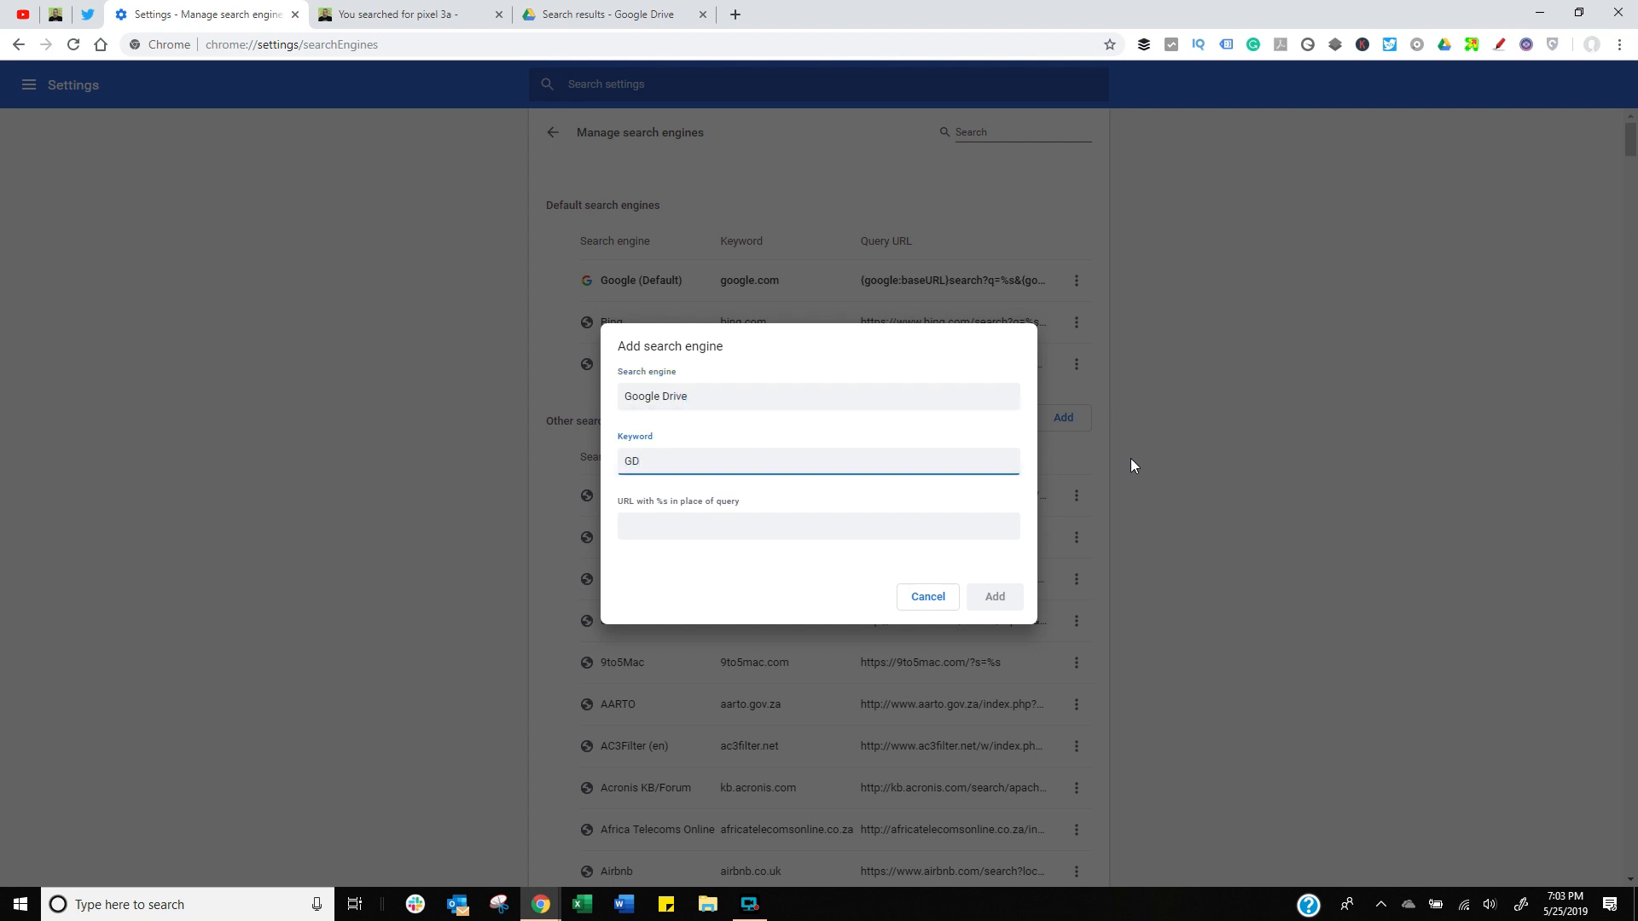
text(rive)
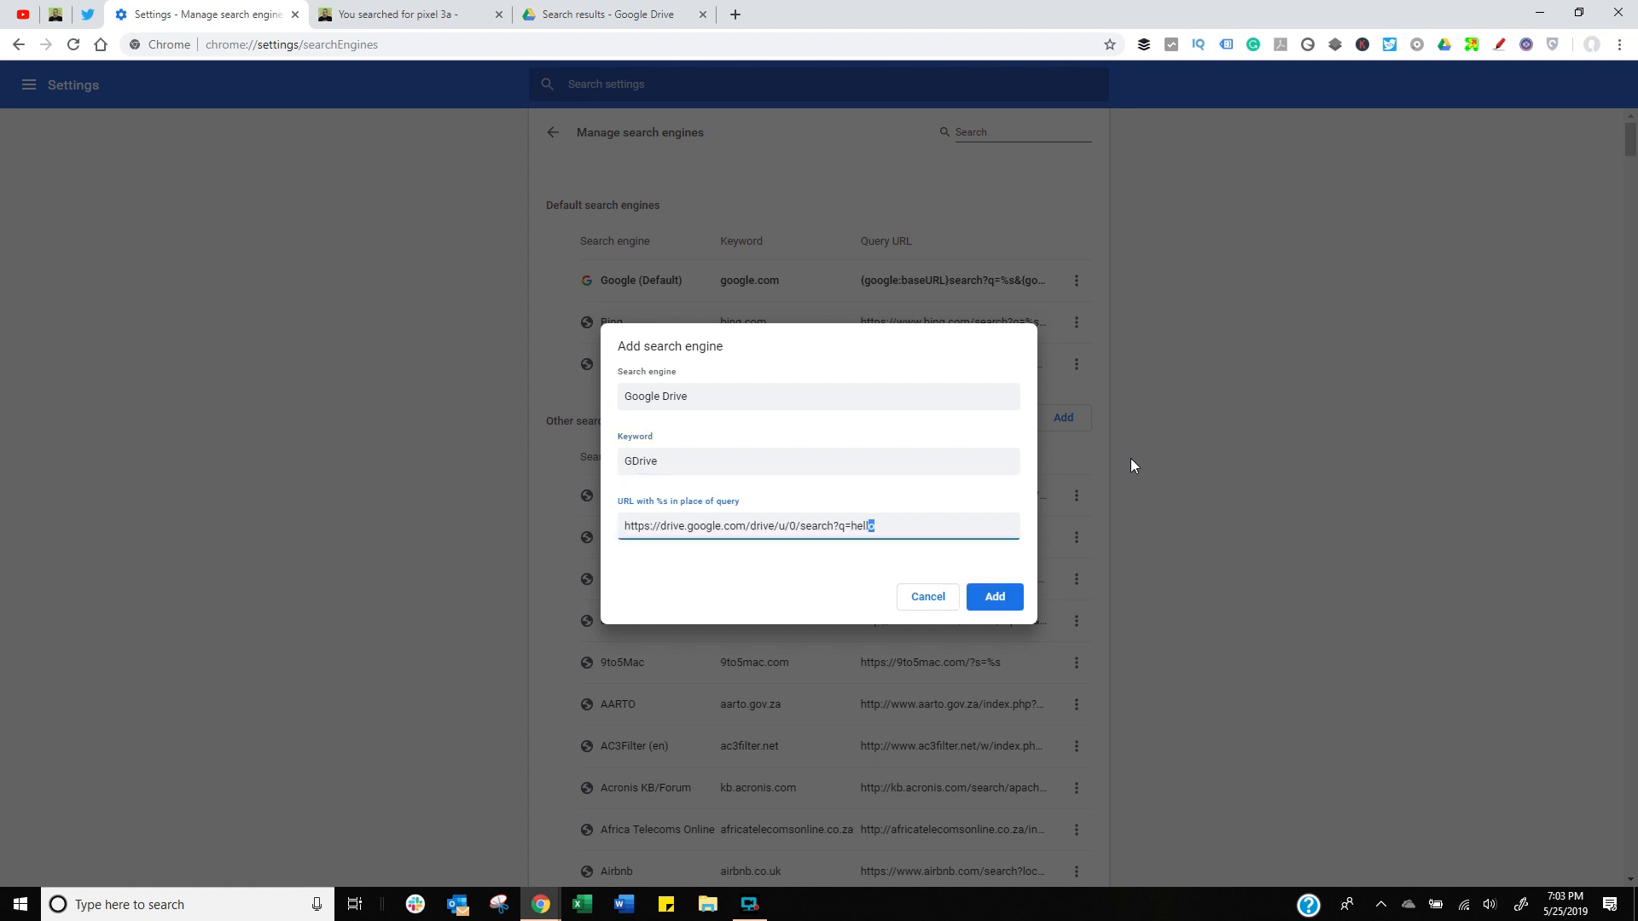
double_click(860, 525)
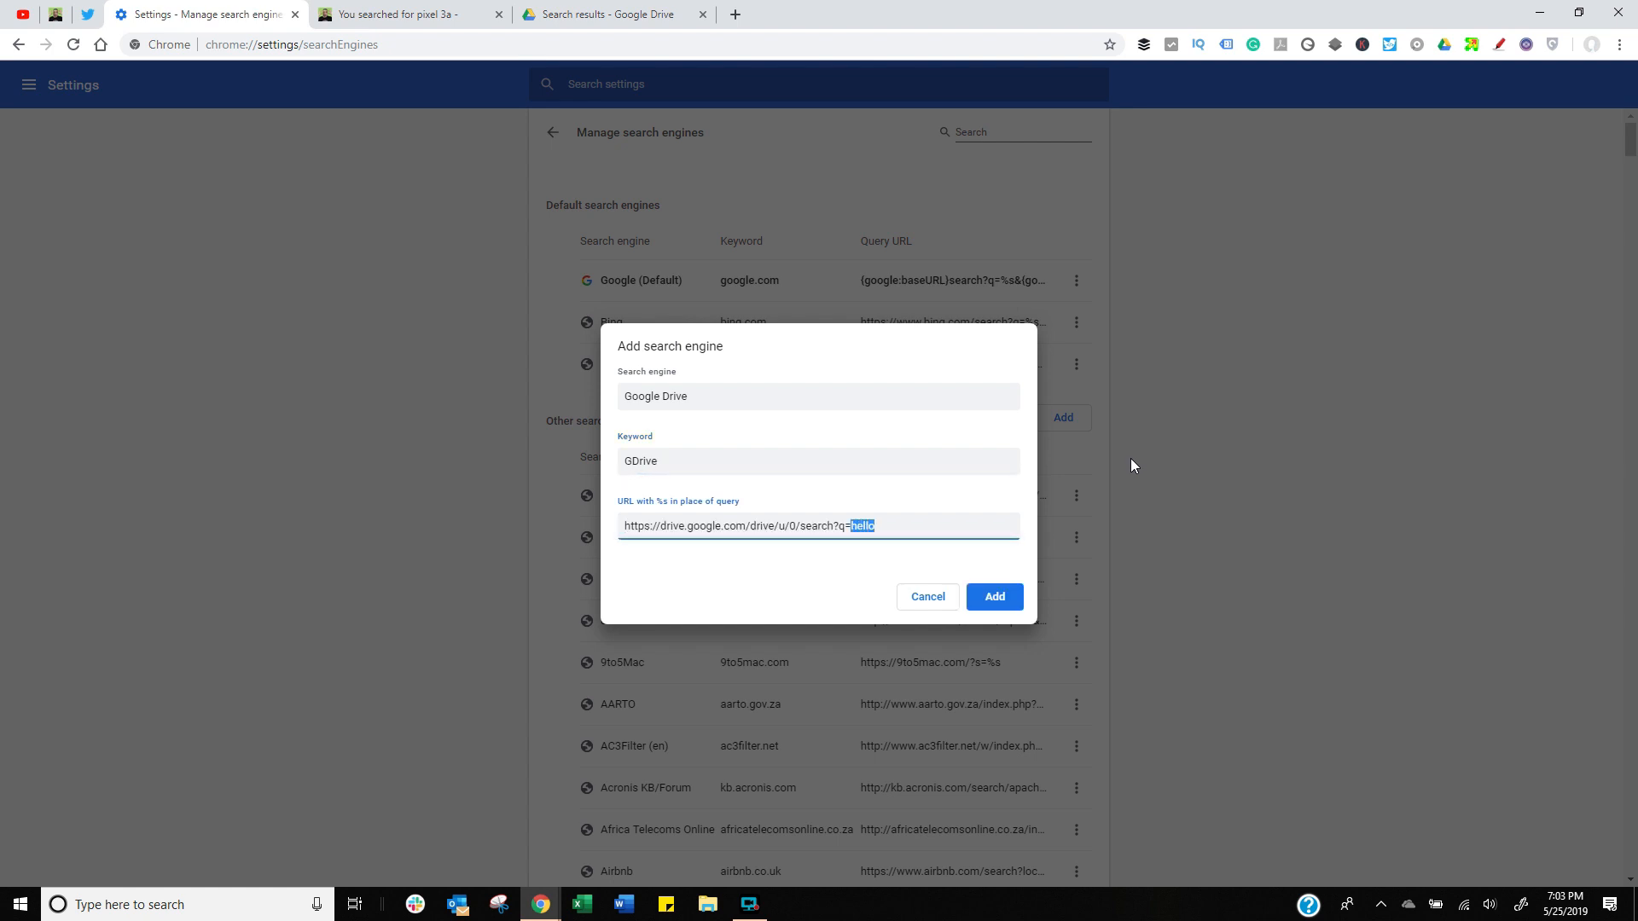
text(%s)
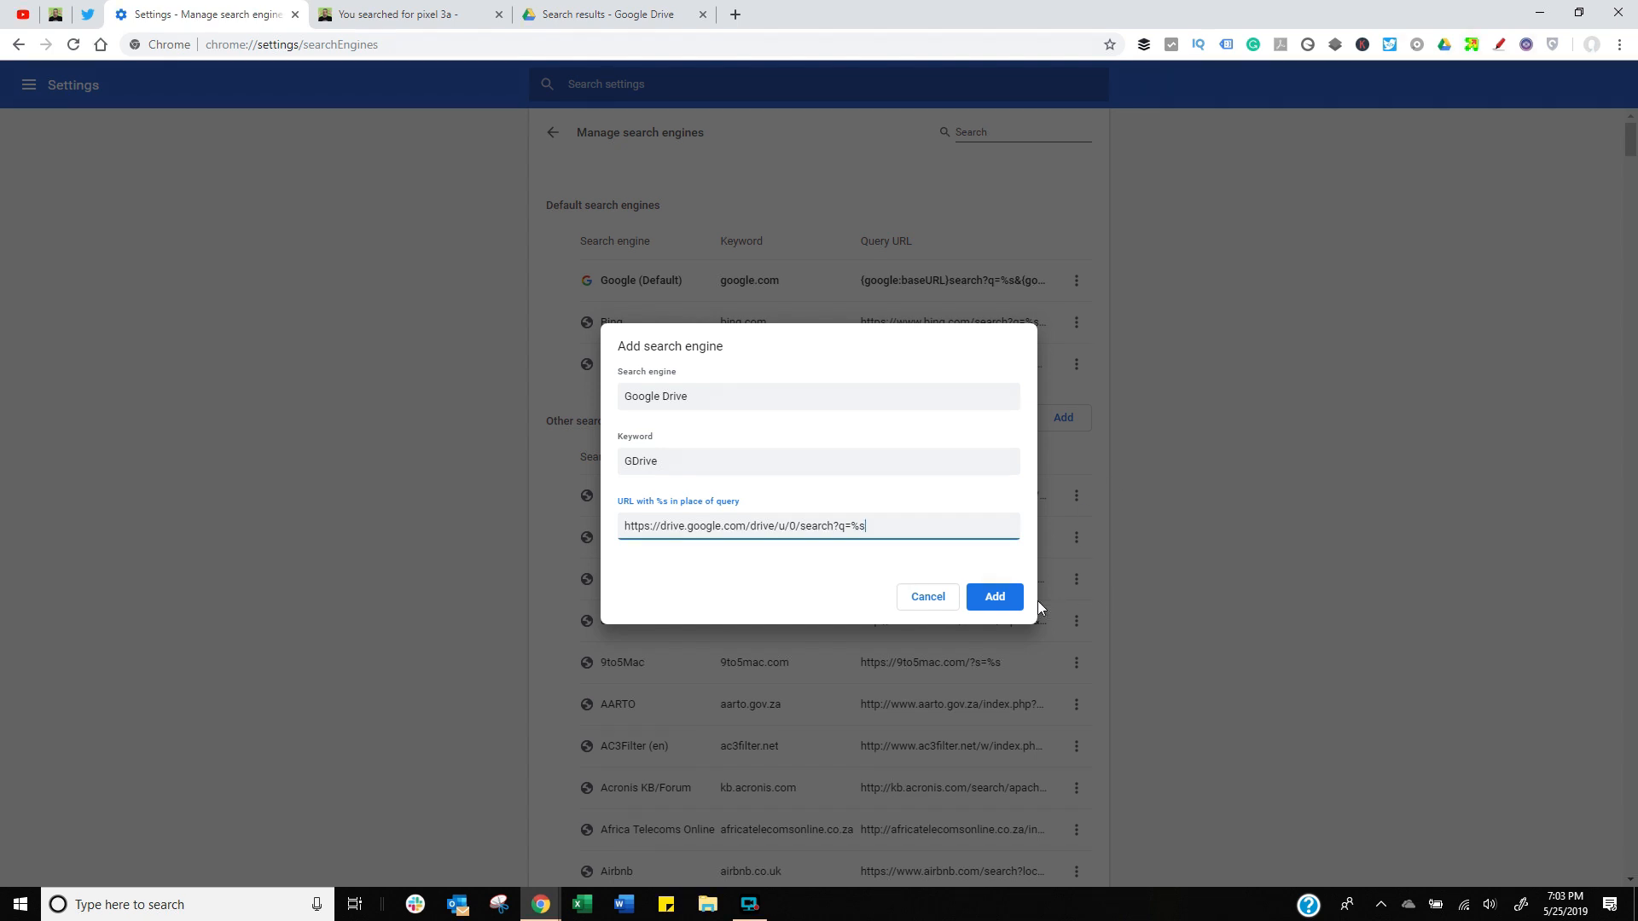
click(993, 596)
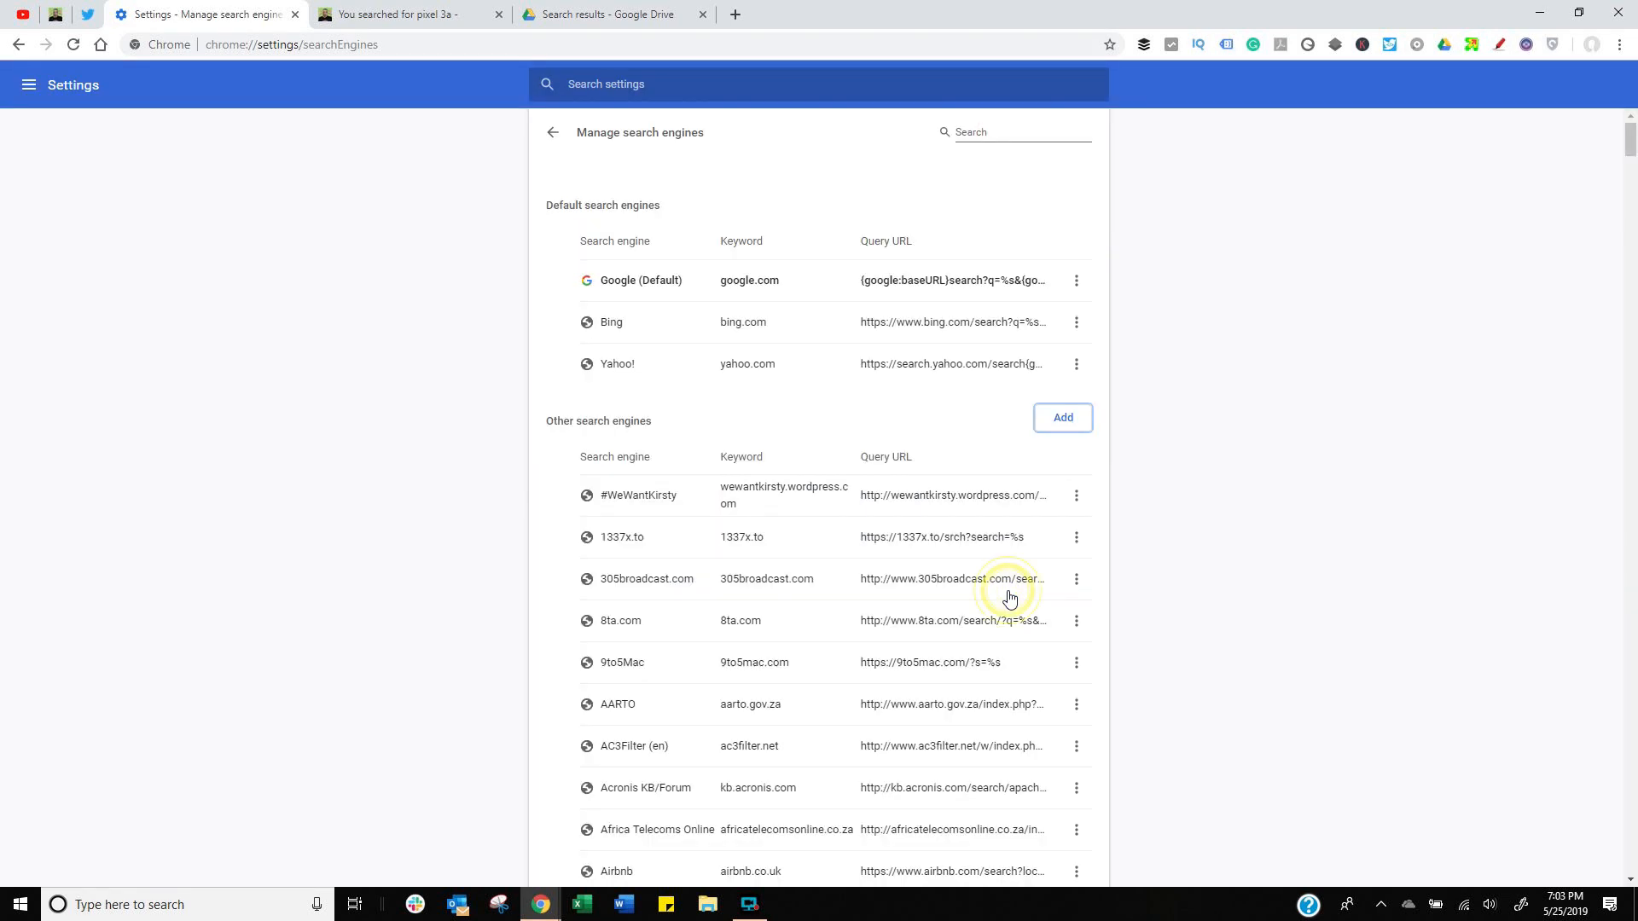
mouse_move(601, 13)
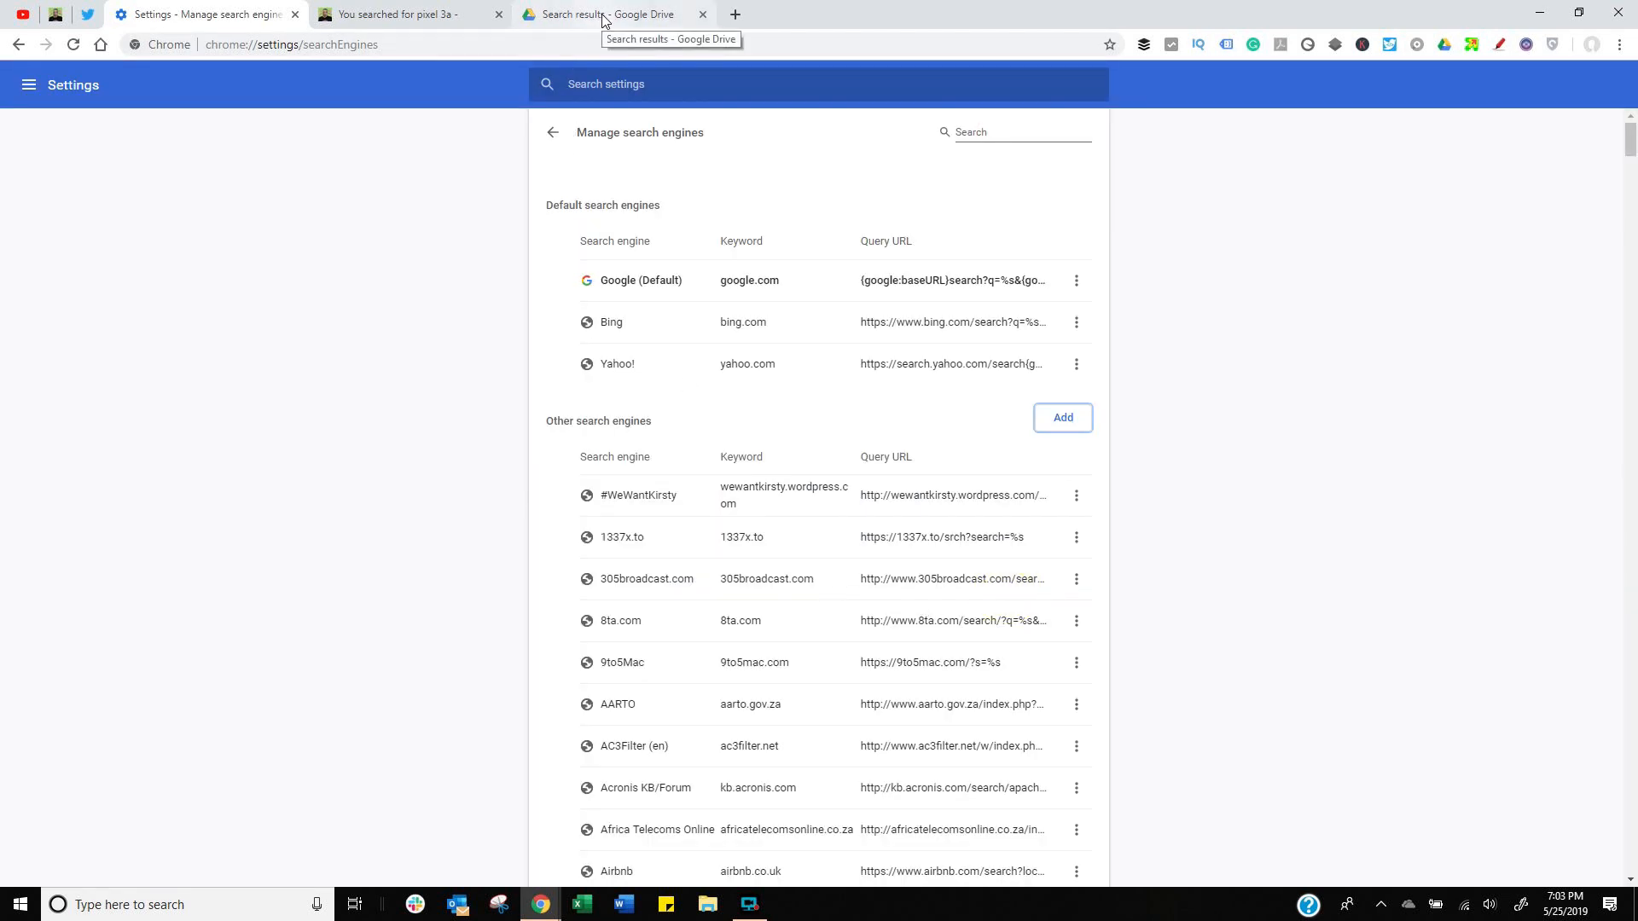
Switch to the 'pixel 3a' search results tab and enter 'gdrive' in the address bar.
click(407, 13)
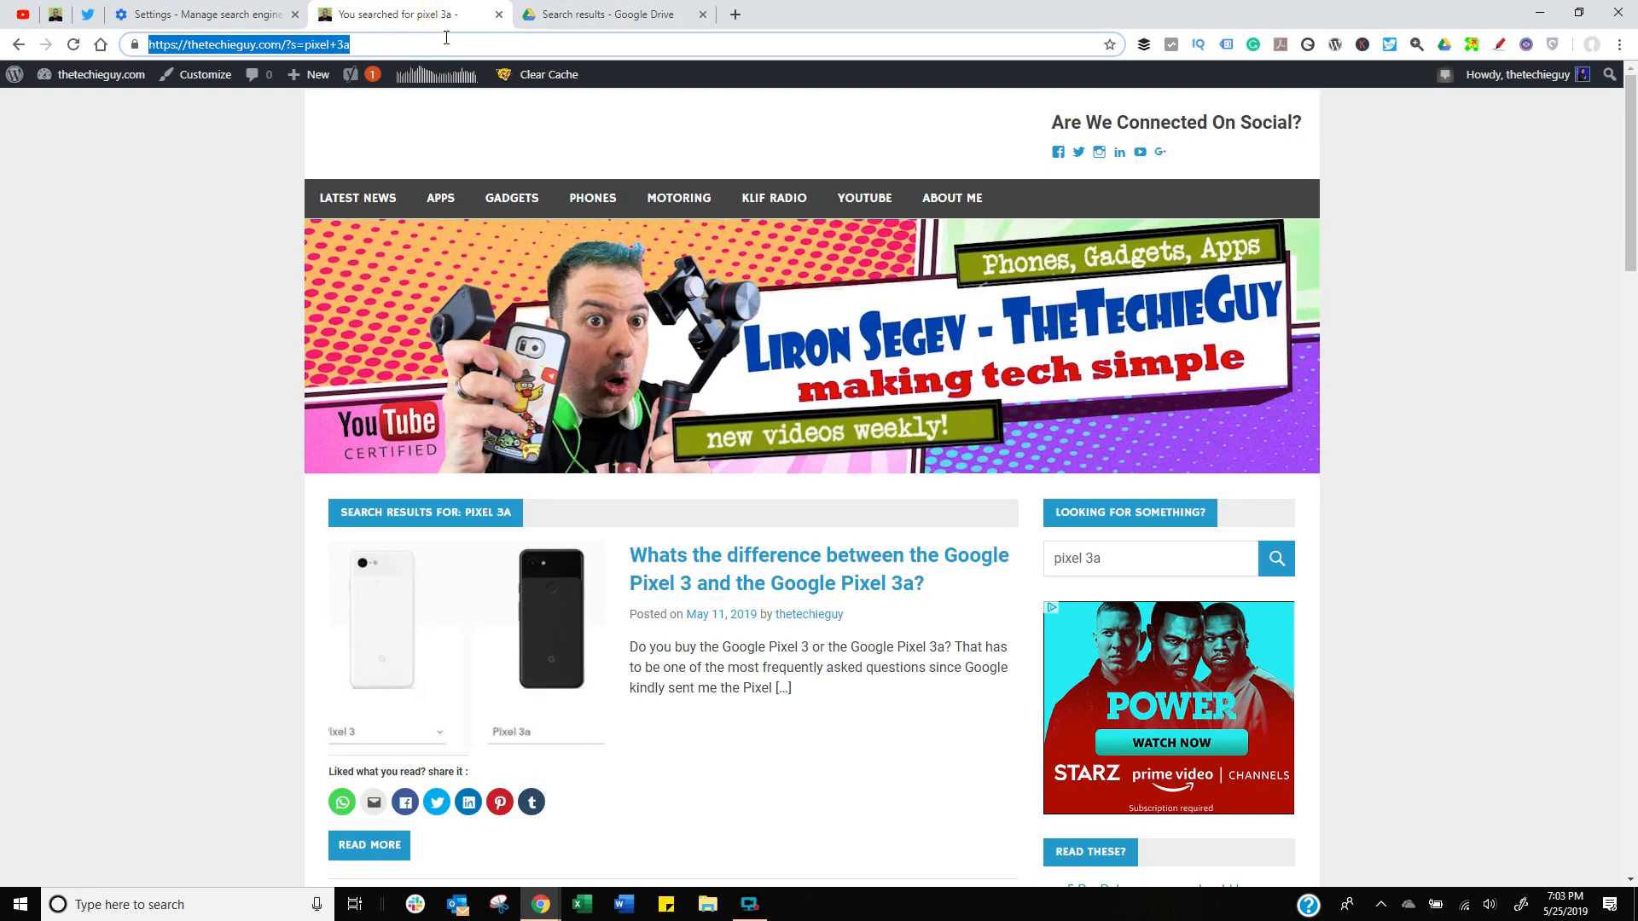
text(gdrive)
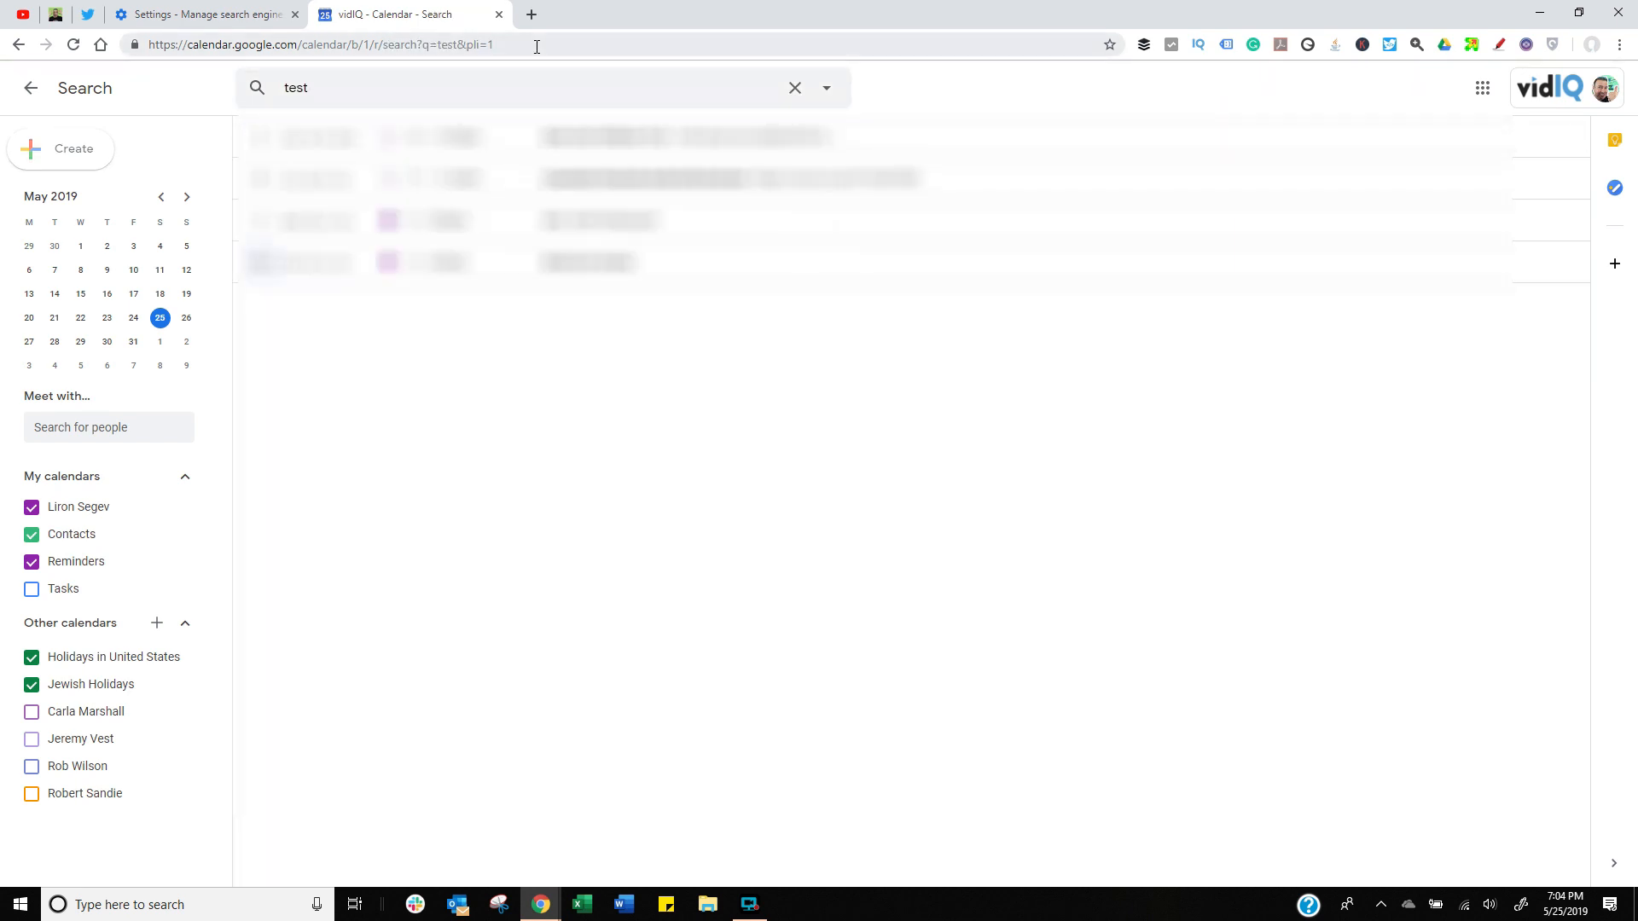
Select the Calendar 'test' search URL and return to the search engine settings tab.
click(318, 44)
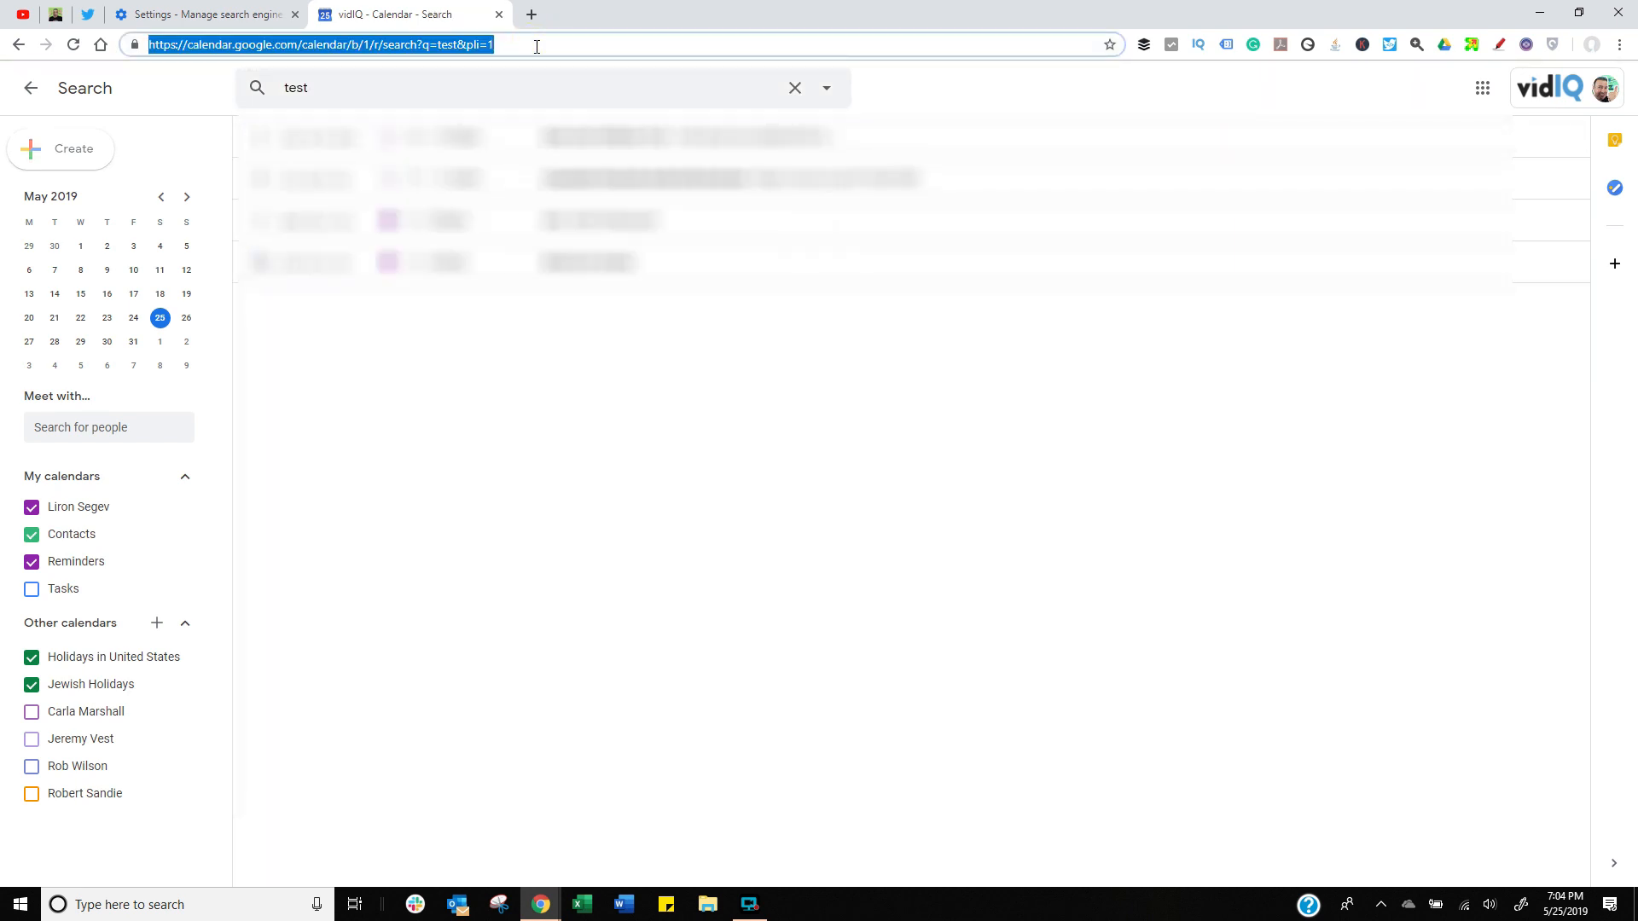
click(204, 14)
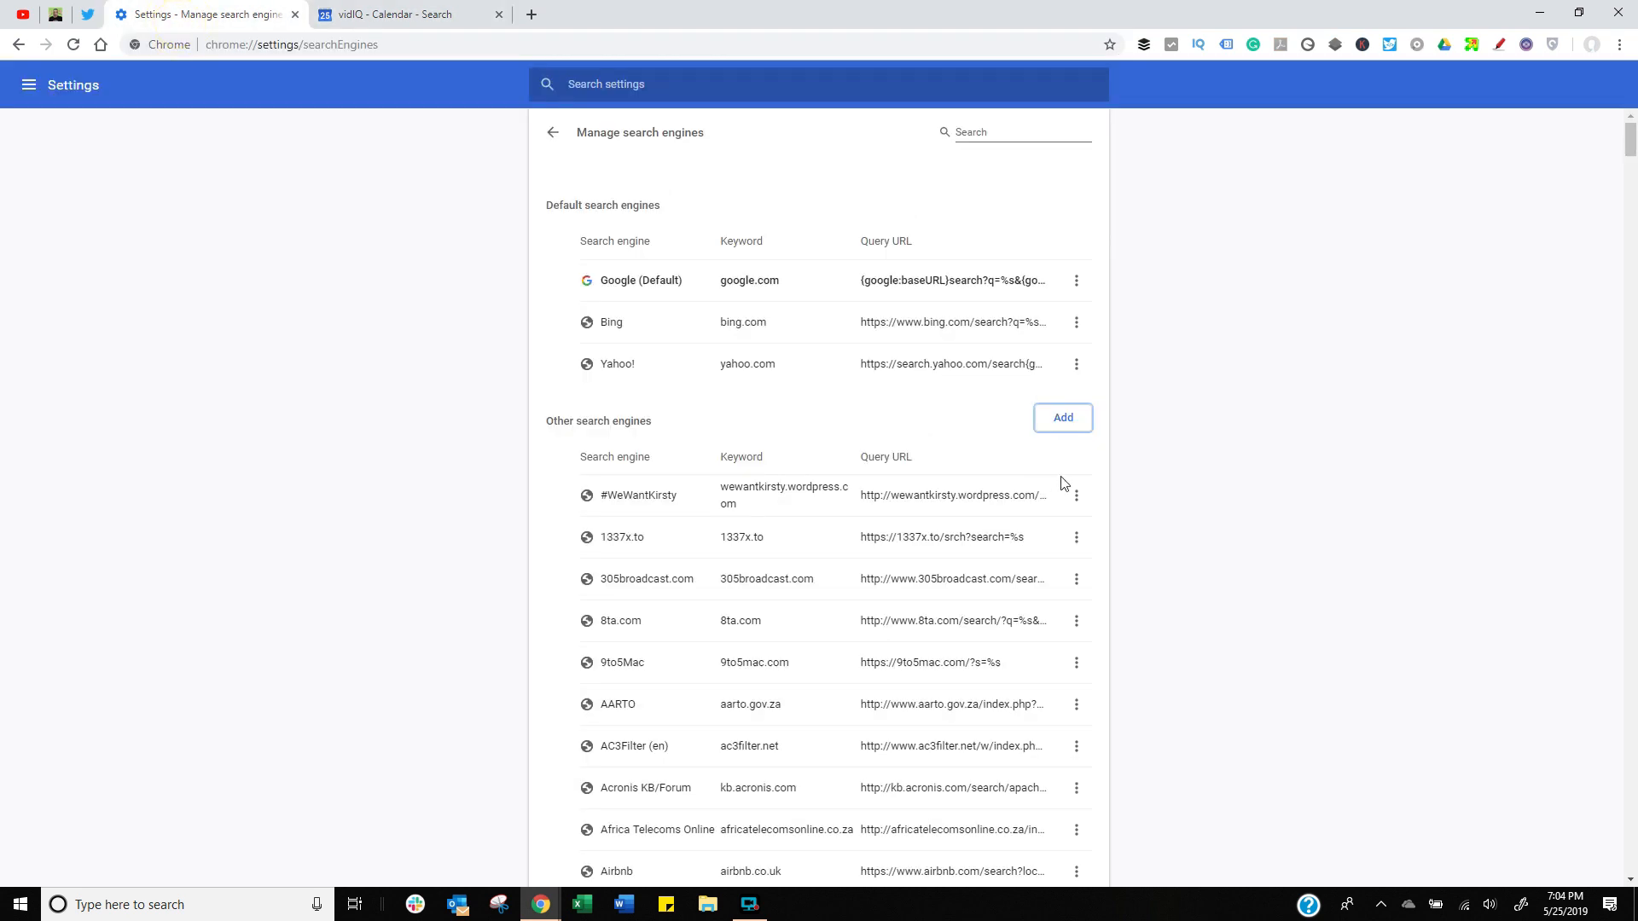
Add 'Google Calendar' with keyword GCal and its search URL using %s instead of test.
click(1062, 417)
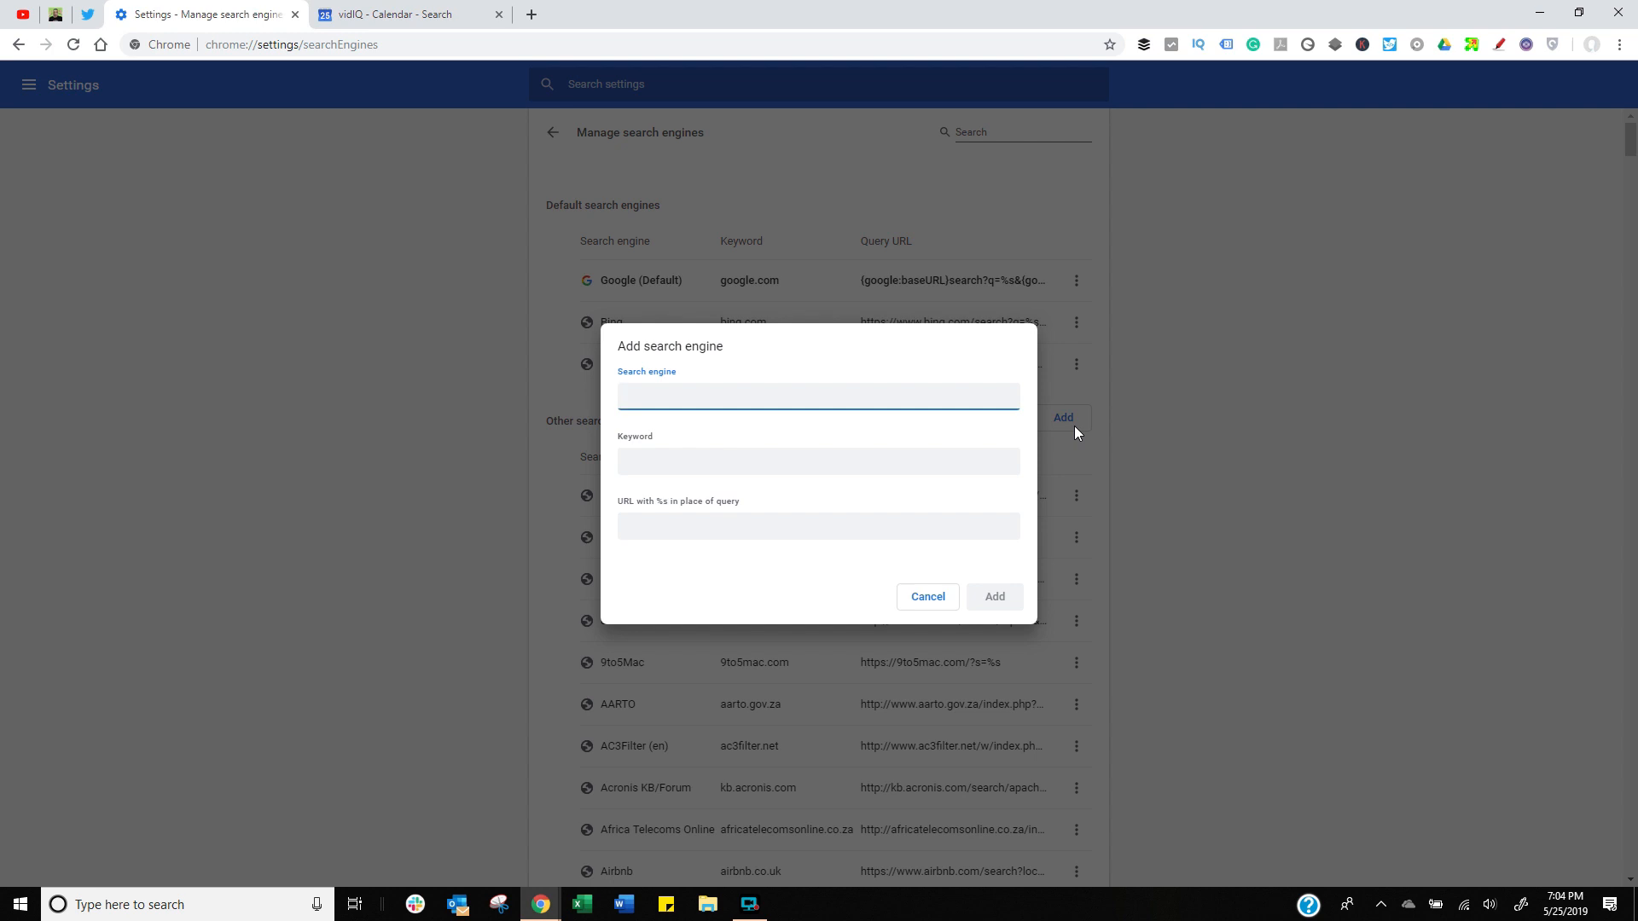
text(Ca)
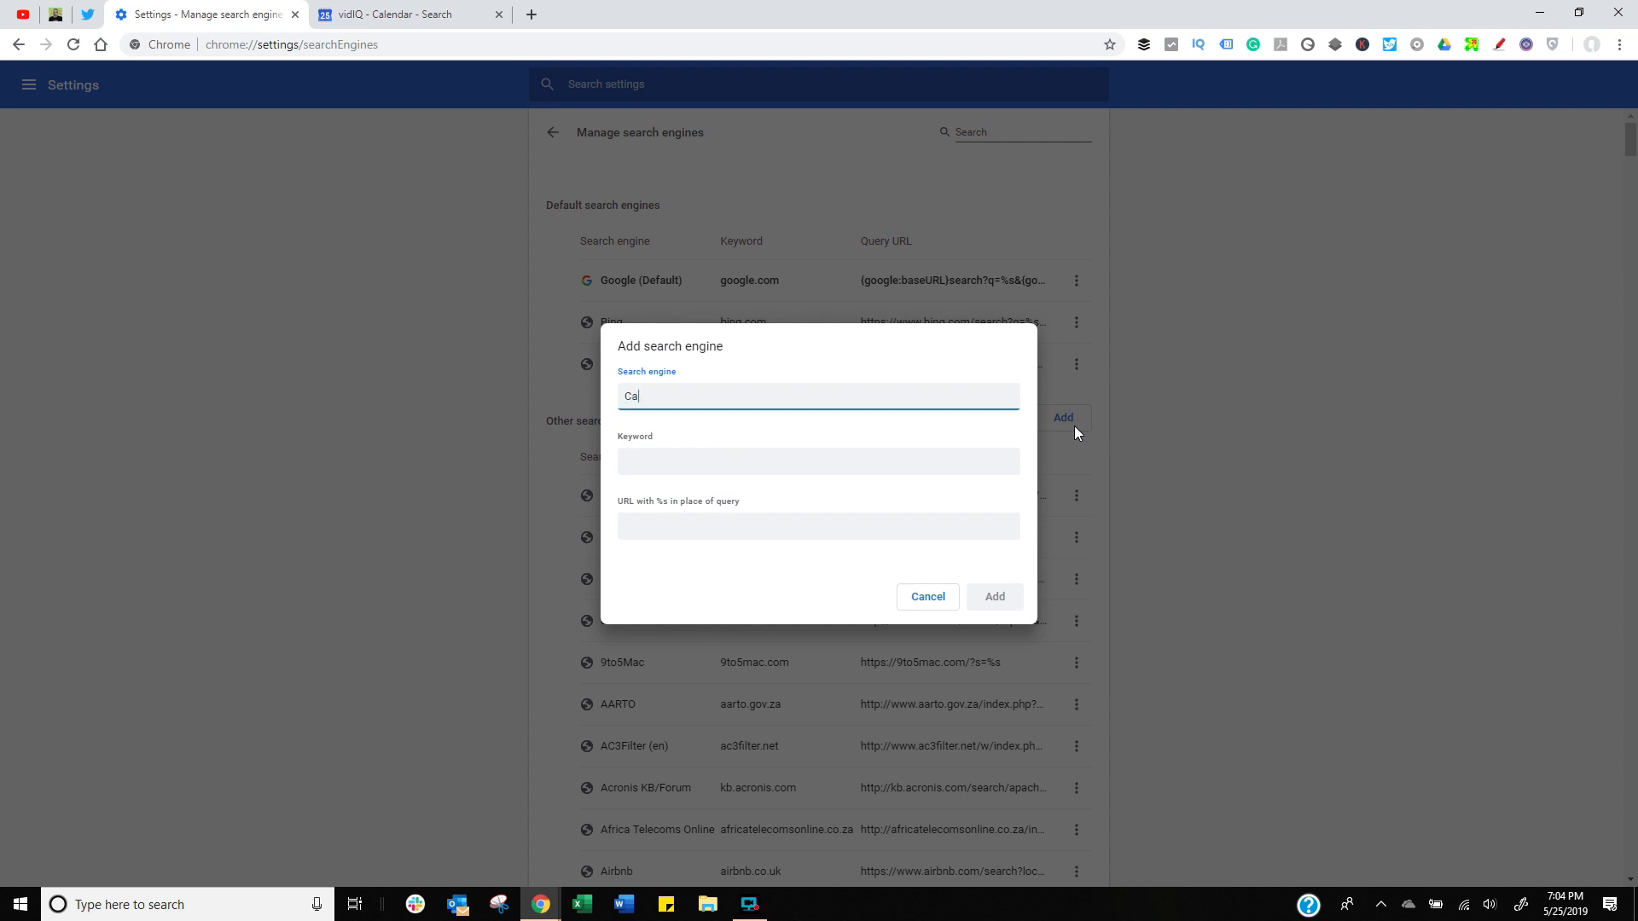
text(Google)
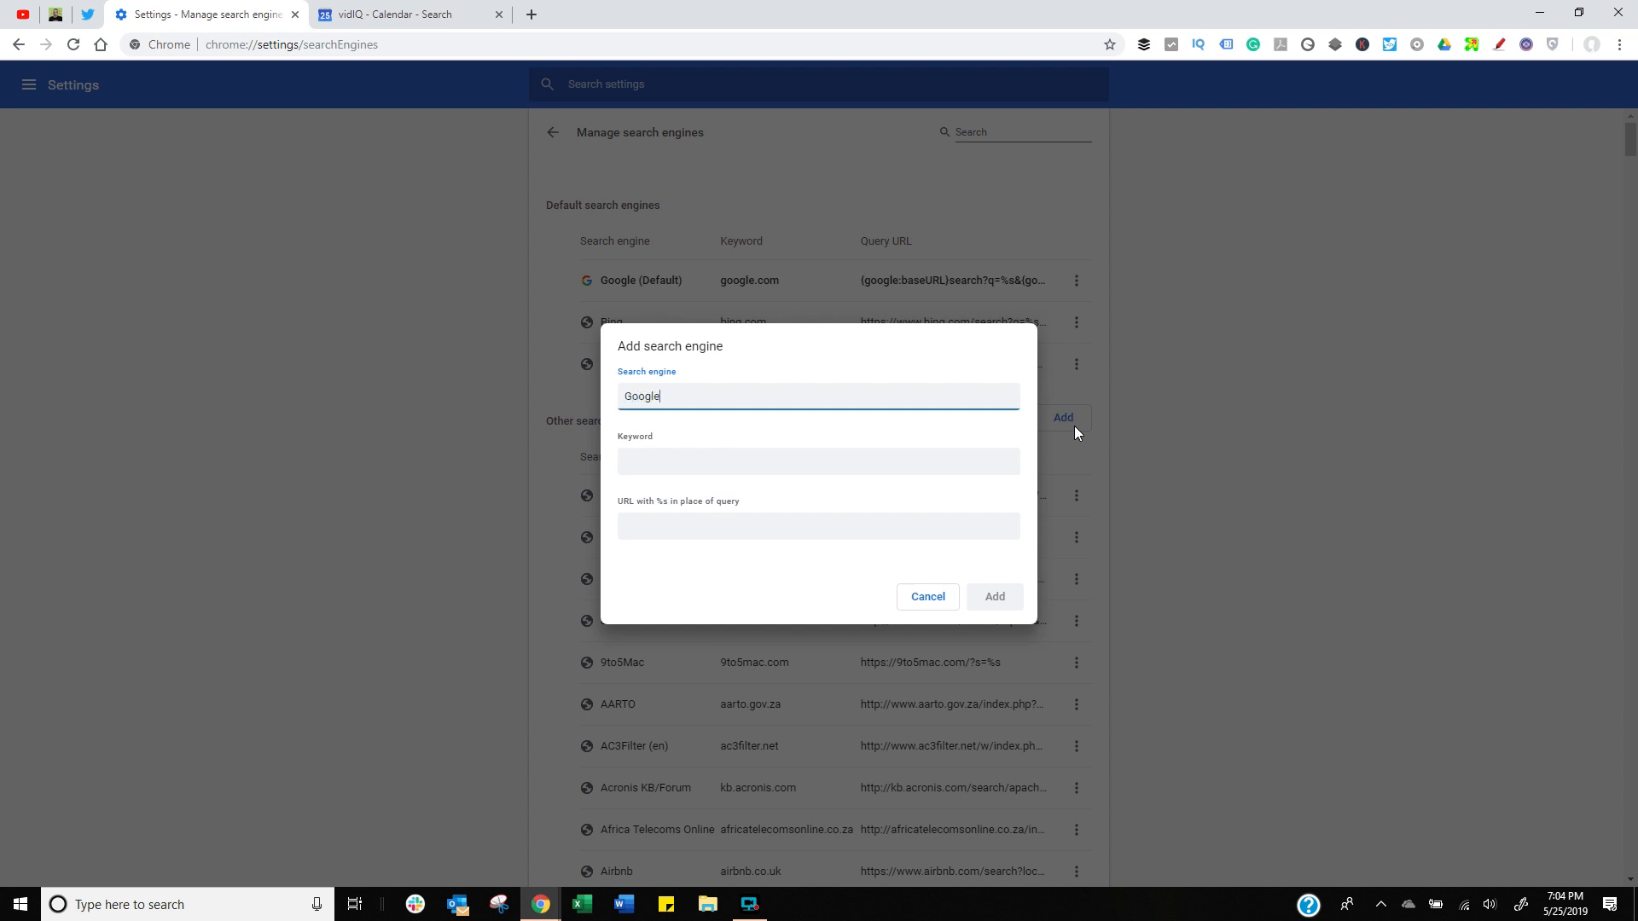
text(Calendar)
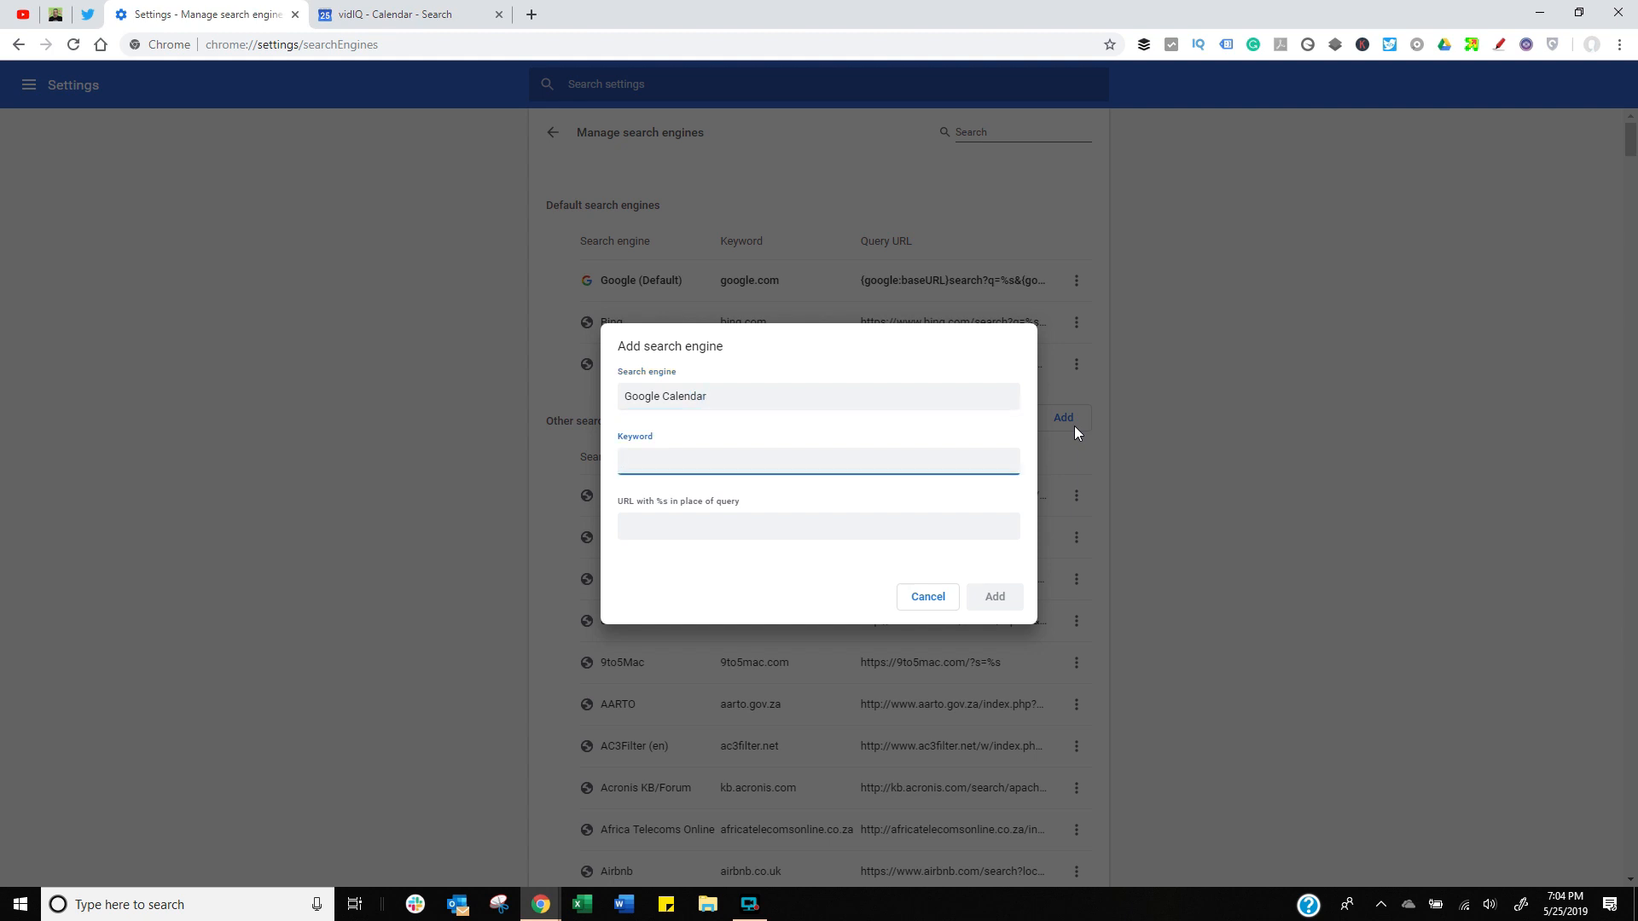
text(GCa)
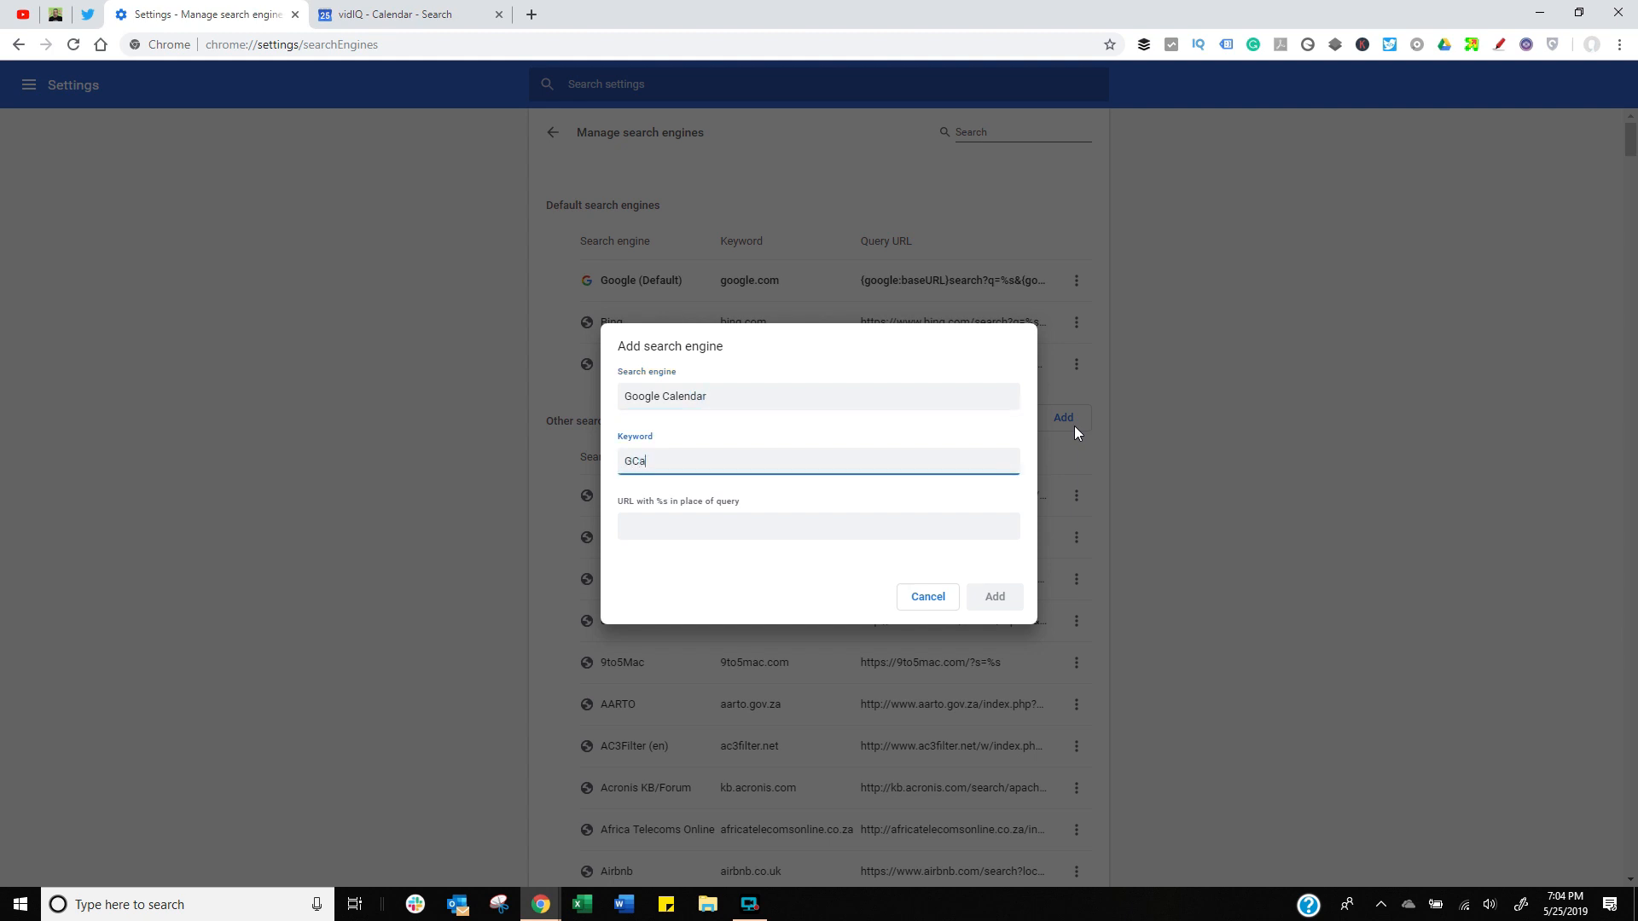
text(https://calendar.google.com/calendar/b/1/r/search?q=test&pli=1)
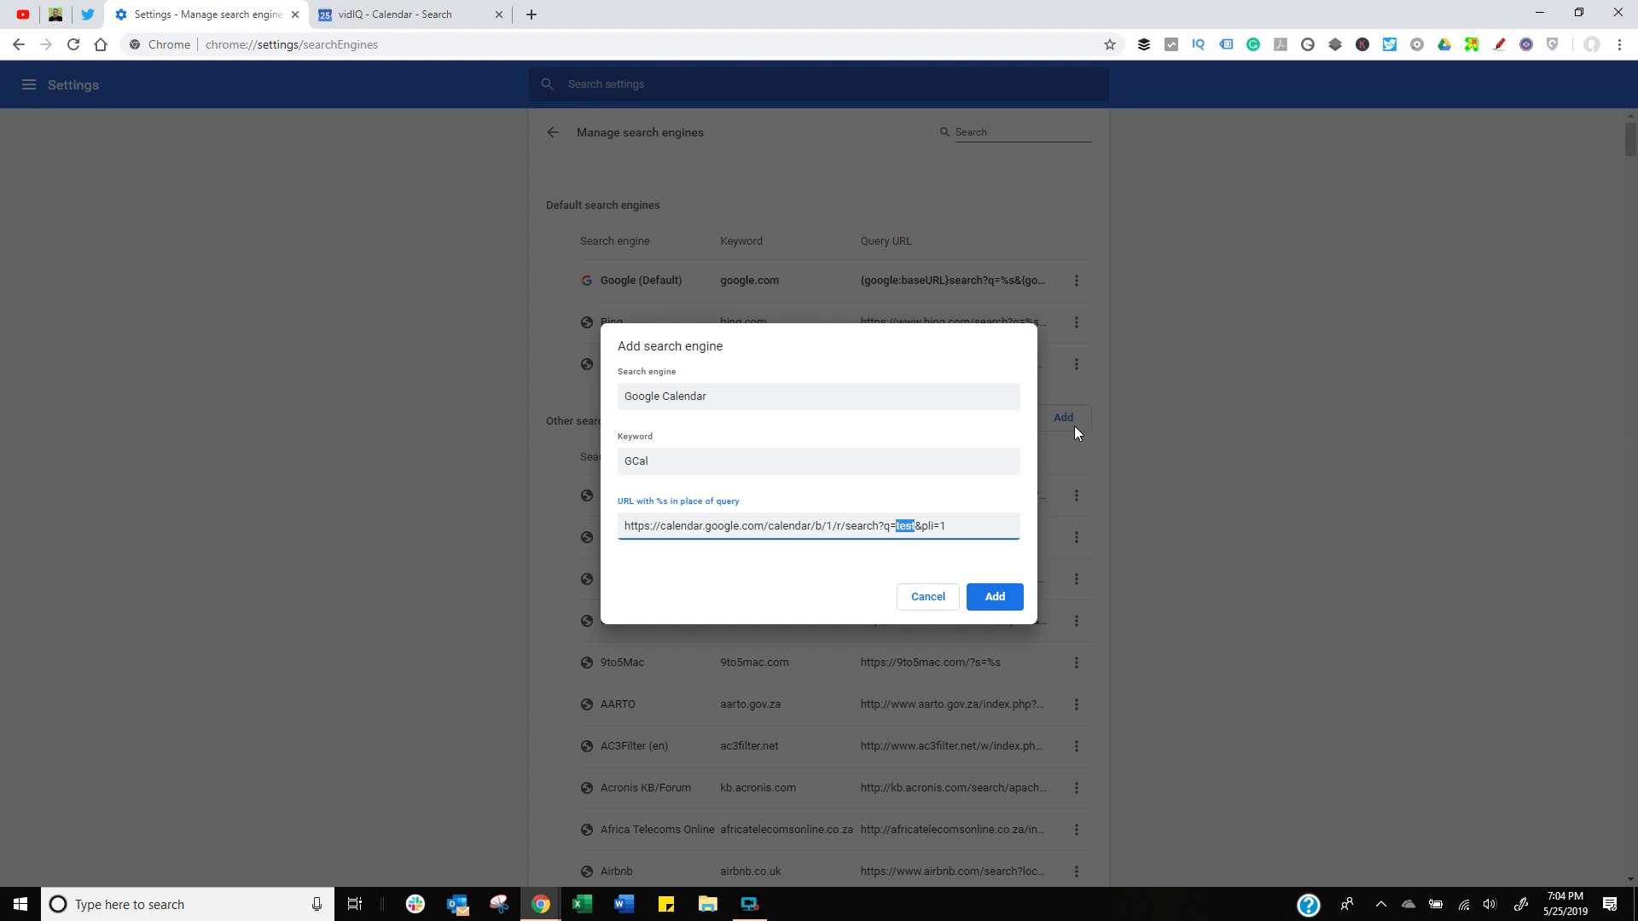
text(%s)
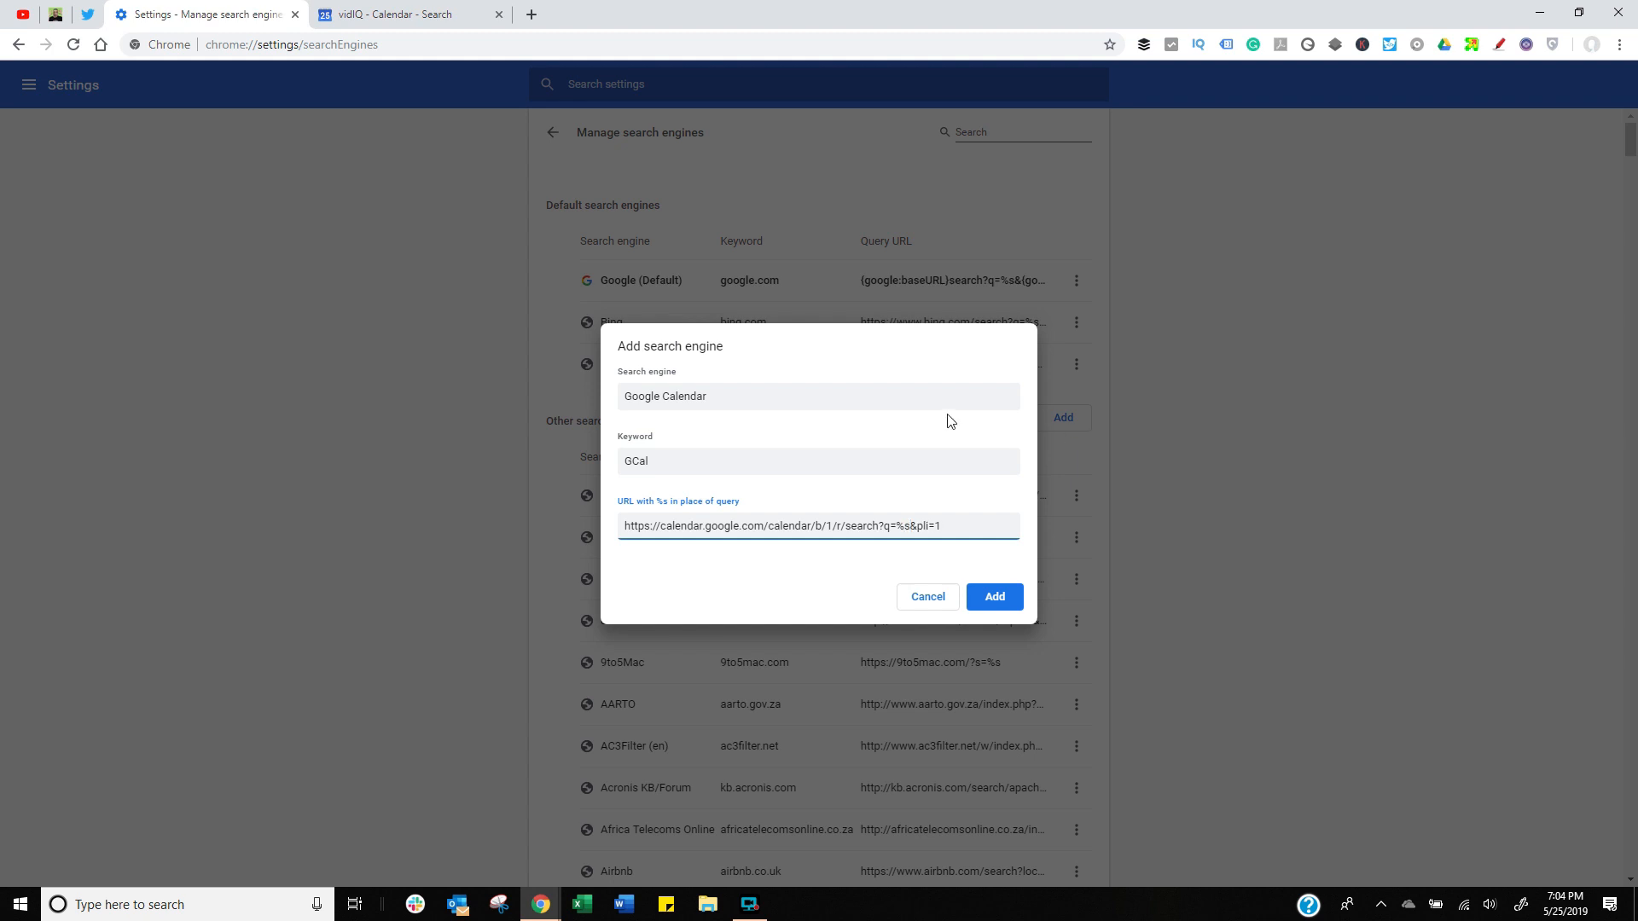
click(992, 597)
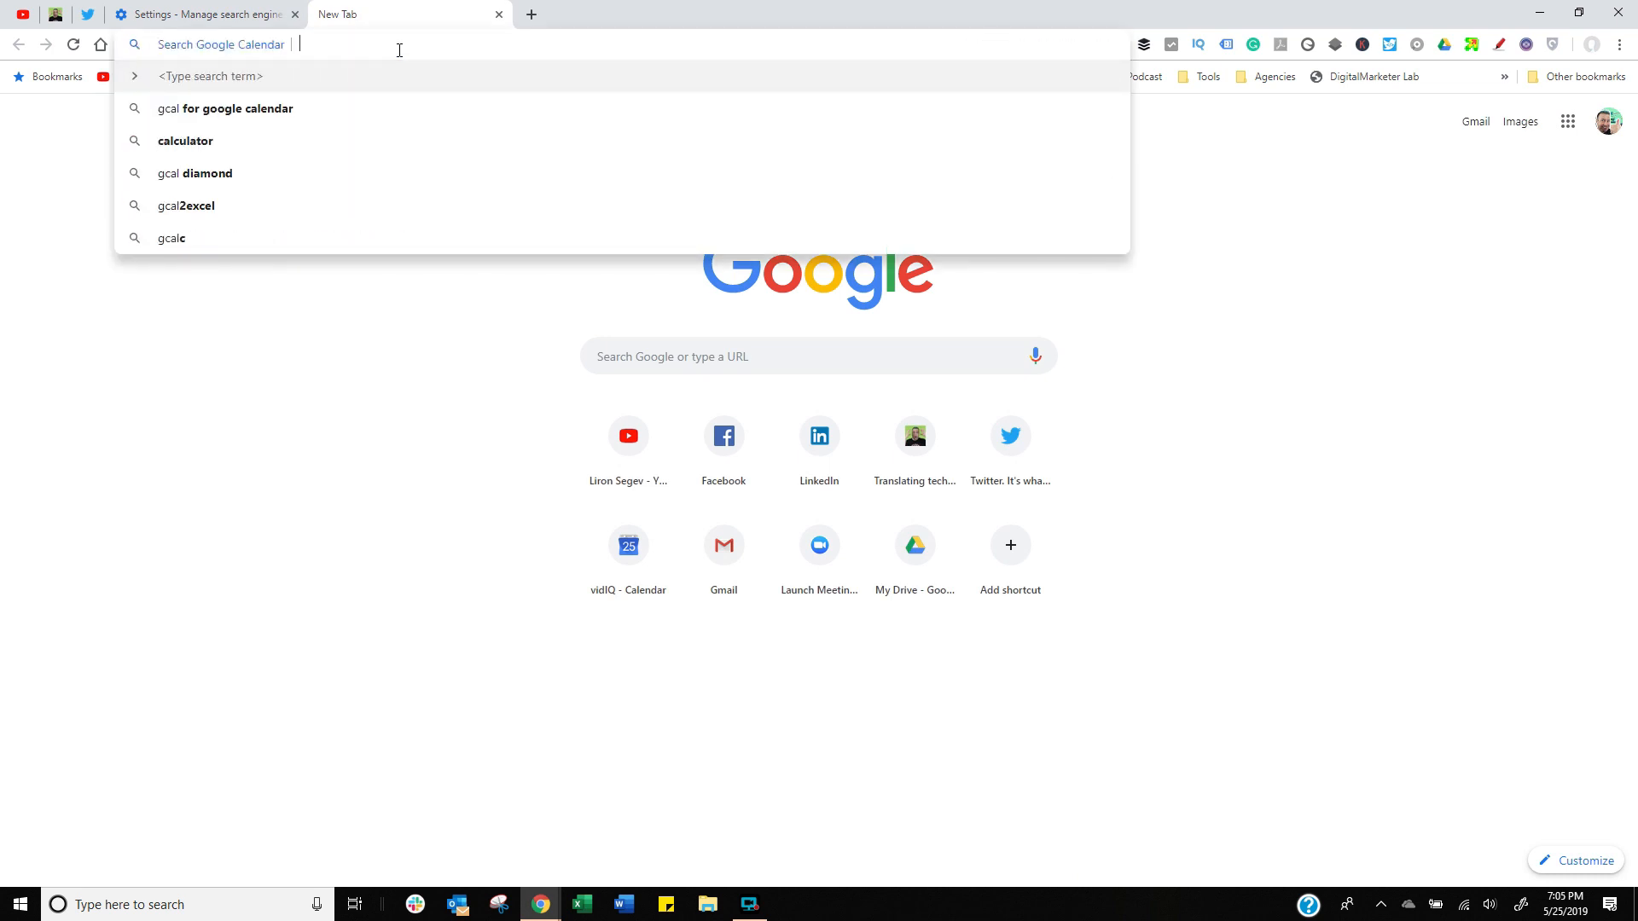
Run a GCal keyword search for 'test', then return to the Settings tab.
text(tes)
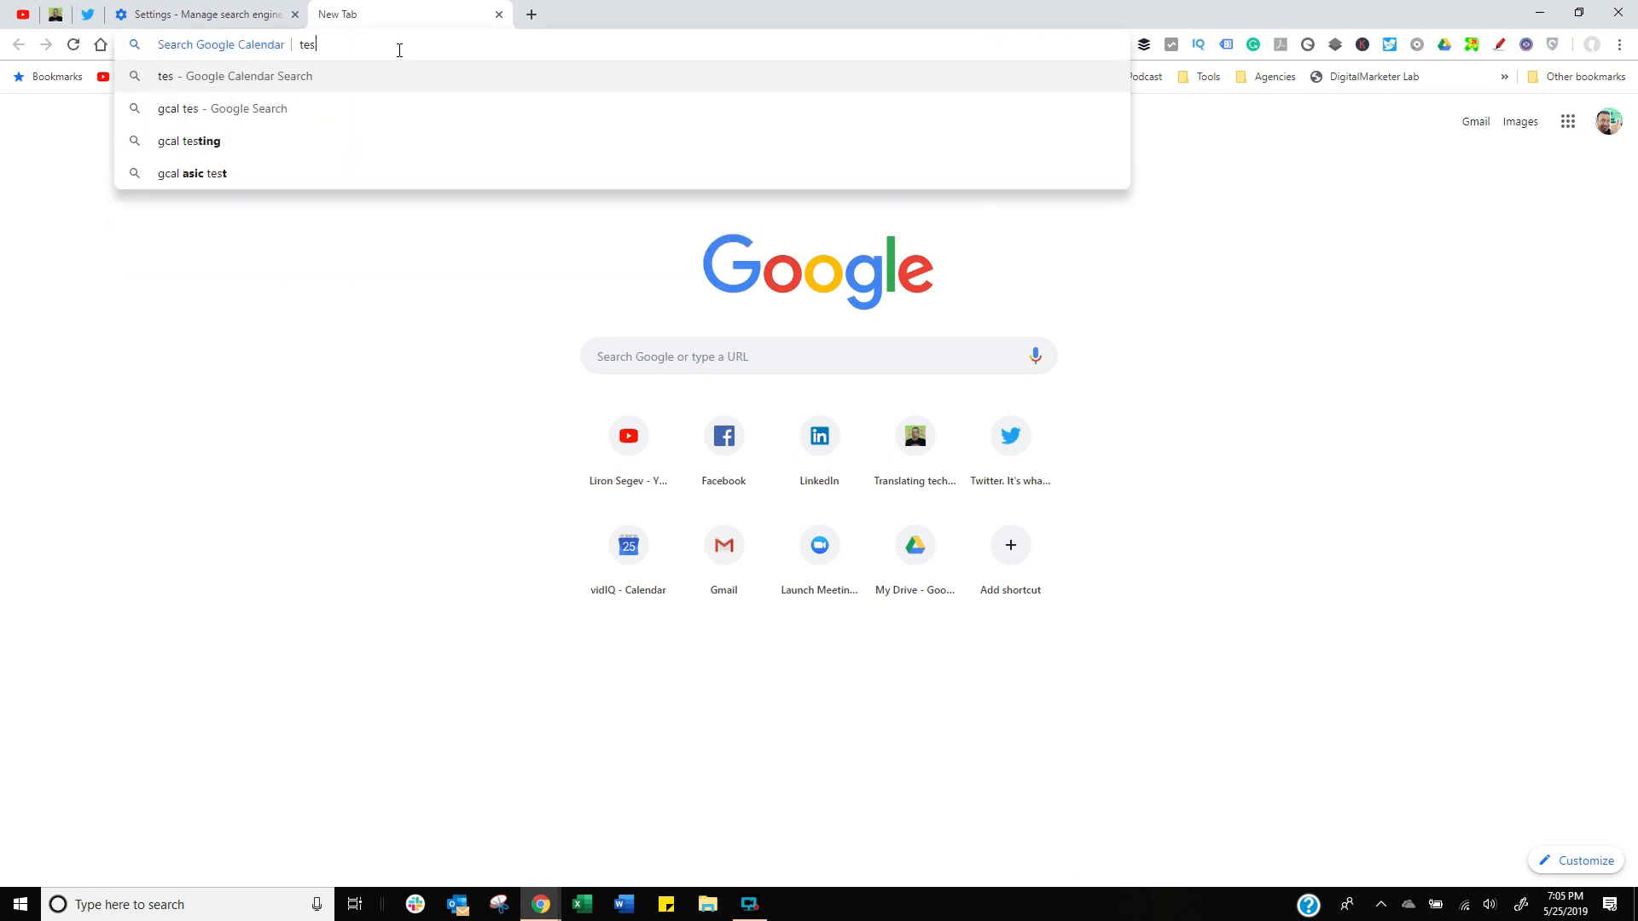
key(Return)
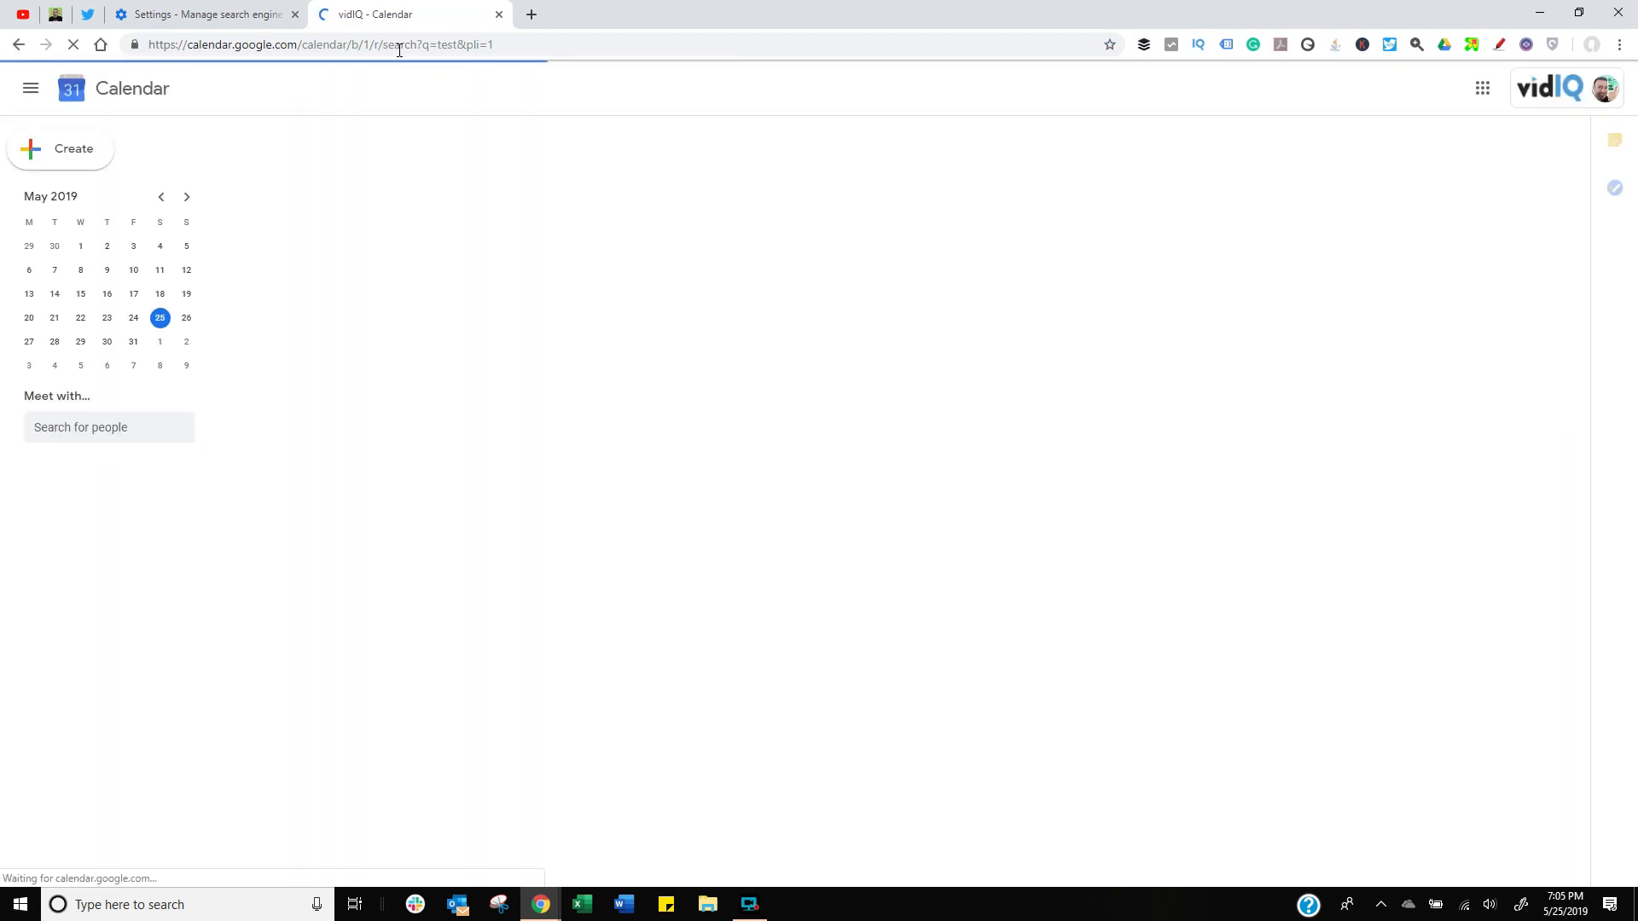
click(204, 13)
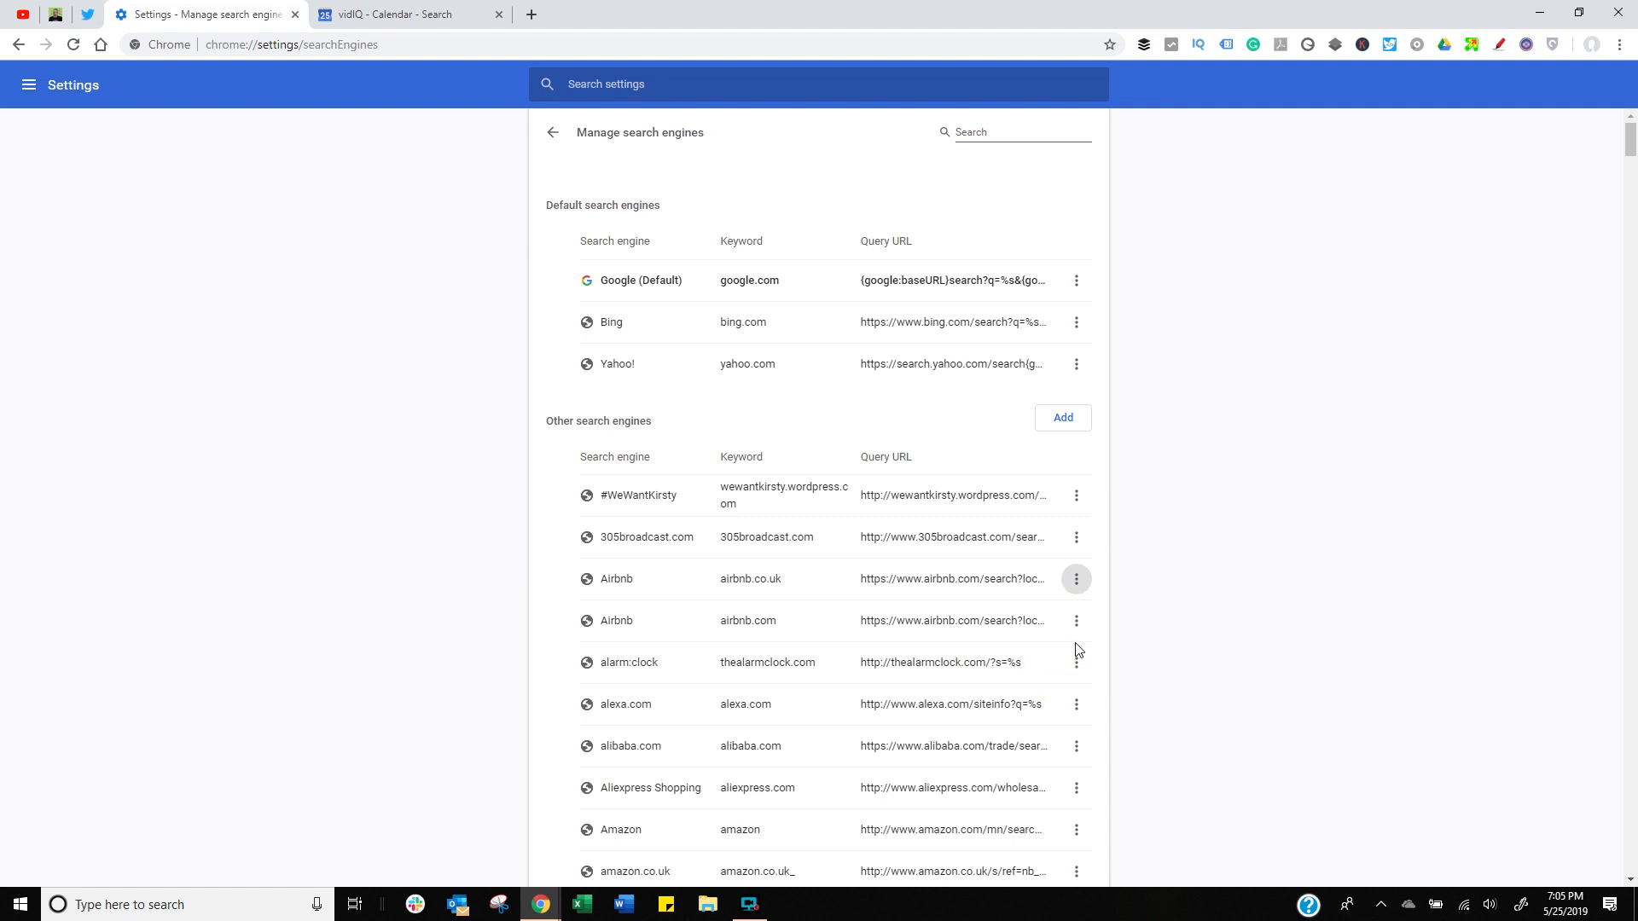
Remove alarm:clock through its three-dot menu in Other search engines.
click(1076, 662)
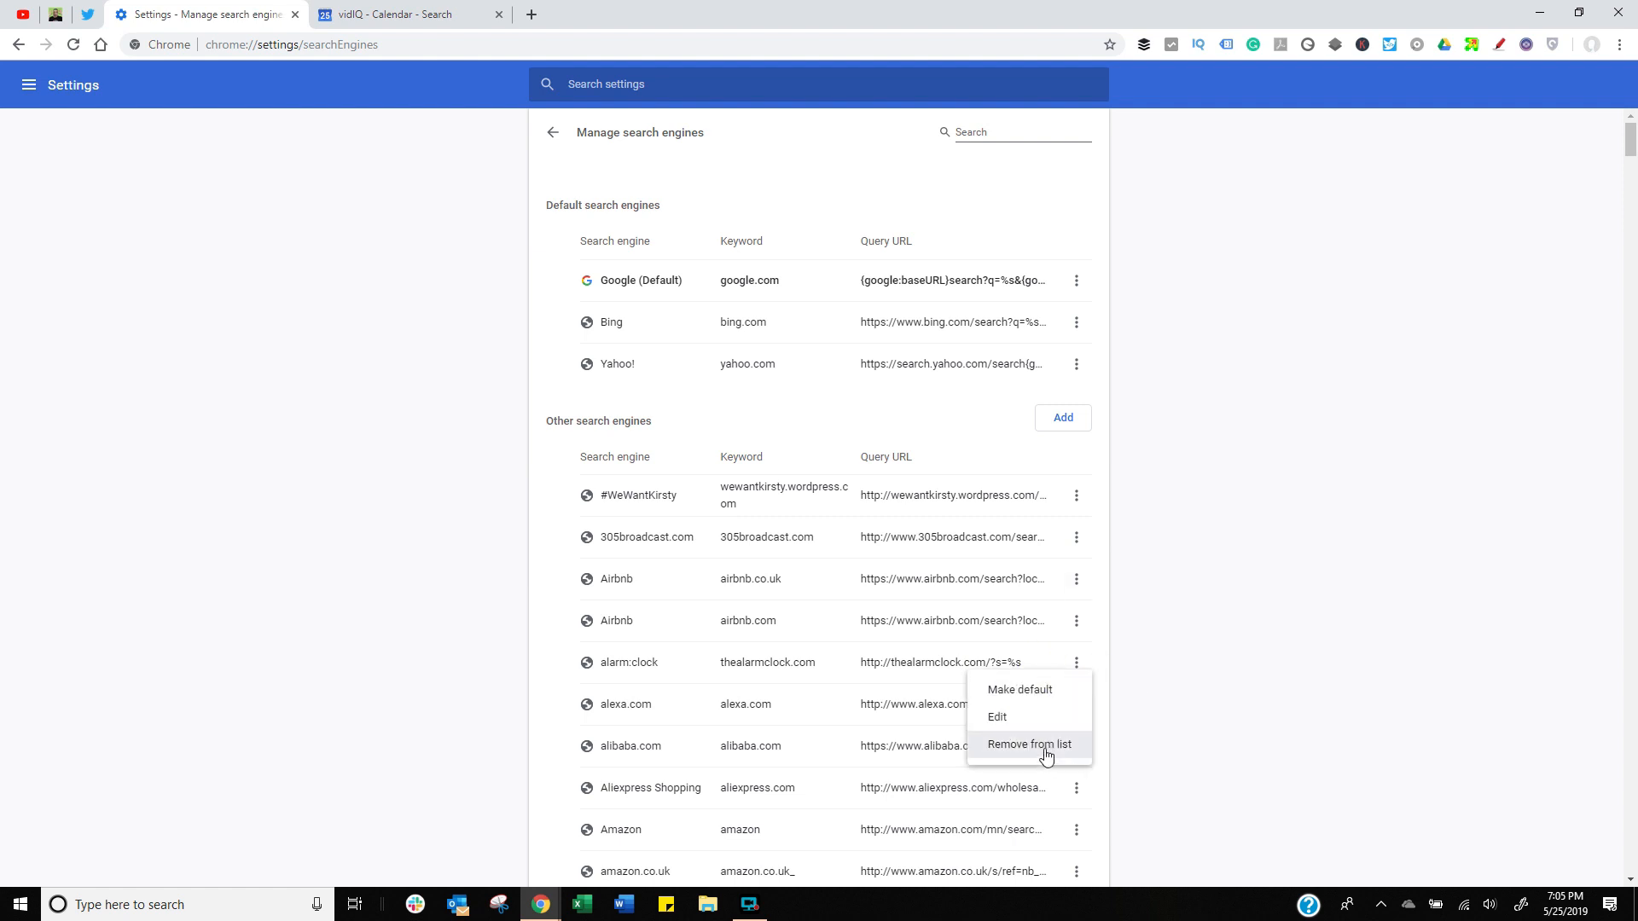
click(1029, 744)
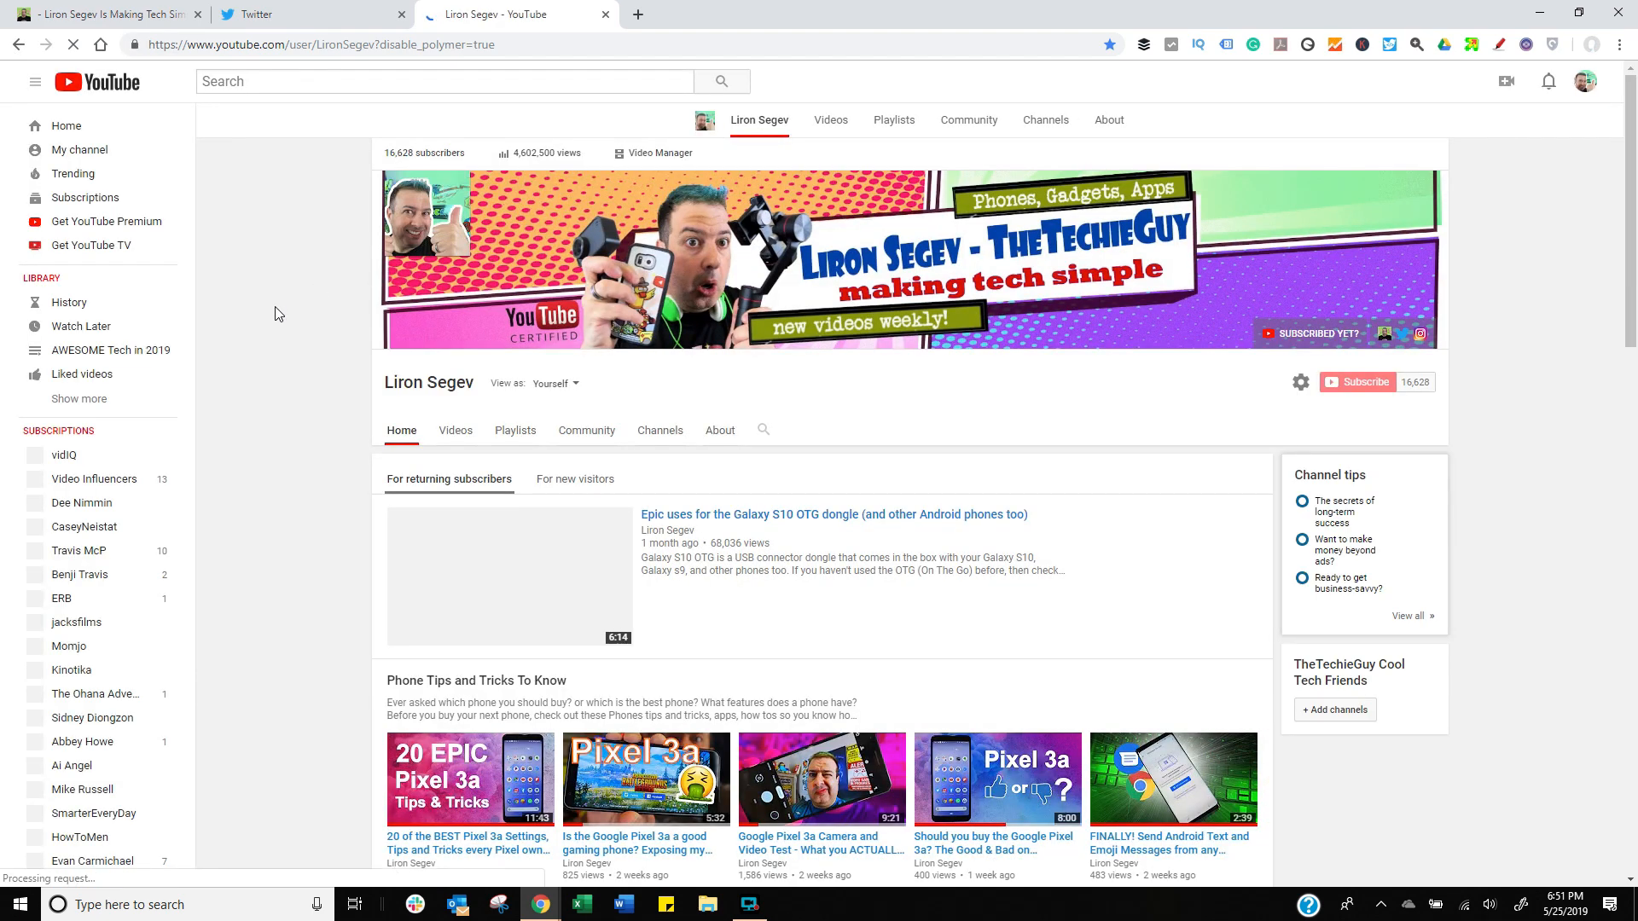
Jump to the first tab with Ctrl+1 and pin the open tabs.
key(ctrl+1)
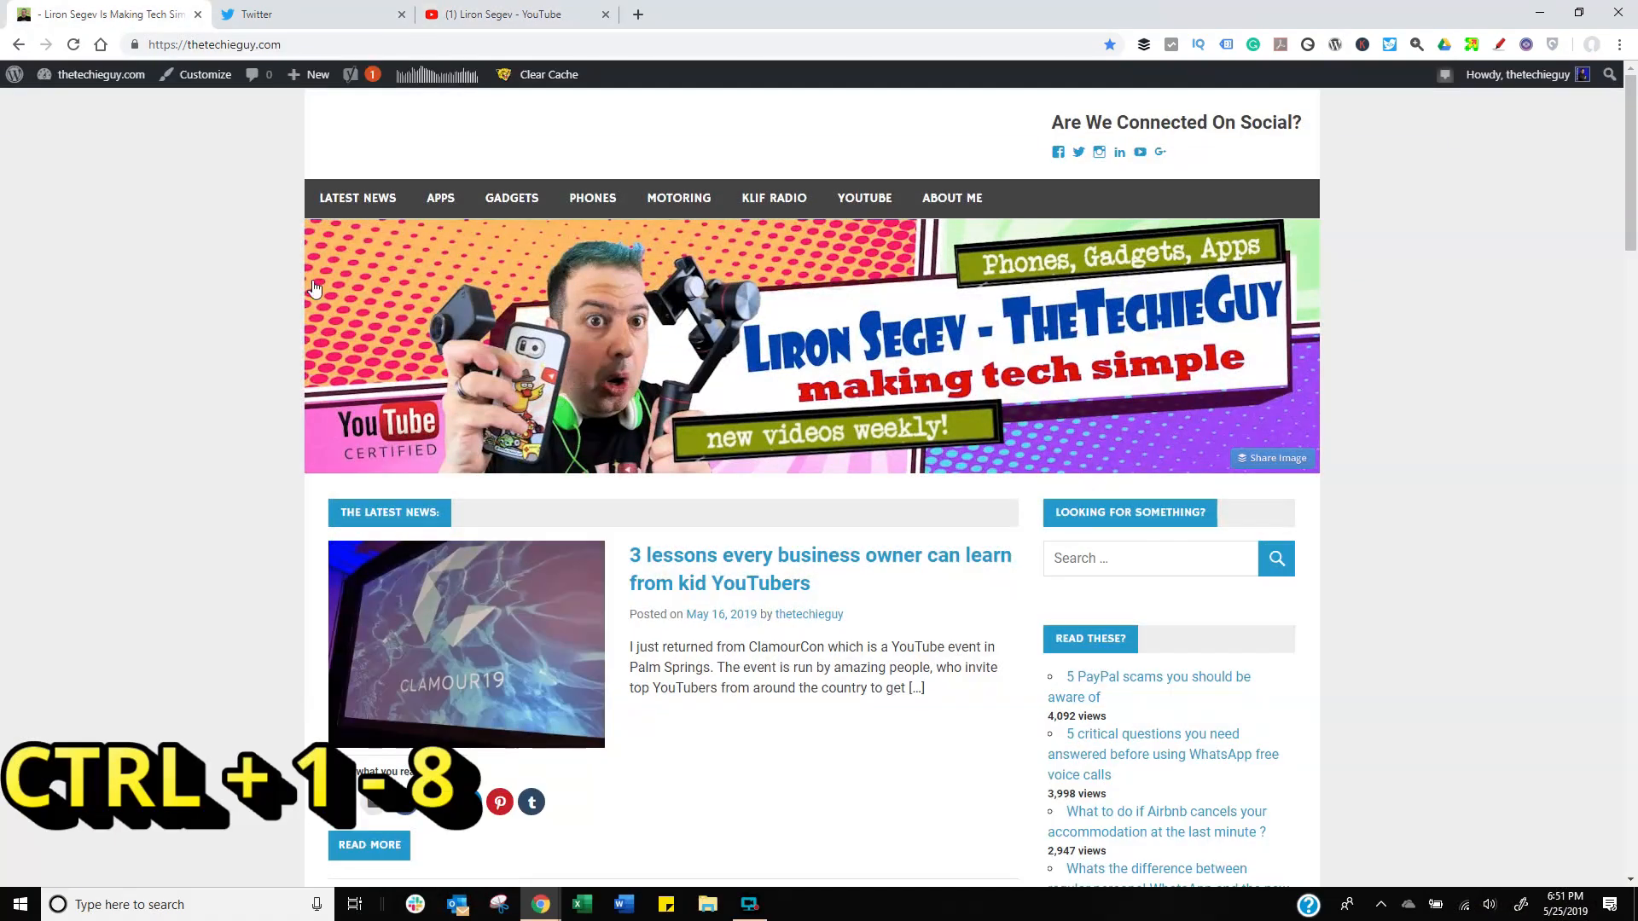
click(511, 13)
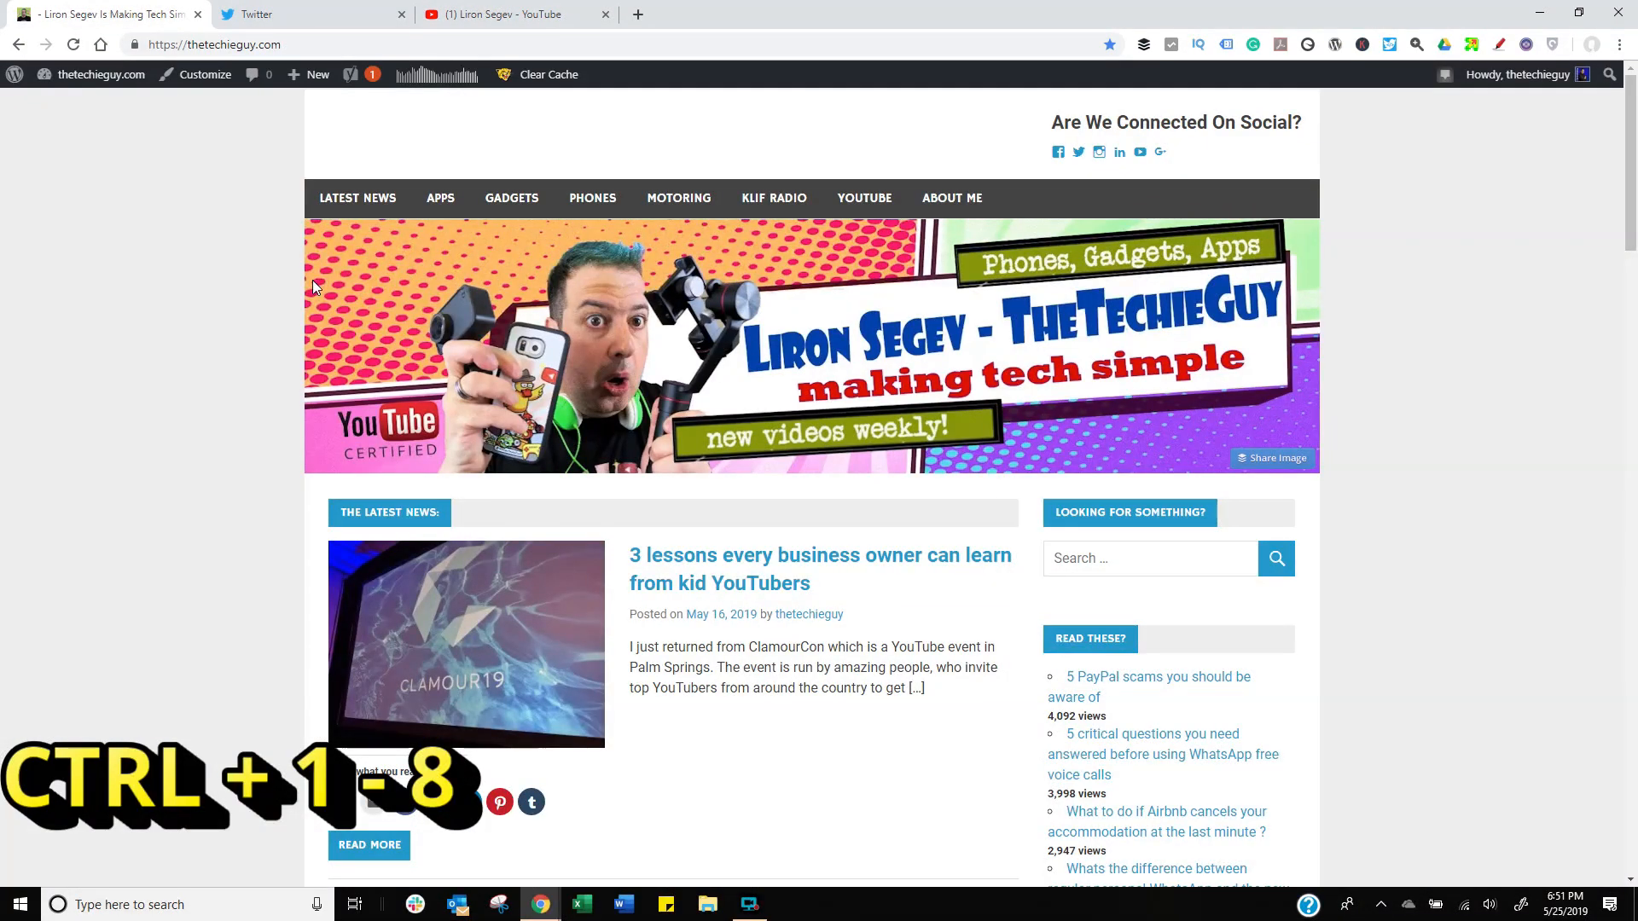
click(511, 14)
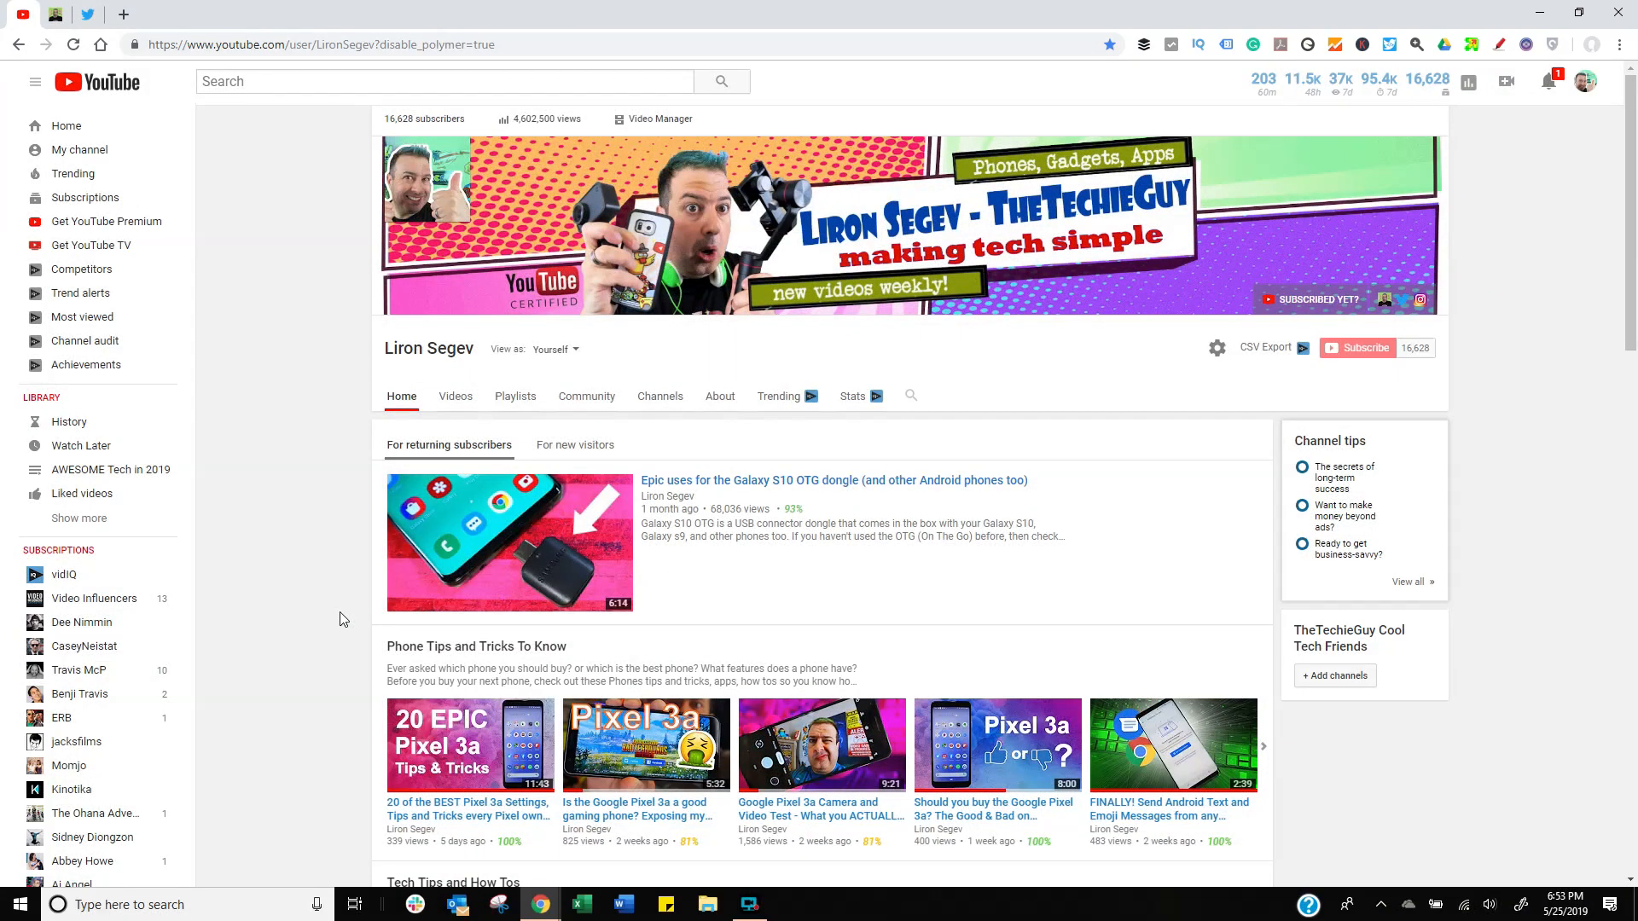
Open Chrome's Downloads page with Ctrl+J.
key(ctrl+j)
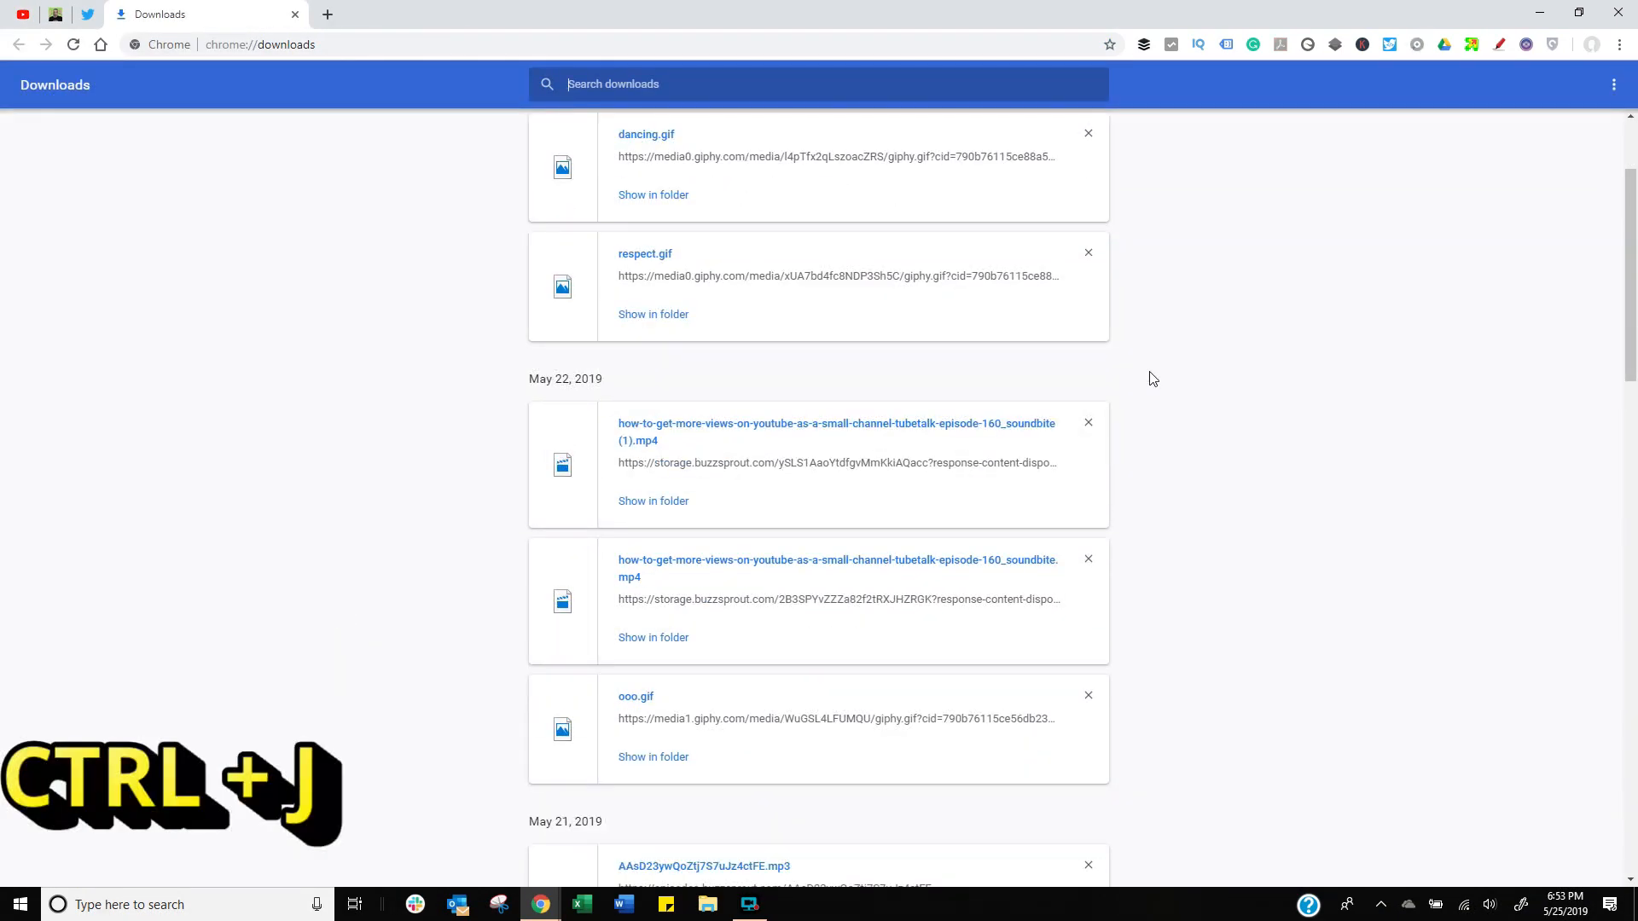
mouse_move(492, 217)
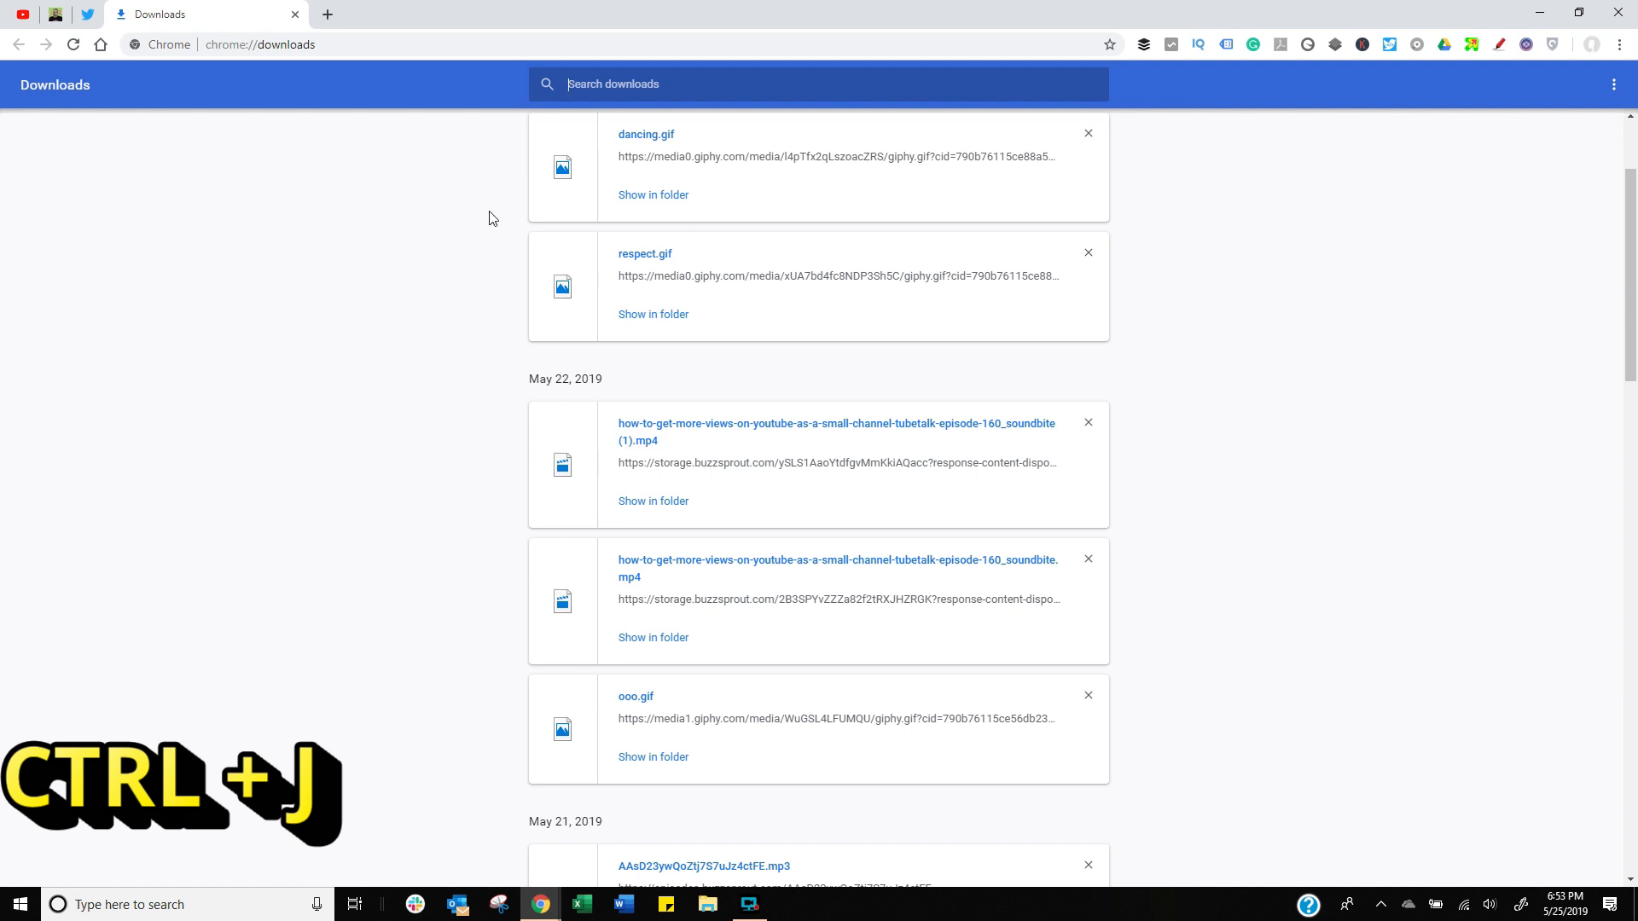
mouse_move(651, 192)
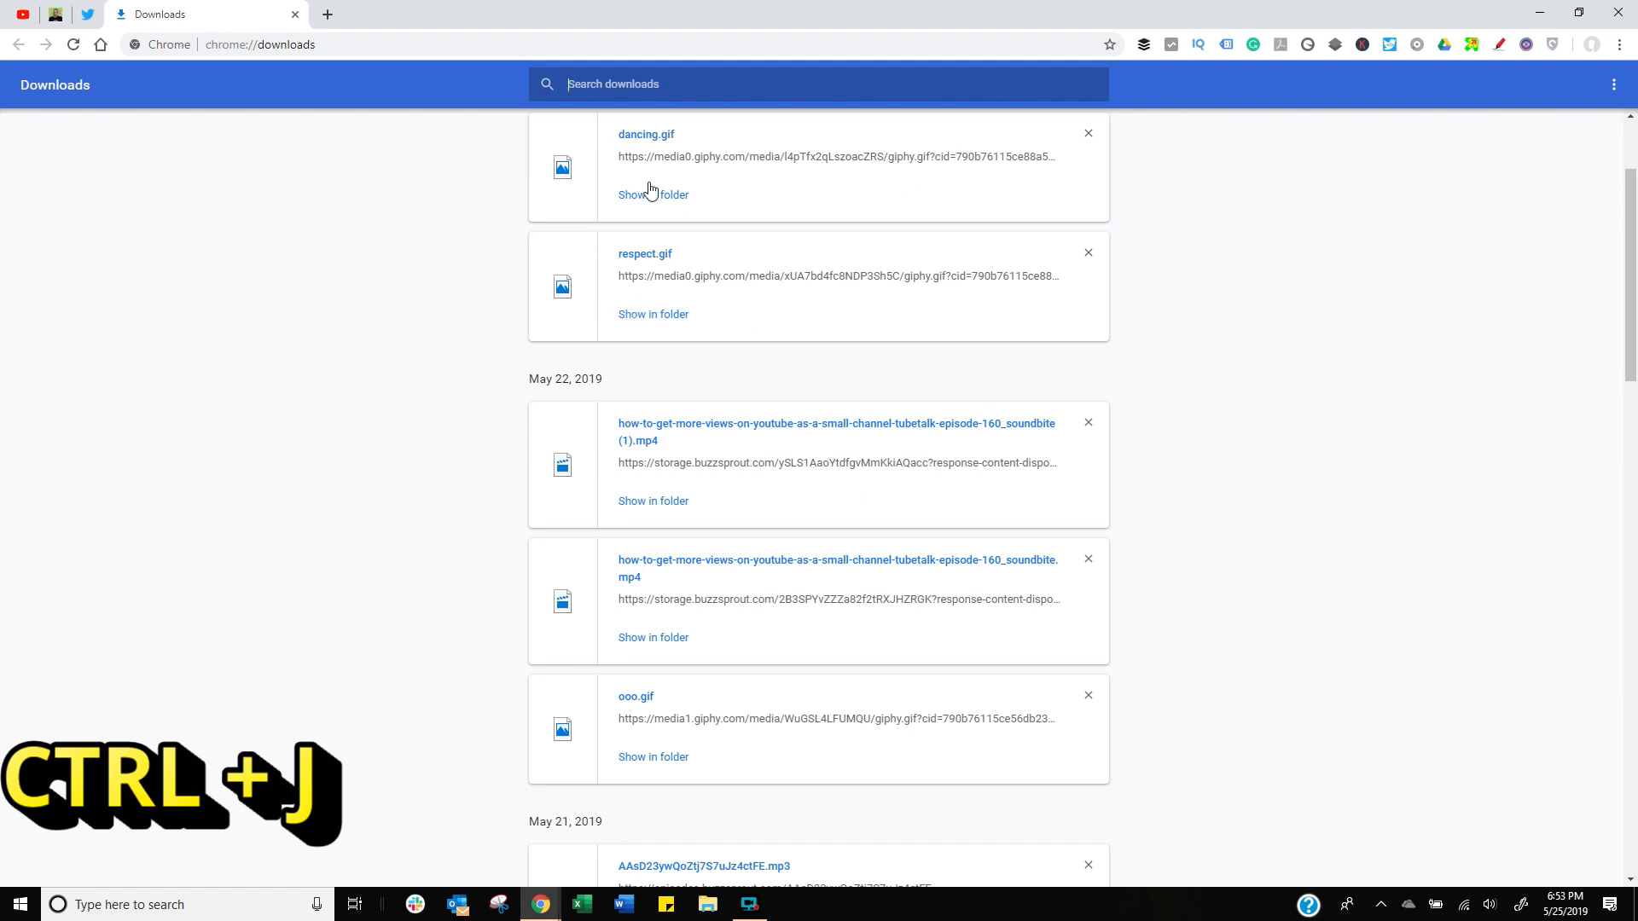
mouse_move(1146, 571)
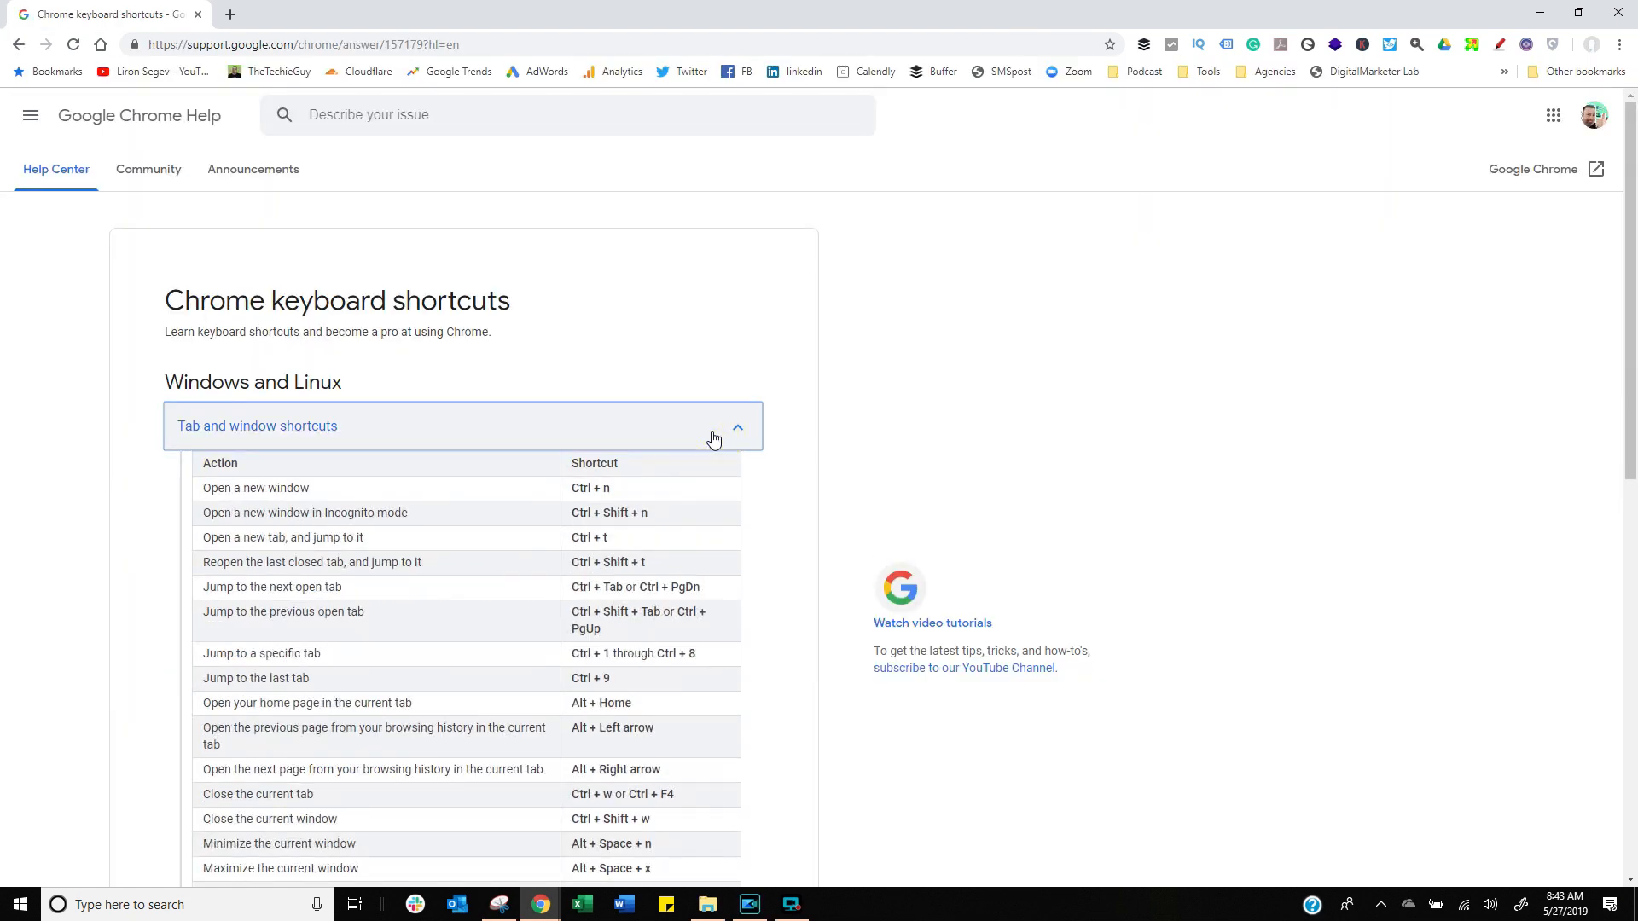
Expand the 'Google Chrome feature shortcuts' and Mac 'Tab and window shortcuts' sections.
scroll(down, 3)
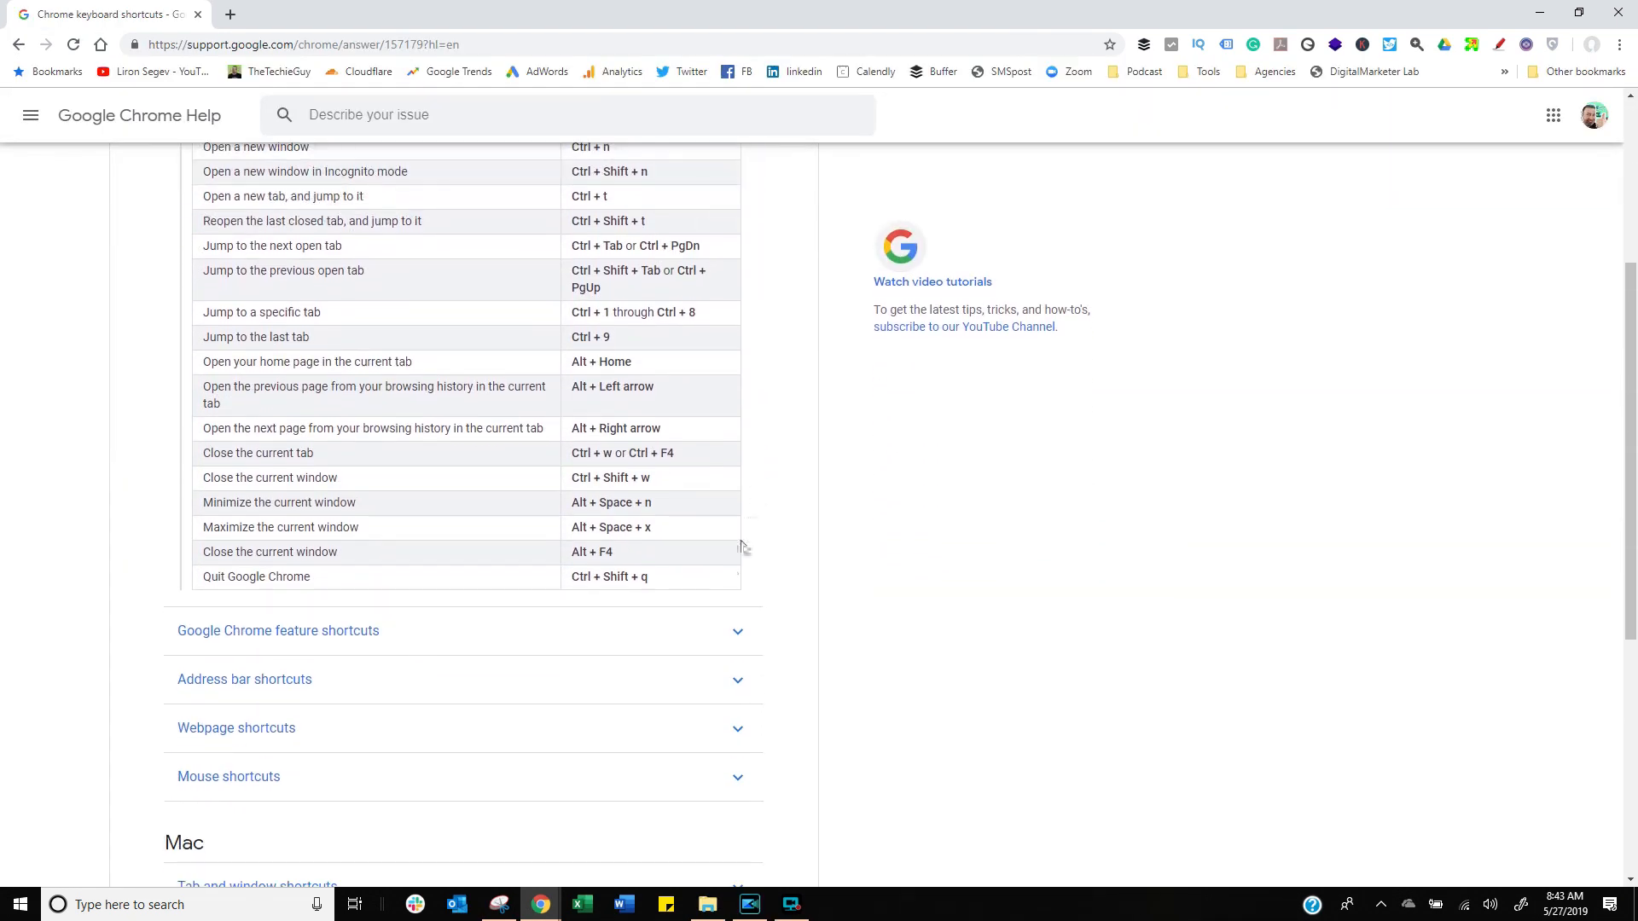
click(278, 629)
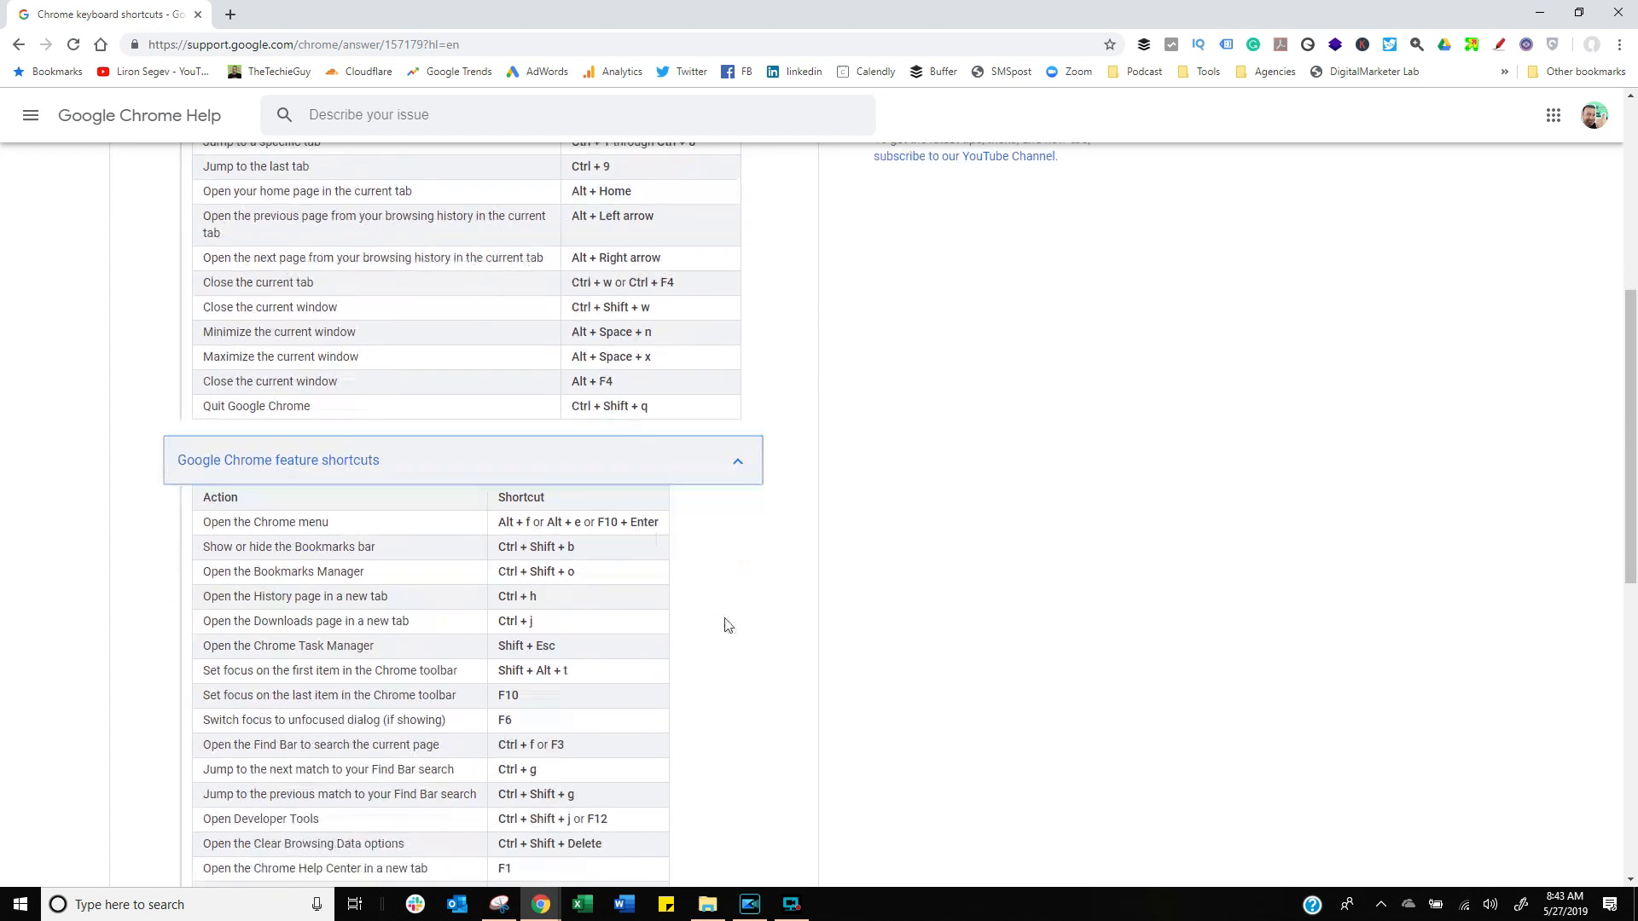
scroll(down, 3)
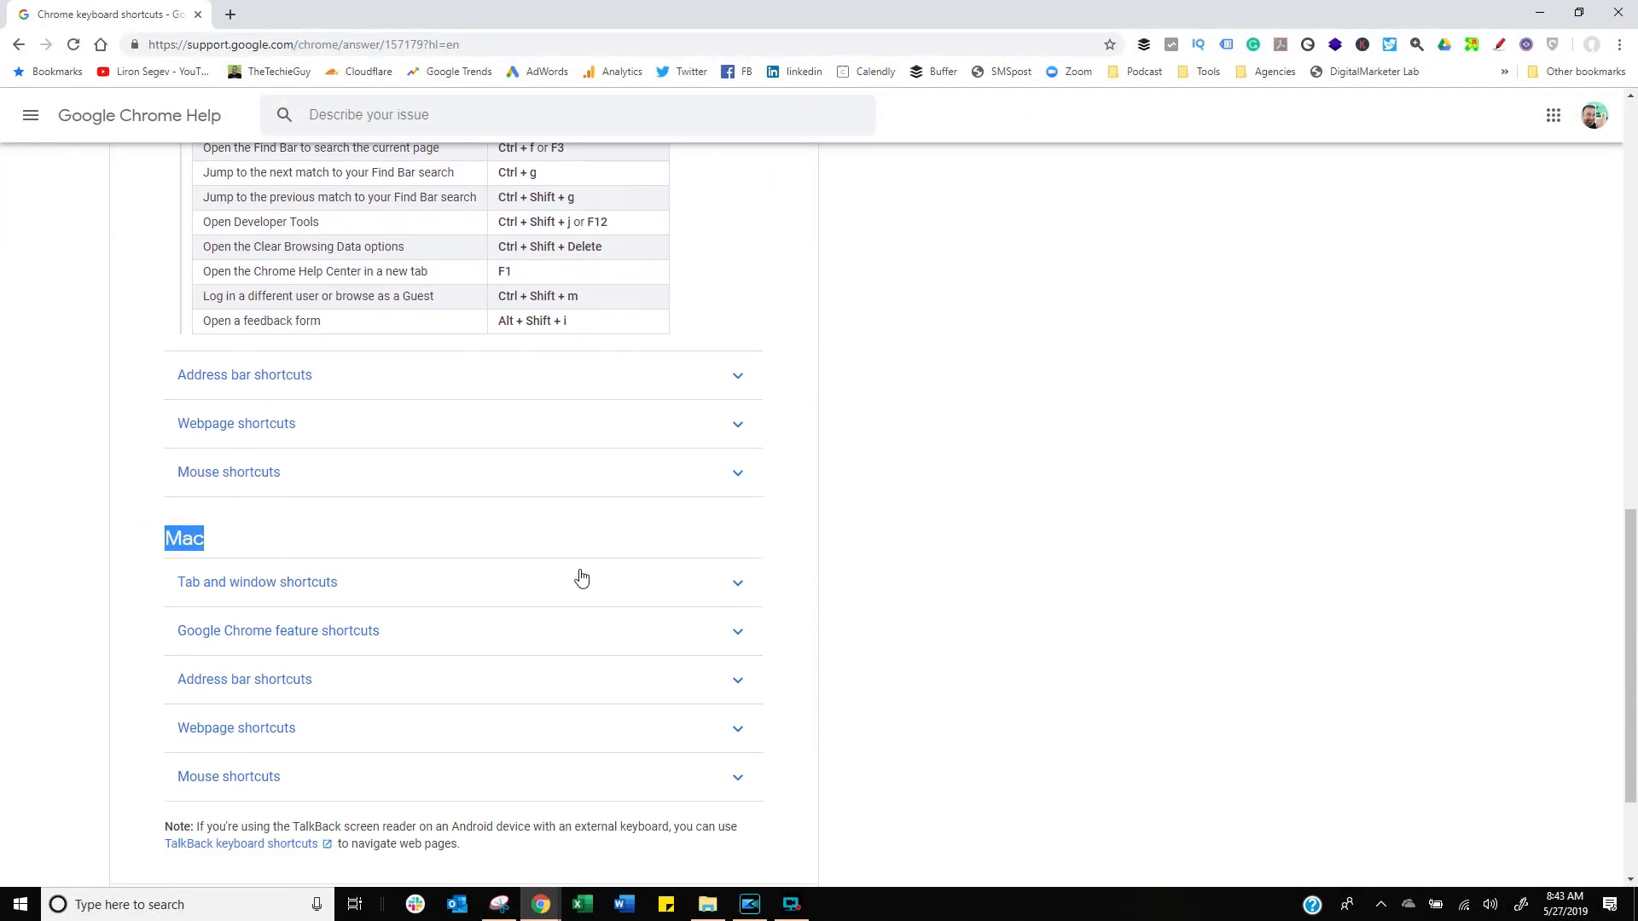
click(256, 582)
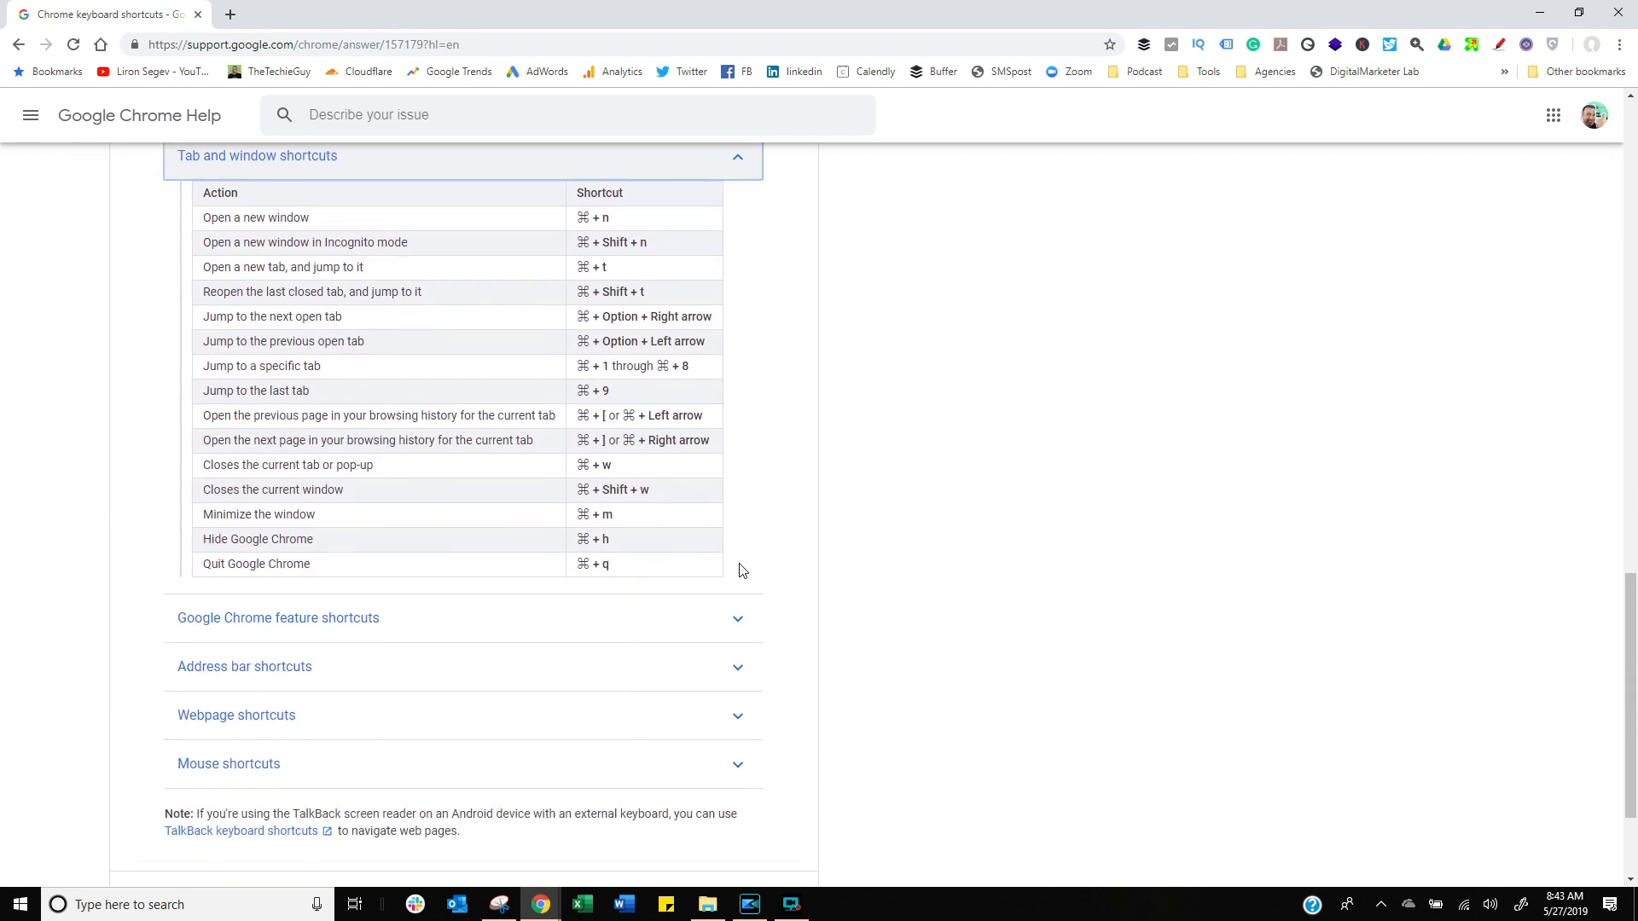
scroll(down, 3)
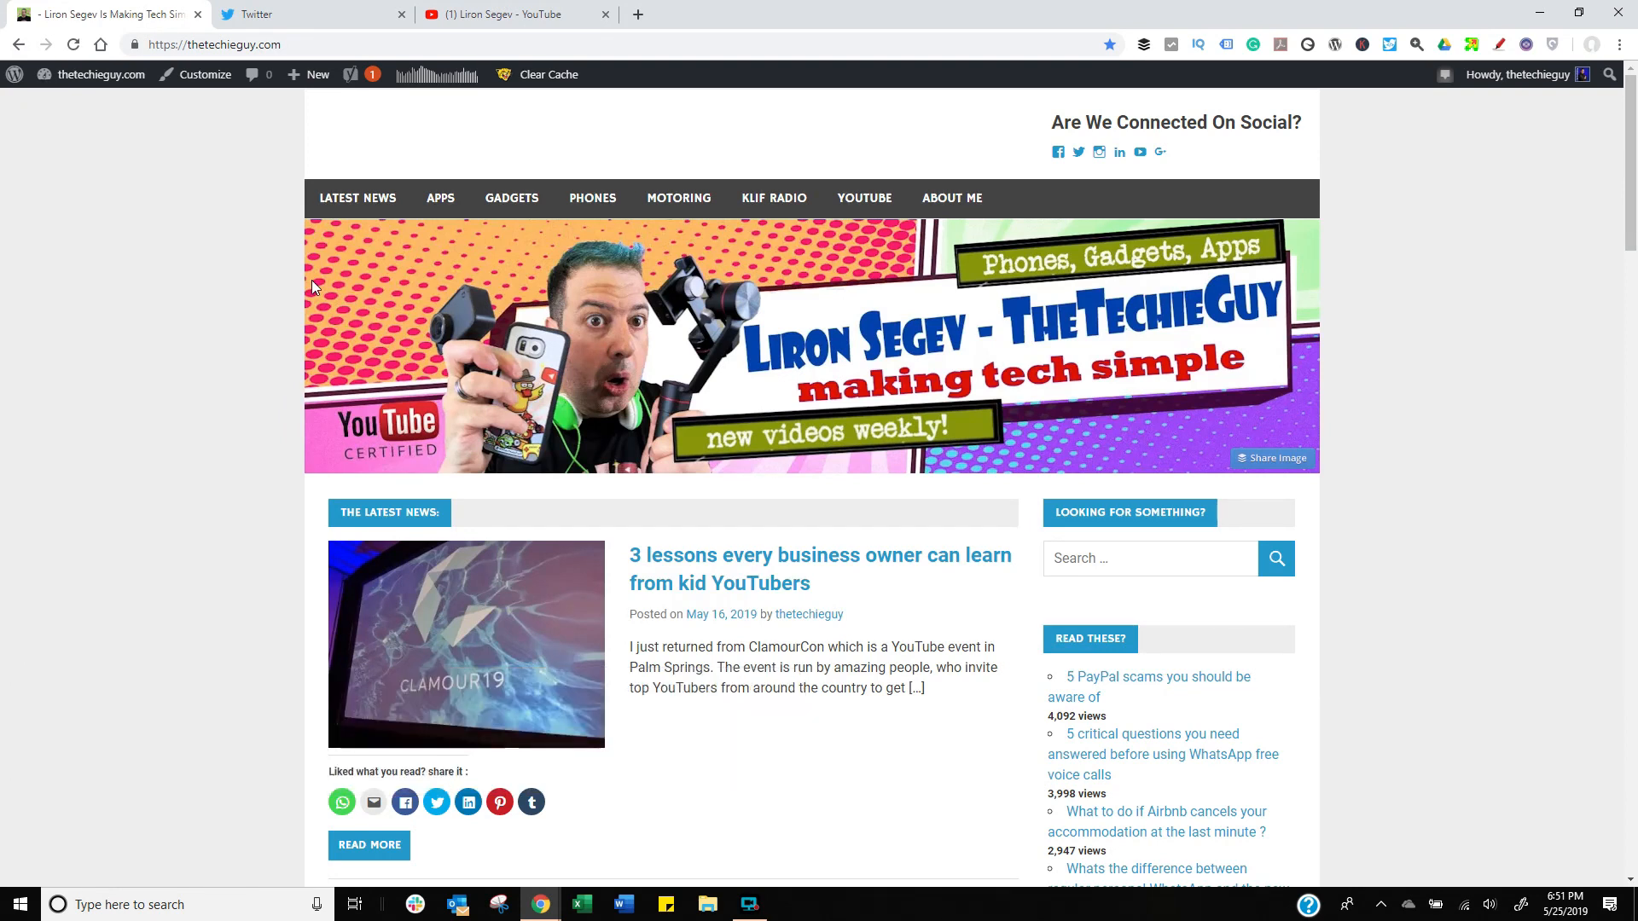
mouse_move(494, 101)
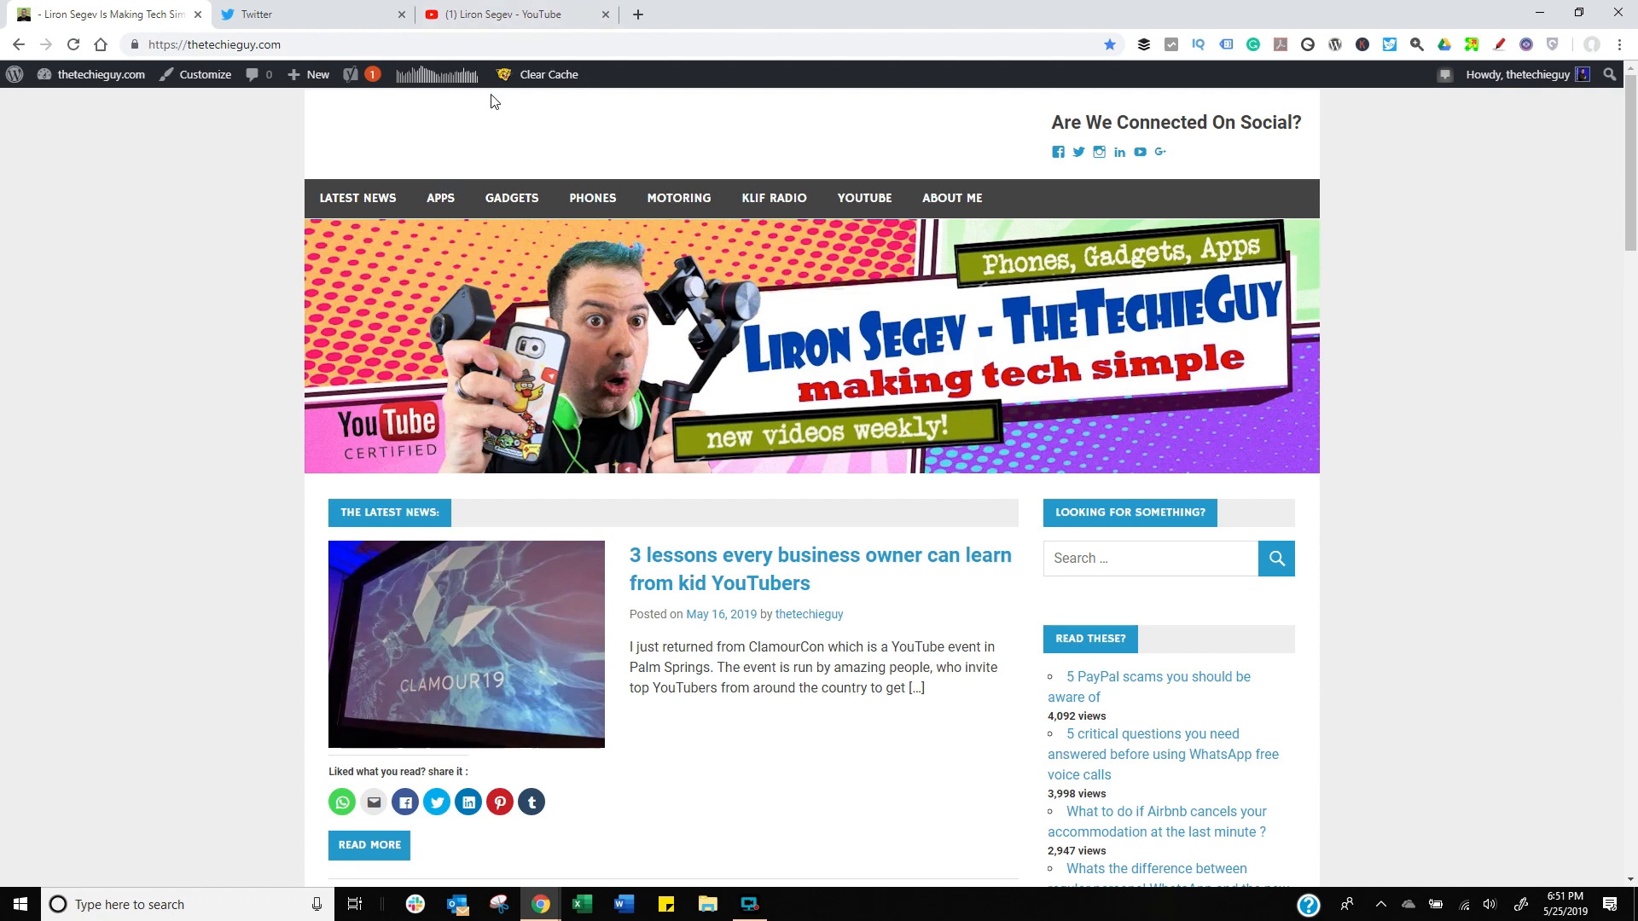
Pin the YouTube, thetechieguy.com and Twitter tabs from their tab context menus.
right_click(512, 14)
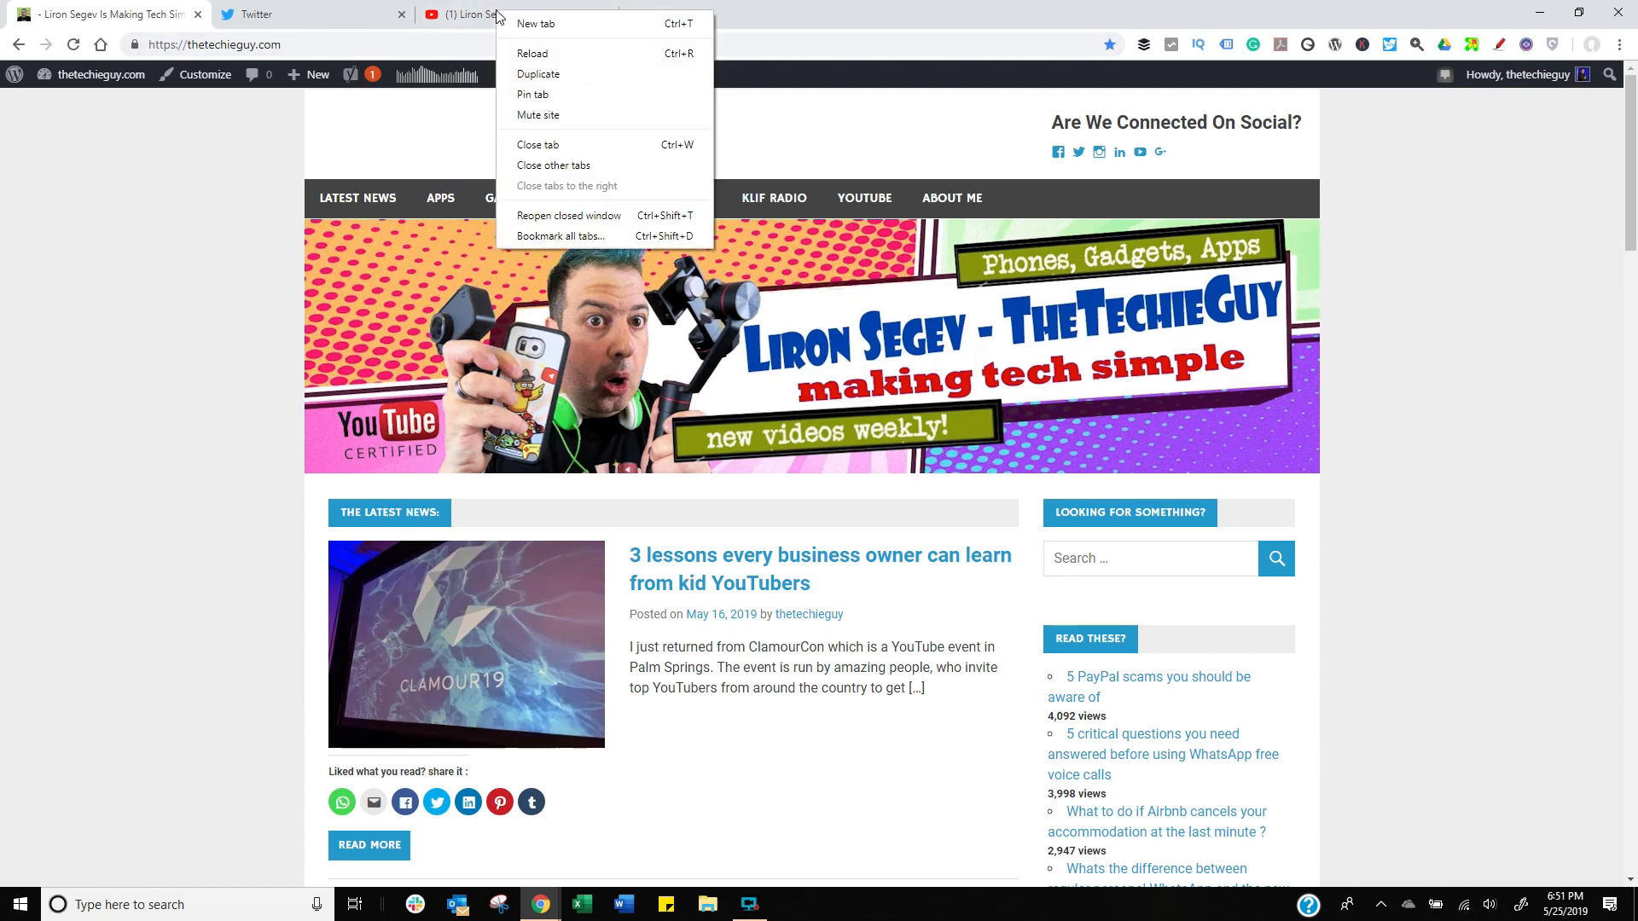
mouse_move(538, 94)
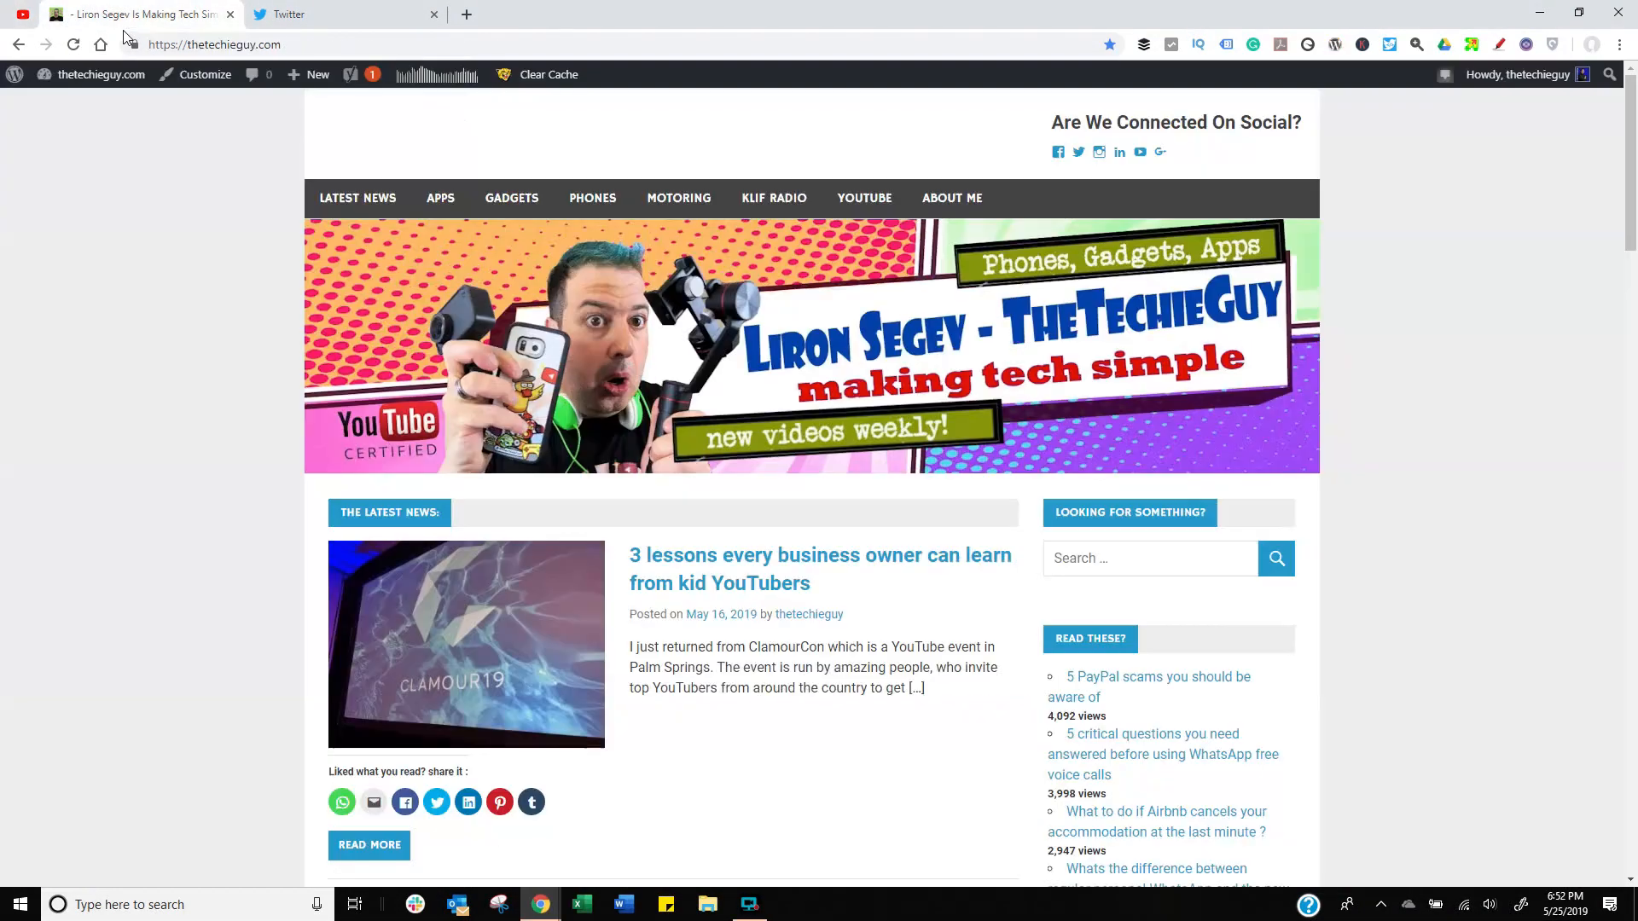
right_click(141, 13)
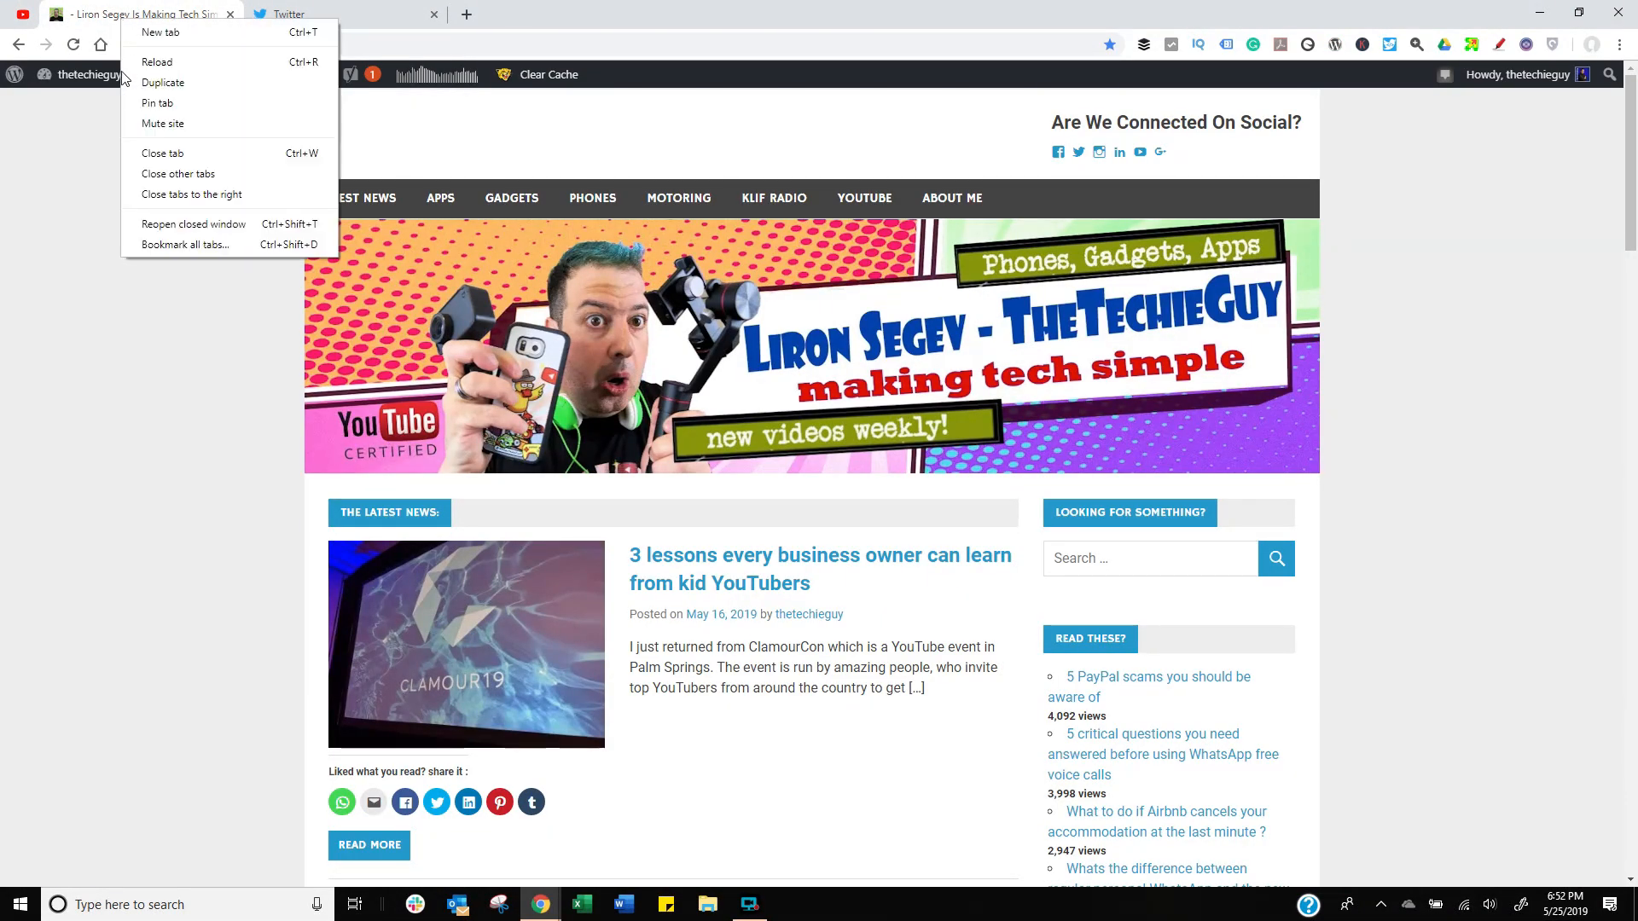
mouse_move(196, 116)
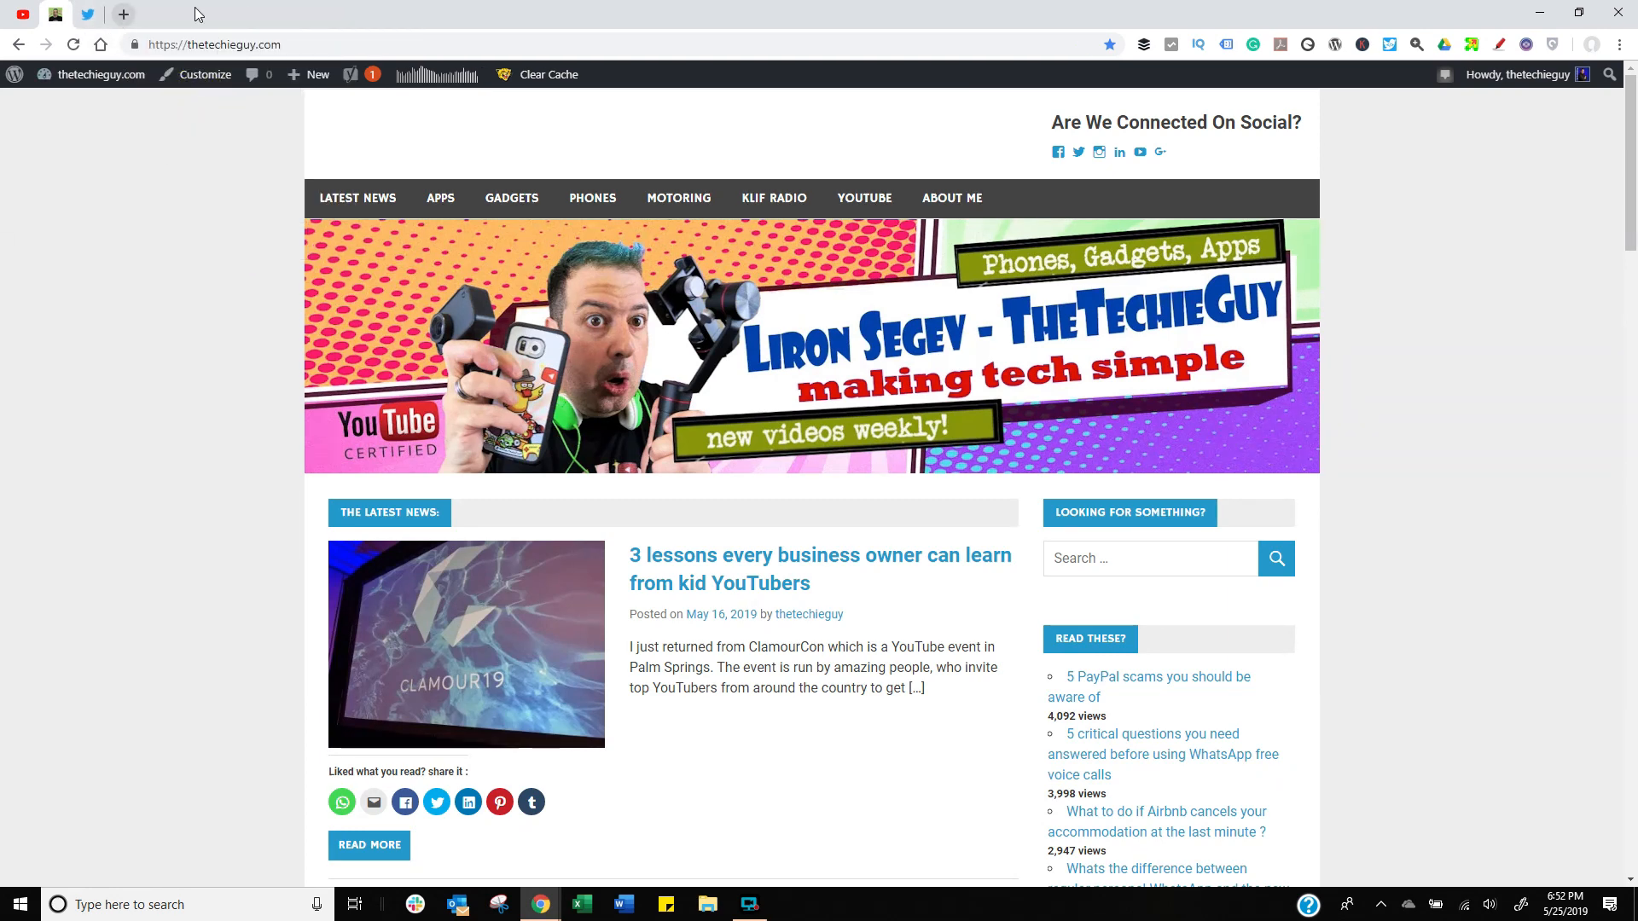
mouse_move(233, 255)
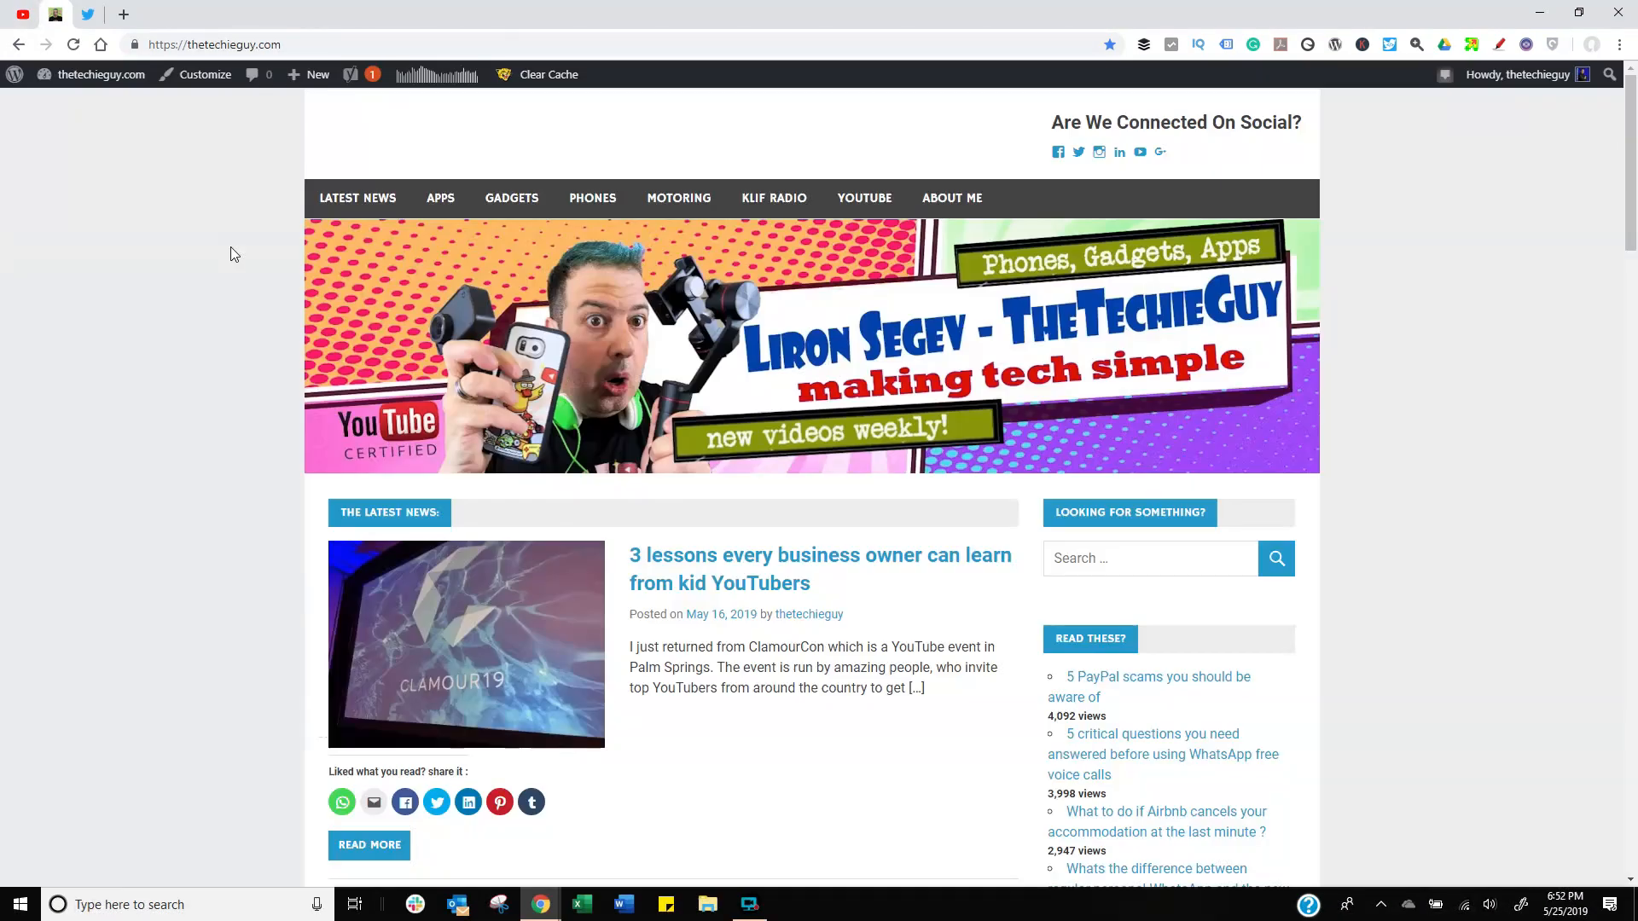
click(88, 14)
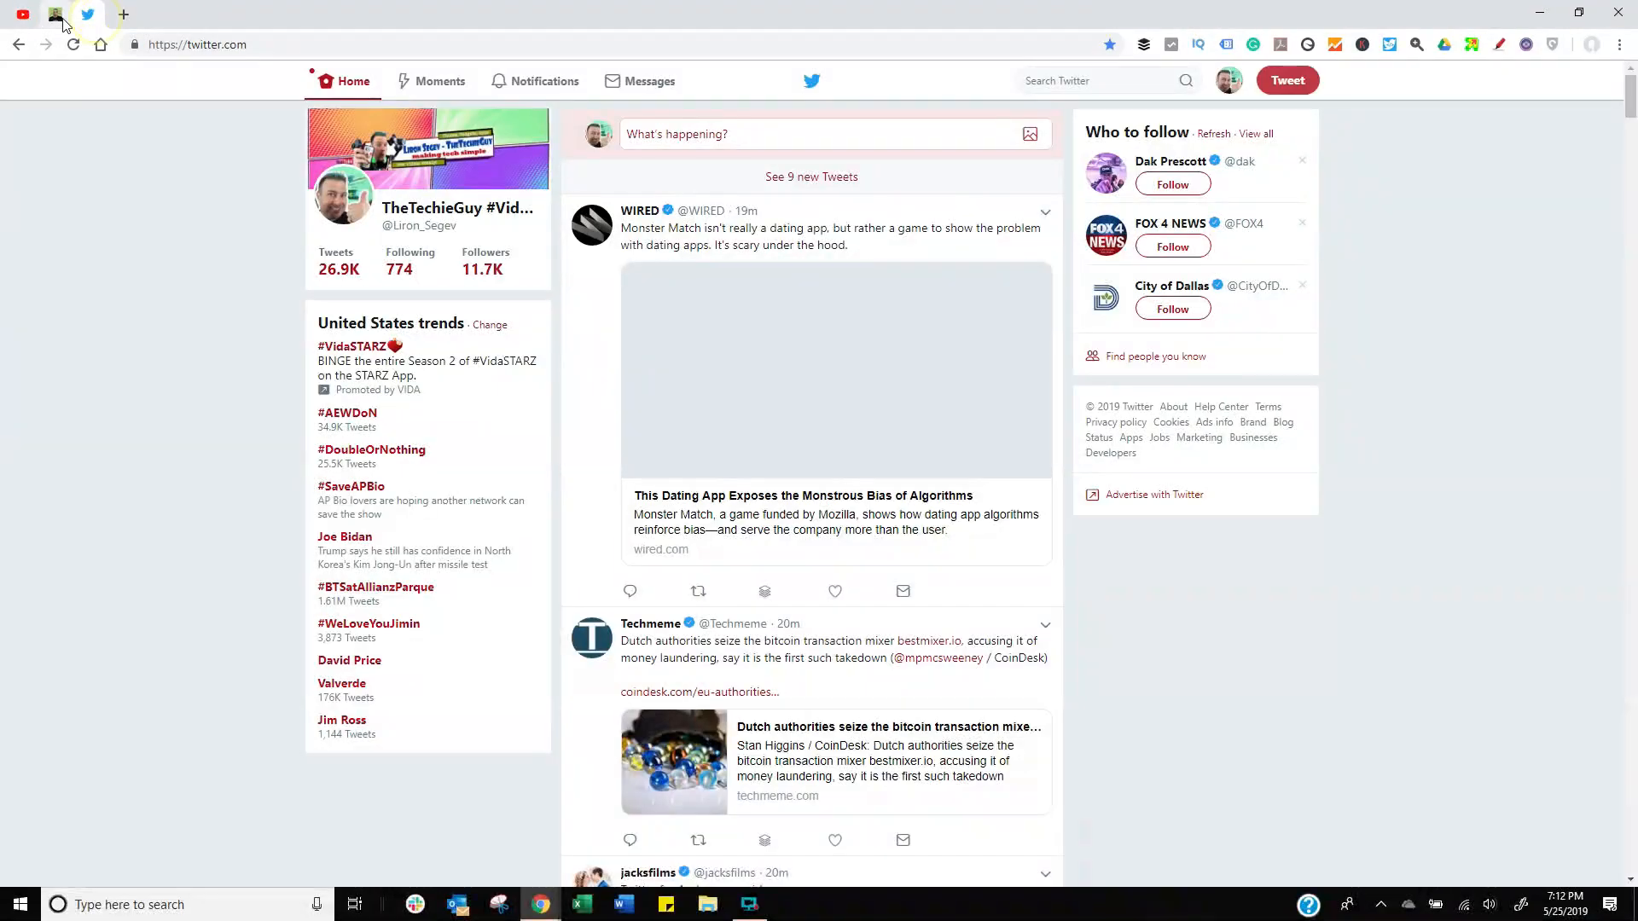
right_click(52, 14)
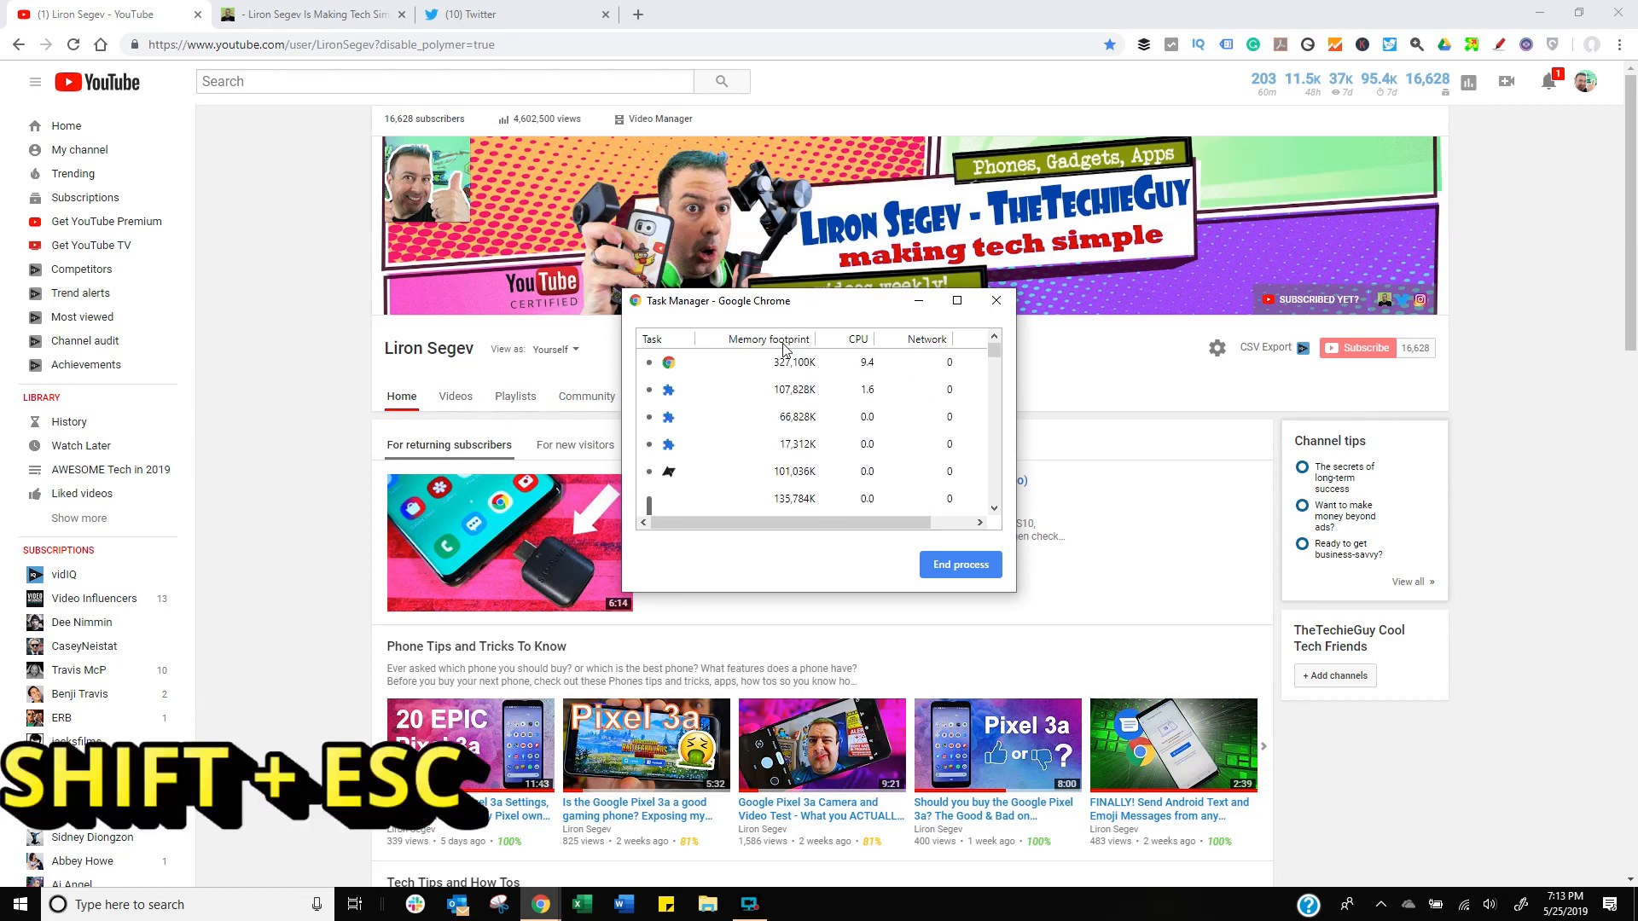
Sort Task Manager by CPU and memory, then end the second YouTube tab's process.
click(855, 339)
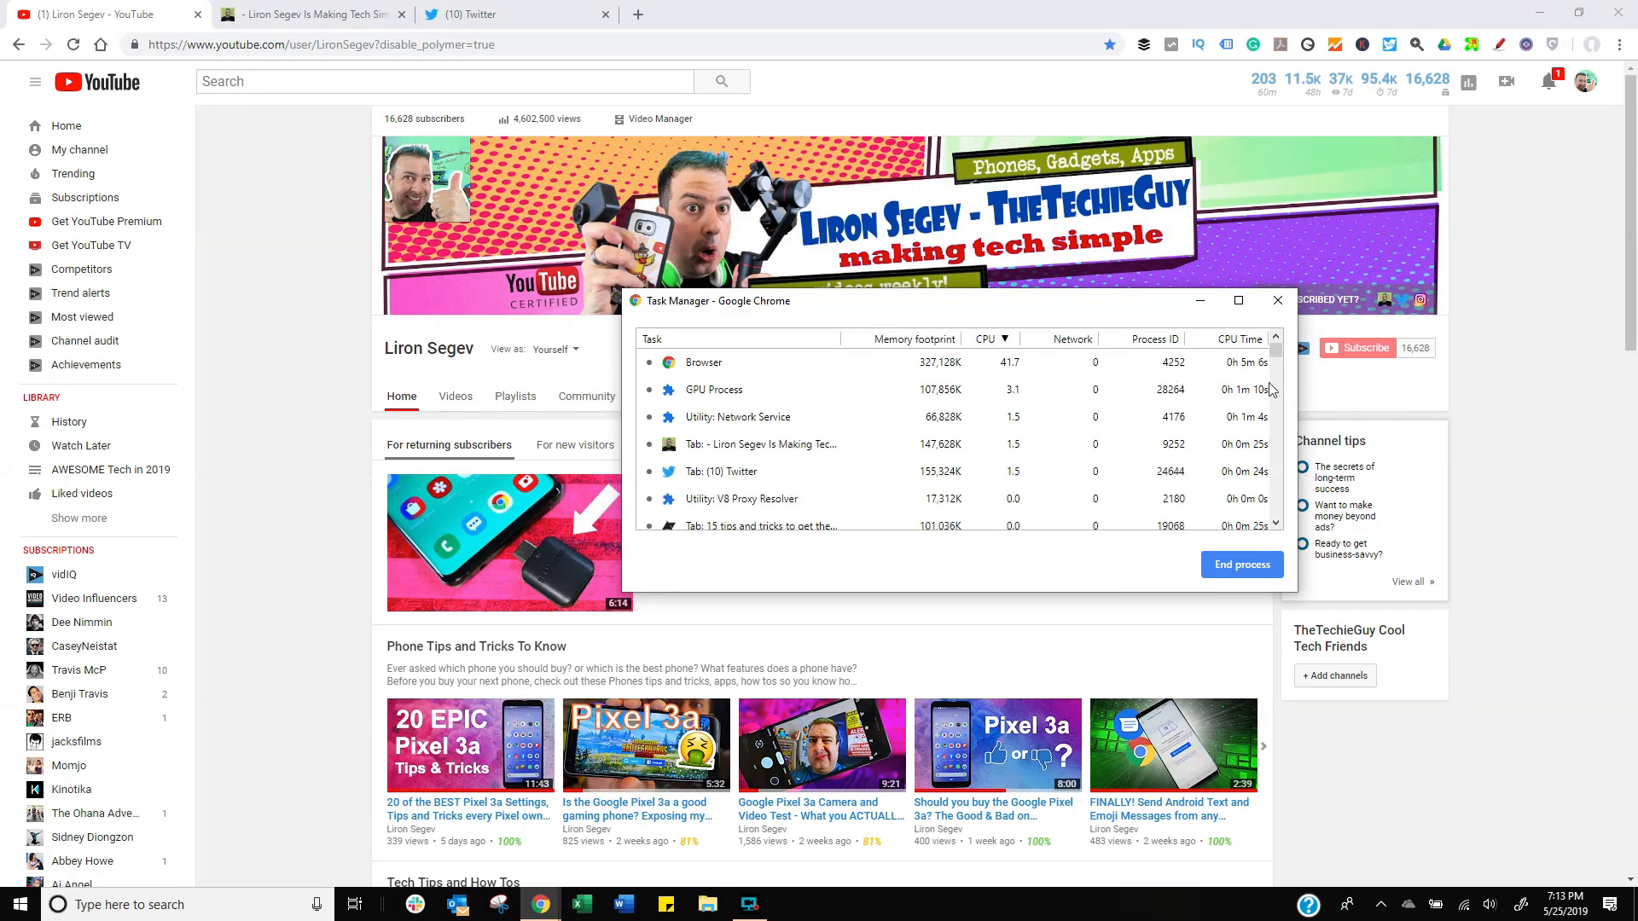
click(895, 339)
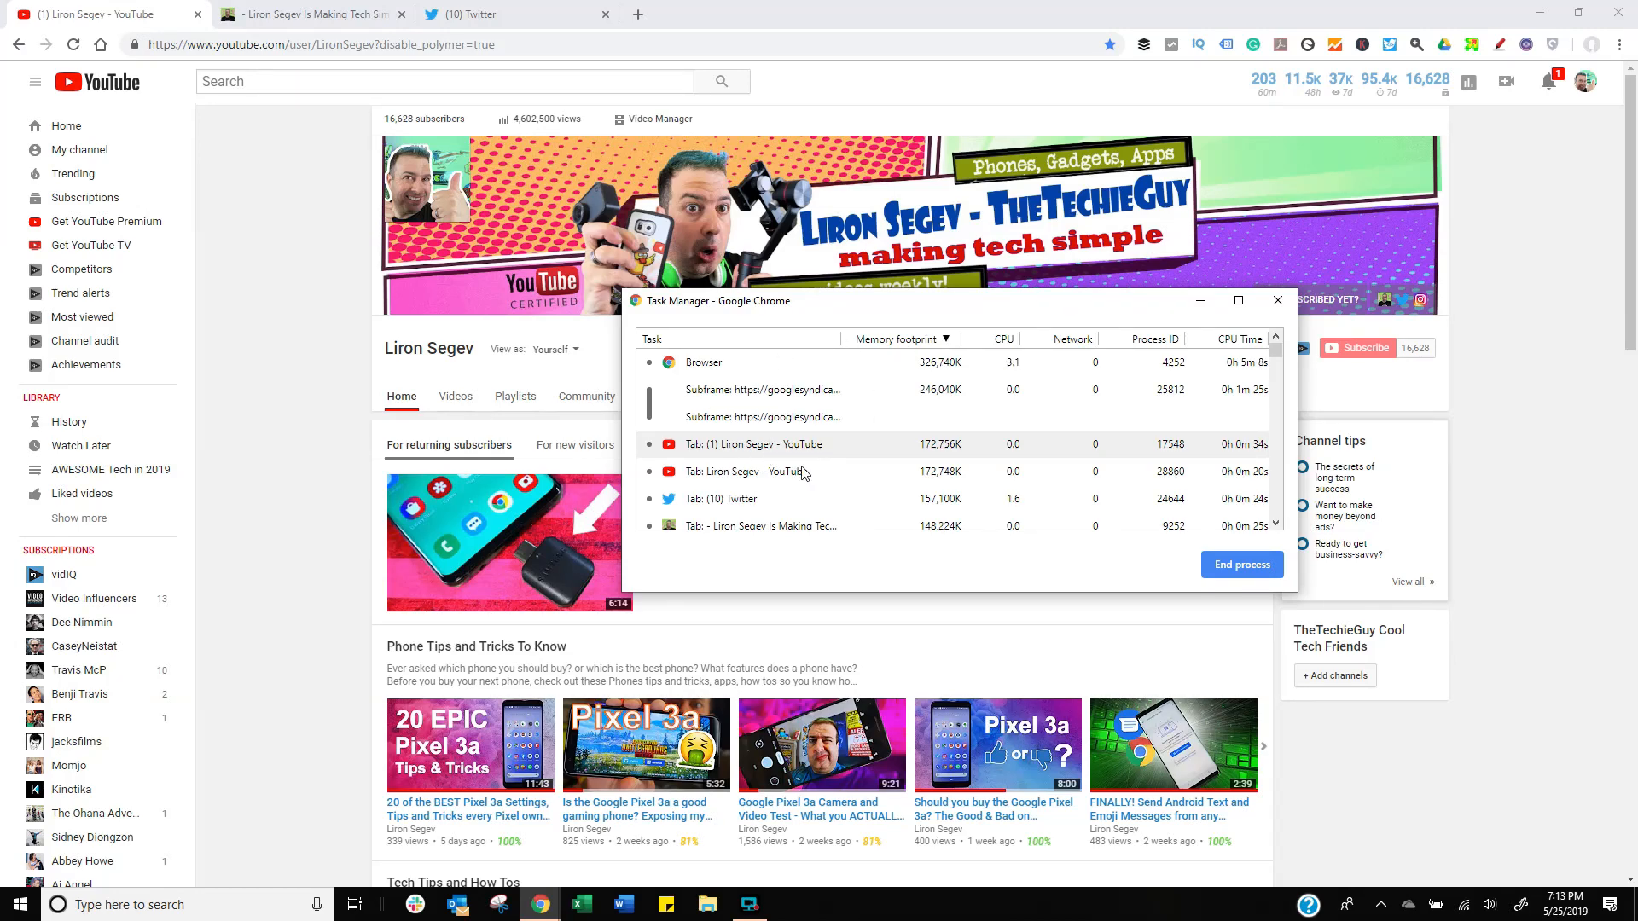
mouse_move(844, 508)
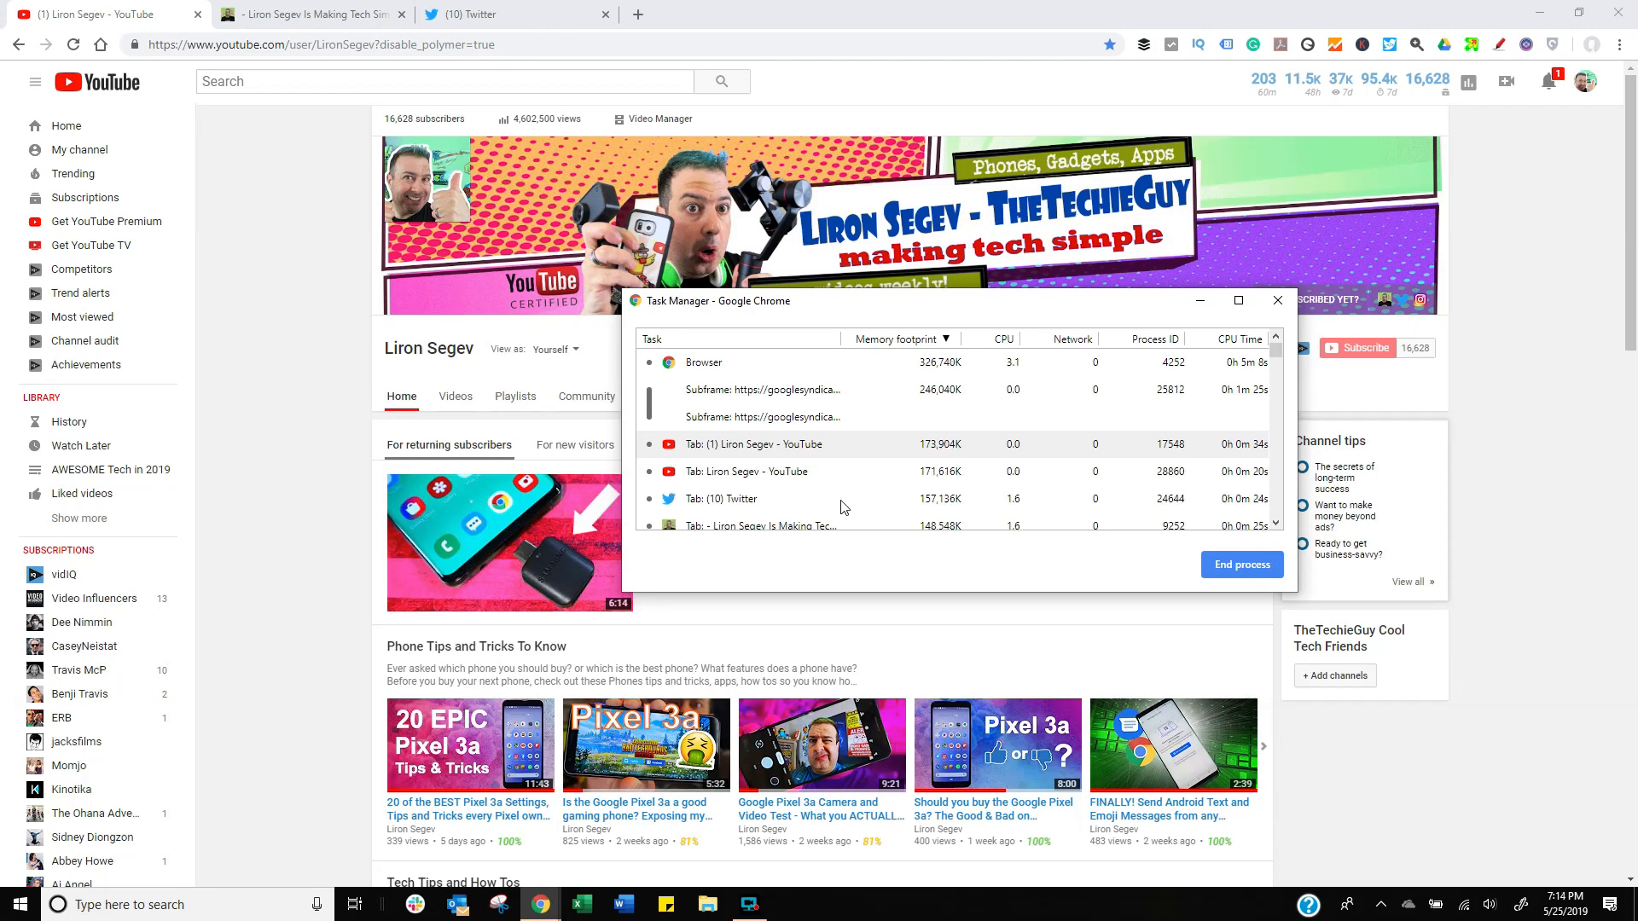
click(747, 471)
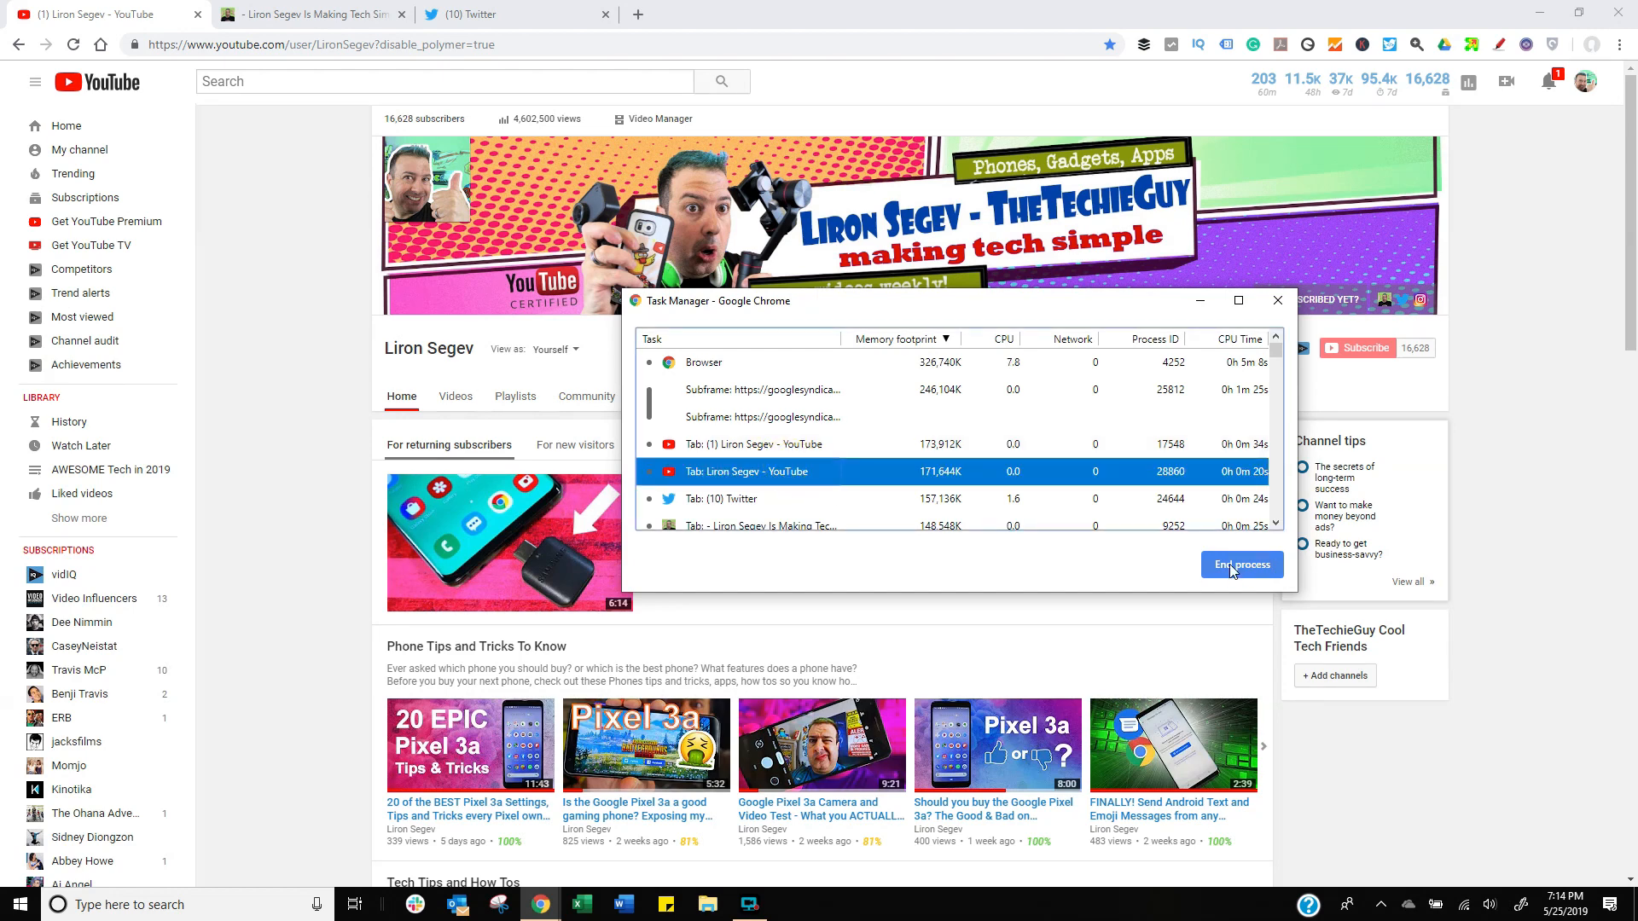
click(1242, 564)
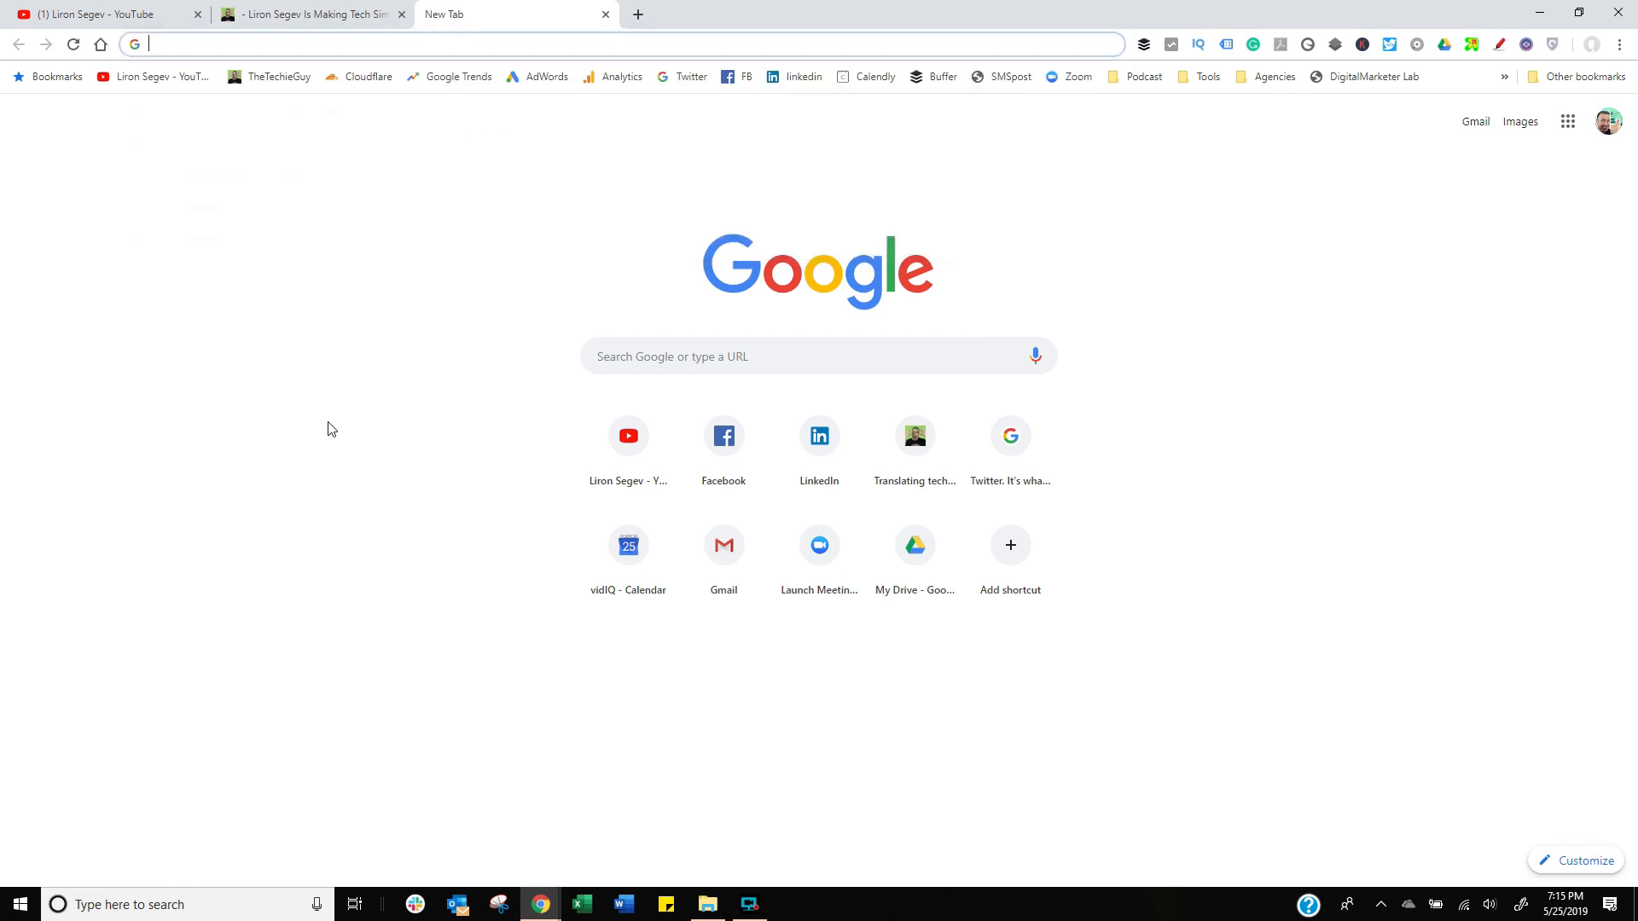
Search Google for 'drib'/dribbble, then delete dribbble from the address-bar suggestions.
text(drib)
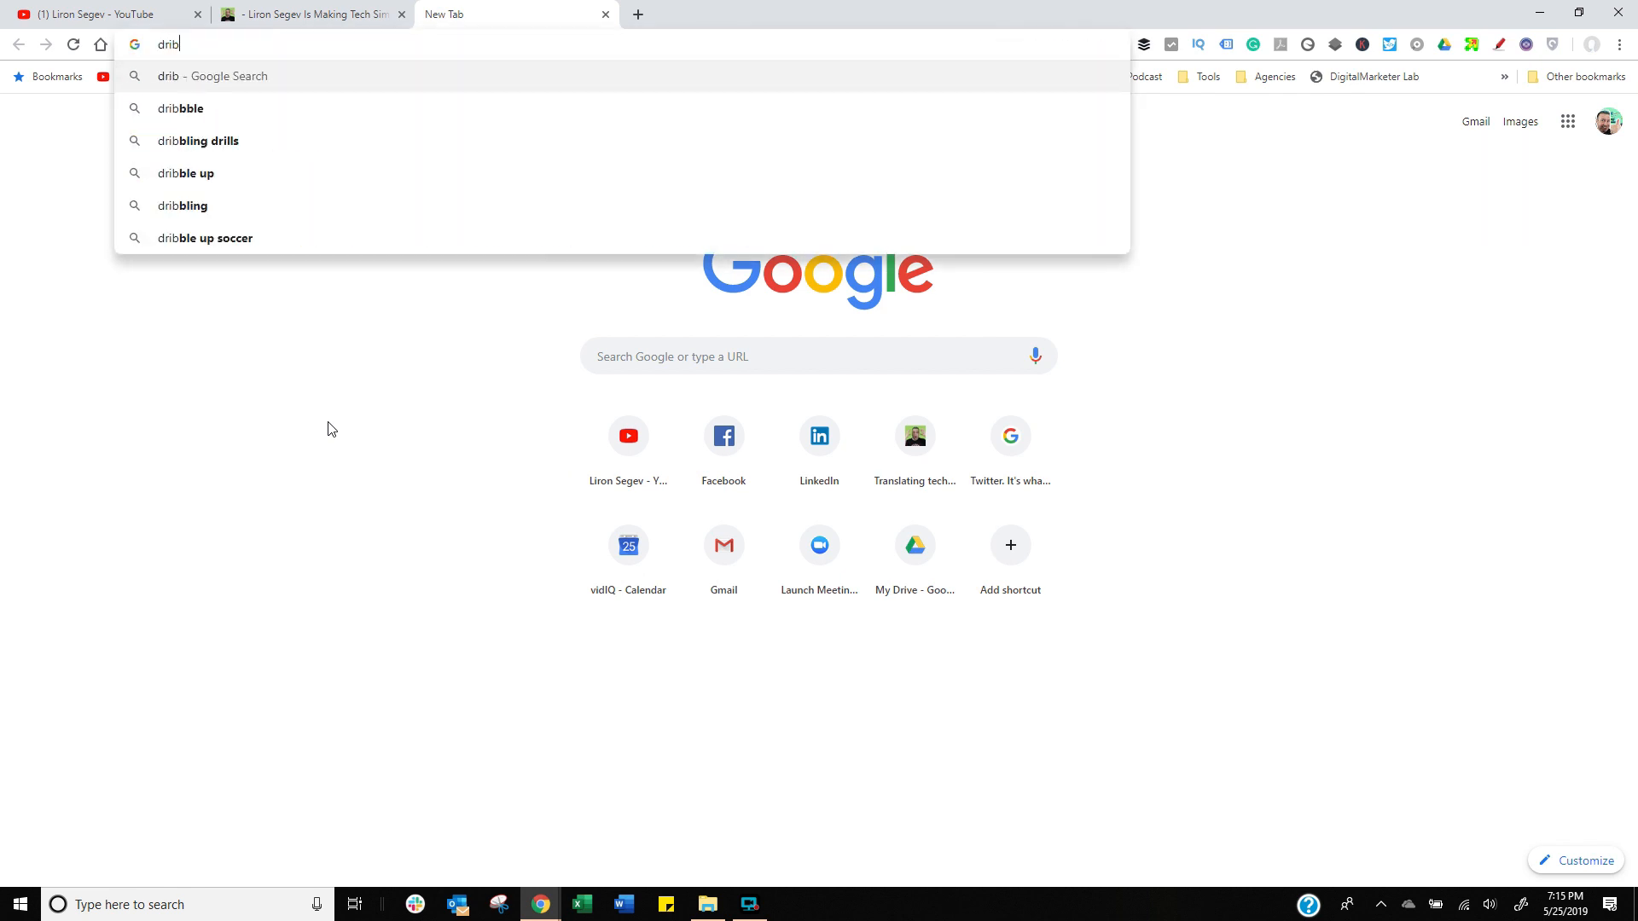
click(181, 107)
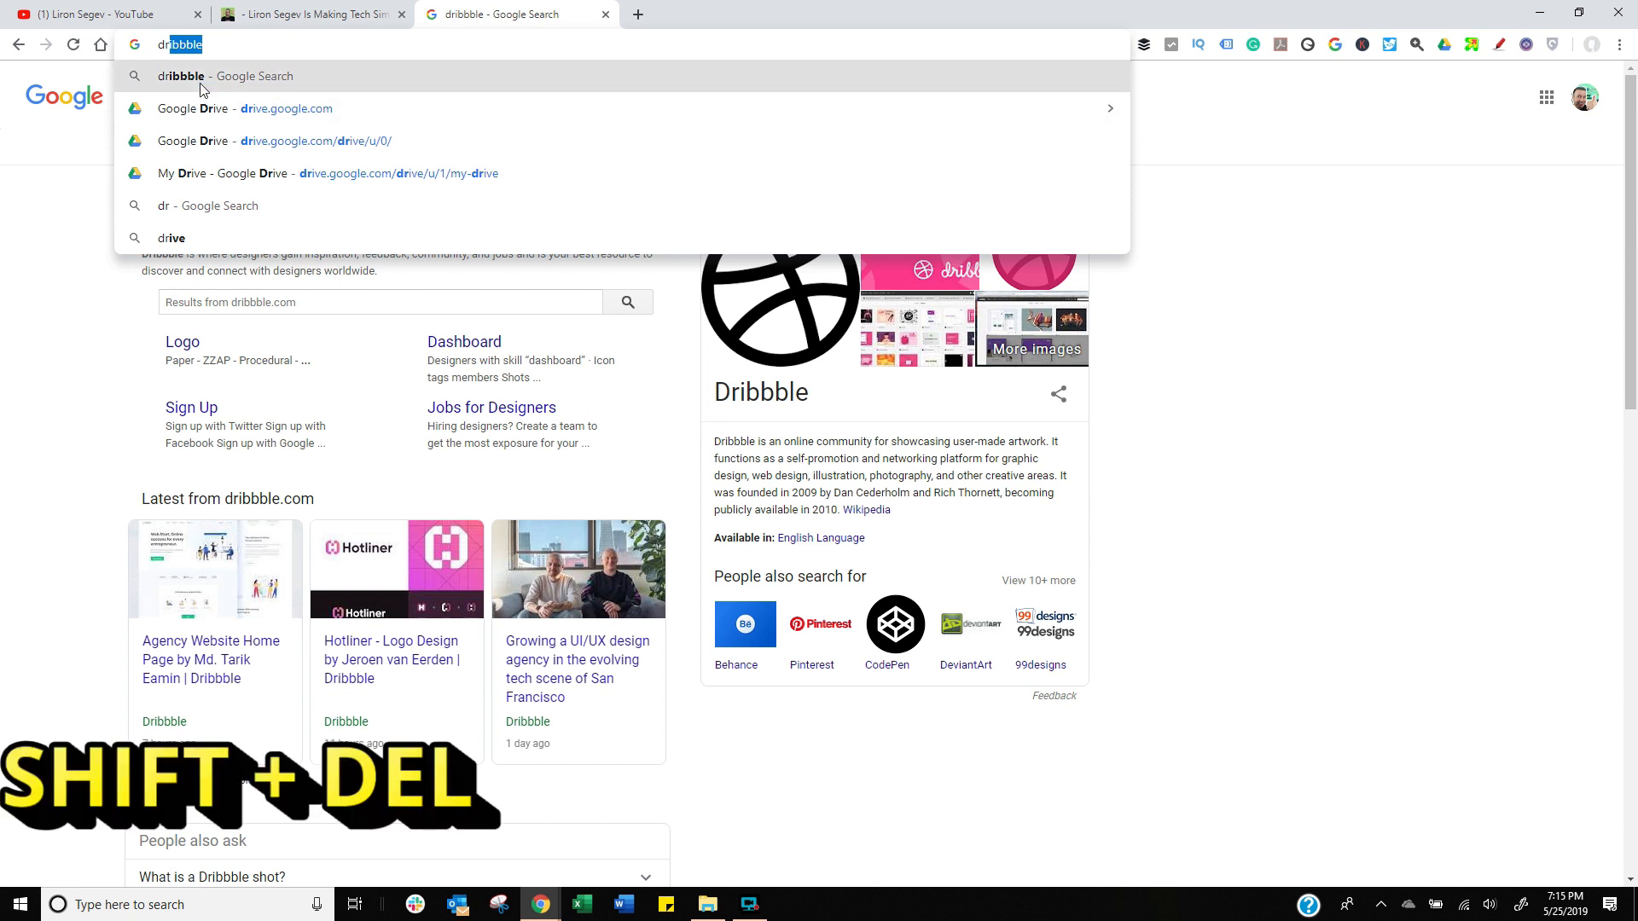
key(shift+delete)
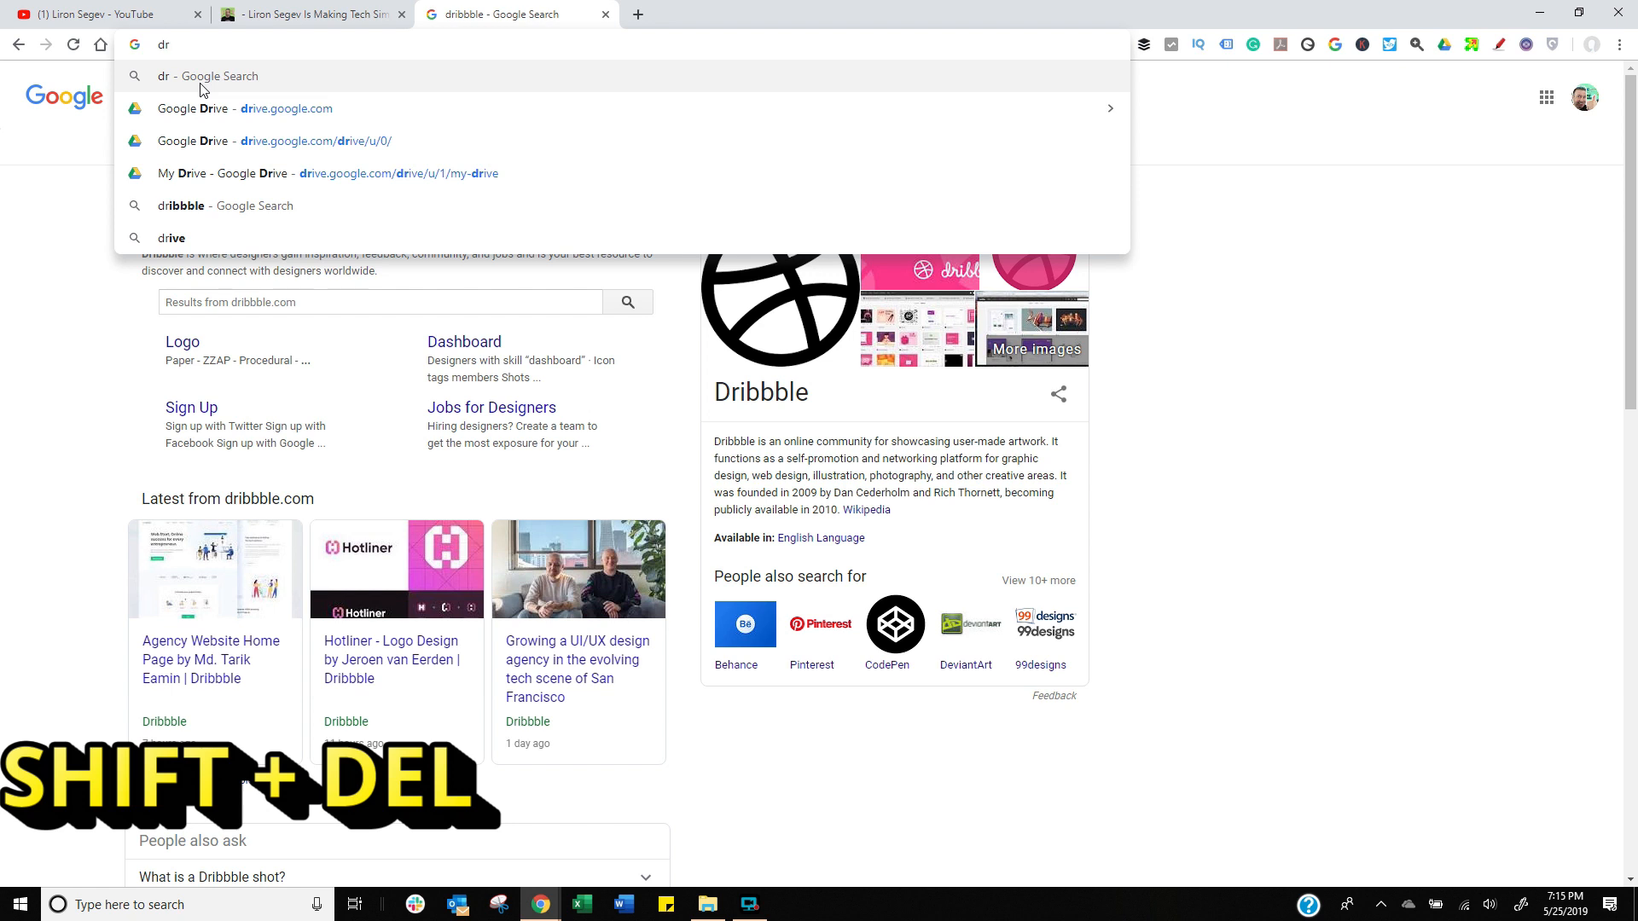